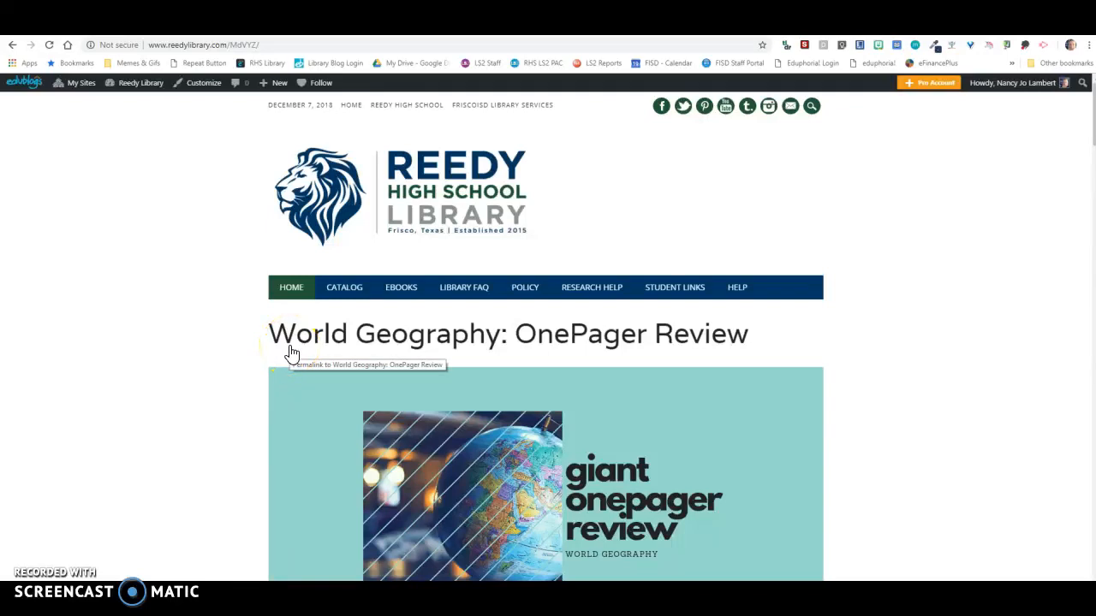
Scroll the Reedy Library home page down to the Latest News Env Sci: Famous Environmentalists post.
{"action": "scroll", "scroll_direction": "down", "scroll_amount": 3}
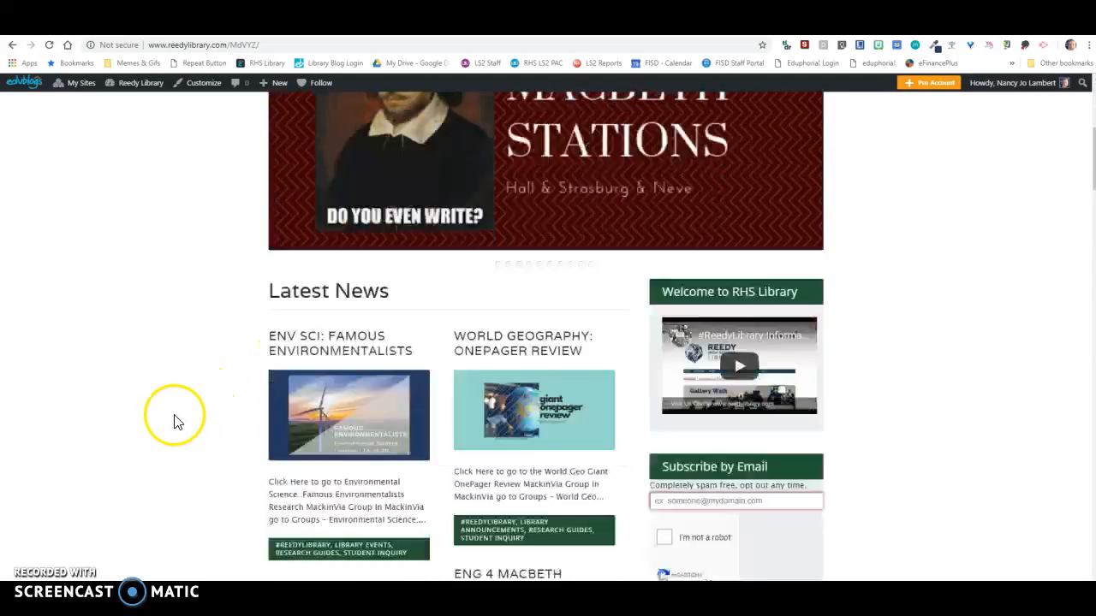
{"action": "scroll", "scroll_direction": "down", "scroll_amount": 3}
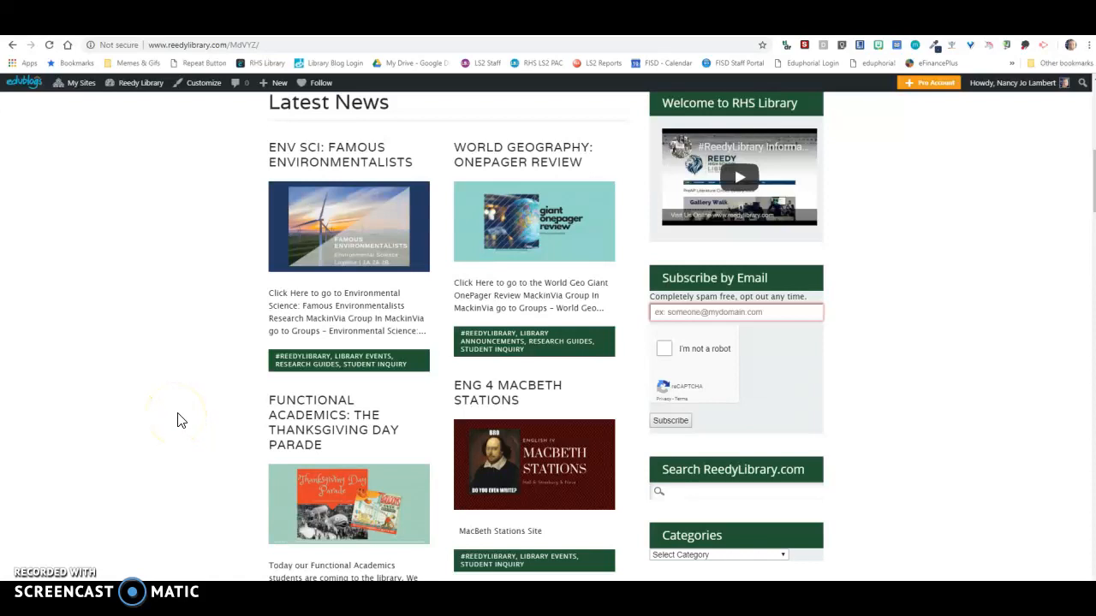
{"action": "scroll", "scroll_direction": "up", "scroll_amount": 3}
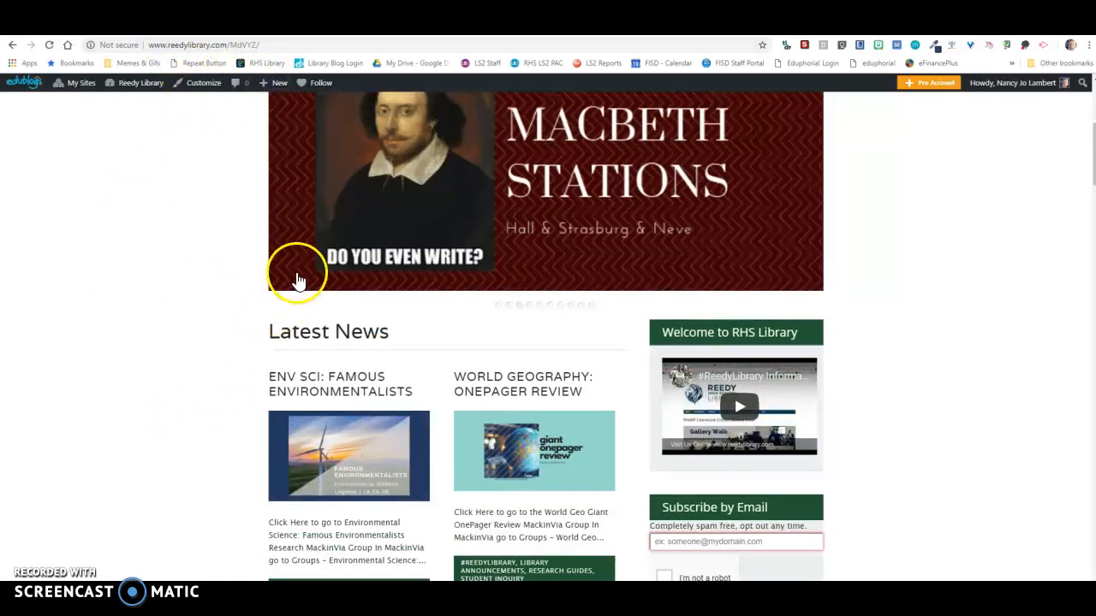
{"action": "scroll", "scroll_direction": "down", "scroll_amount": 3}
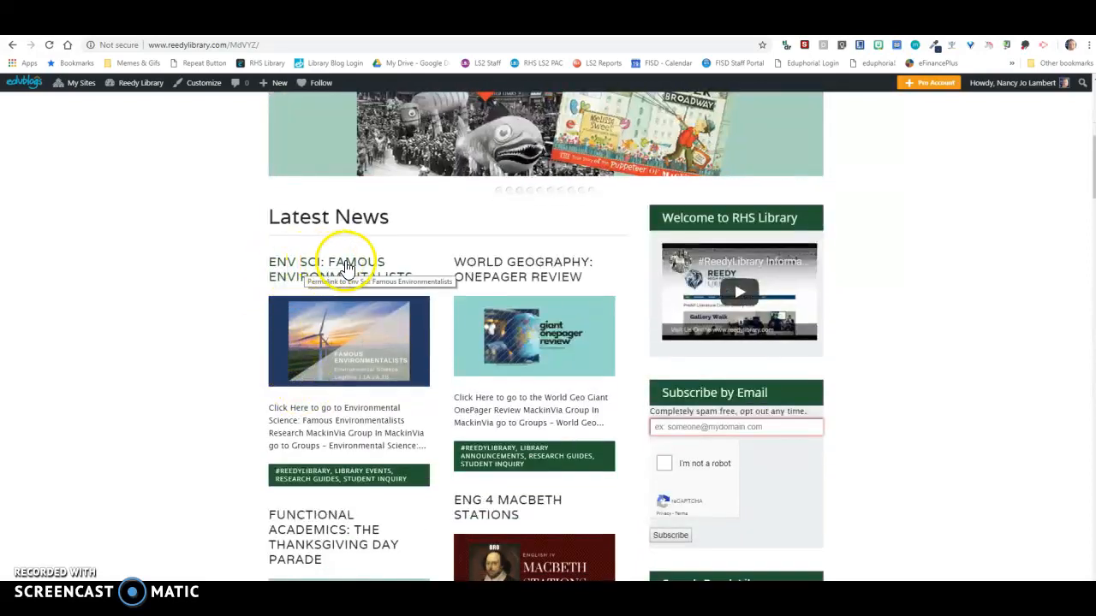
{"action": "mouse_move", "coordinate": [486, 438]}
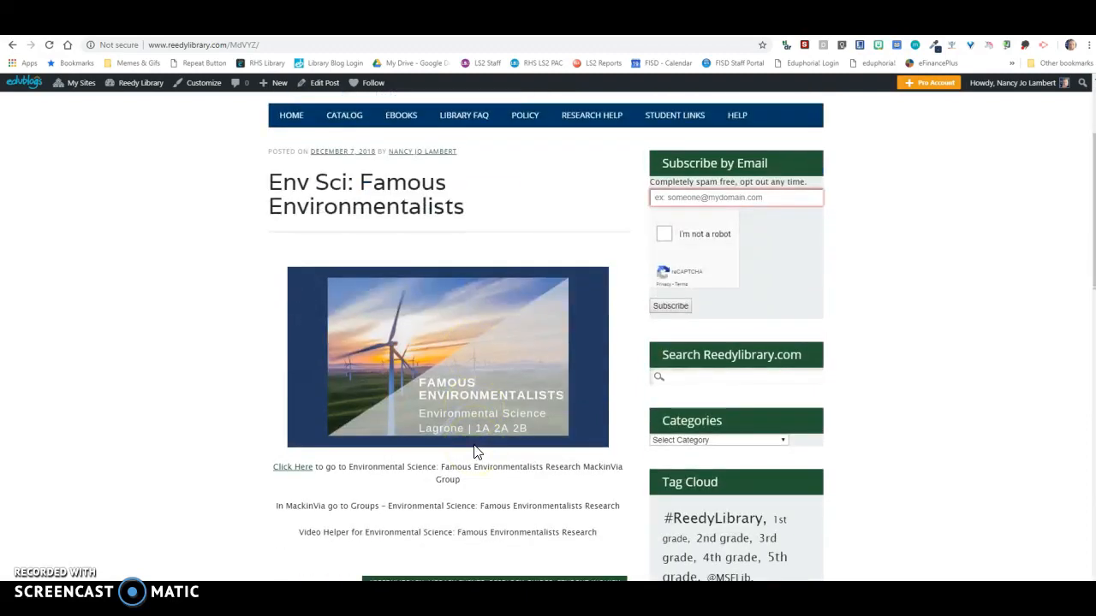
{"action": "scroll", "scroll_direction": "down", "scroll_amount": 3}
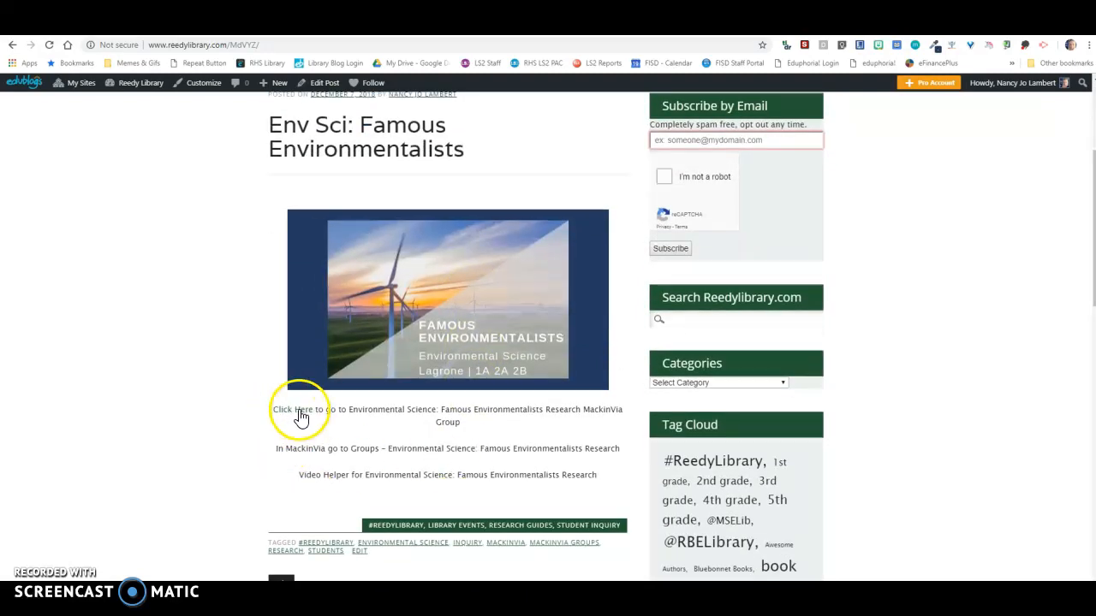
{"action": "mouse_move", "coordinate": [326, 476]}
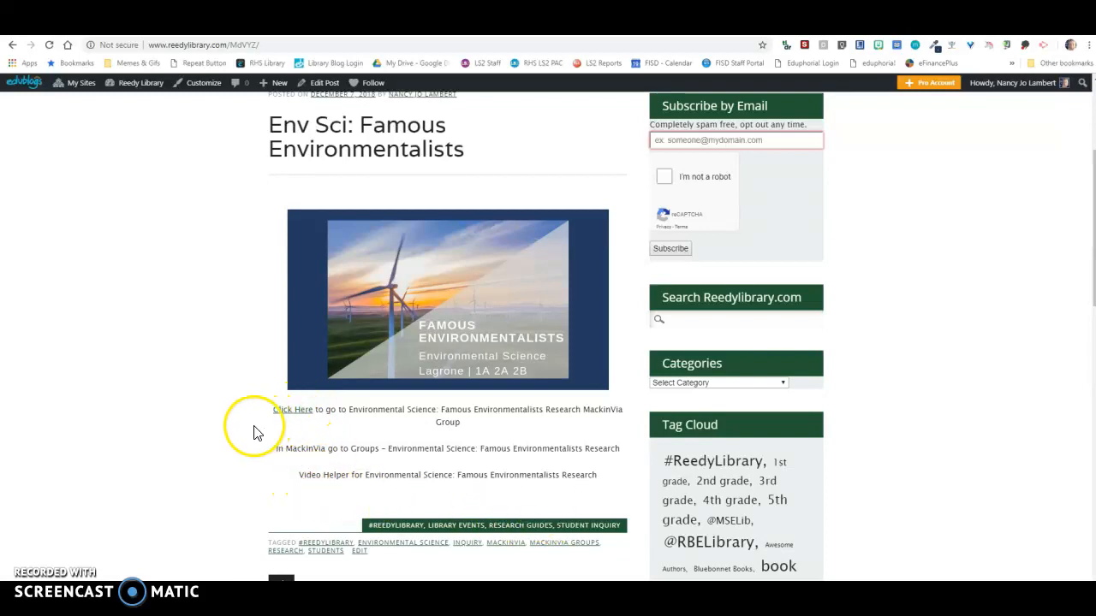
Follow the post's 'Click Here' link into the MackinVIA Environmental Scientists Research group.
{"action": "left_click", "coordinate": [291, 409]}
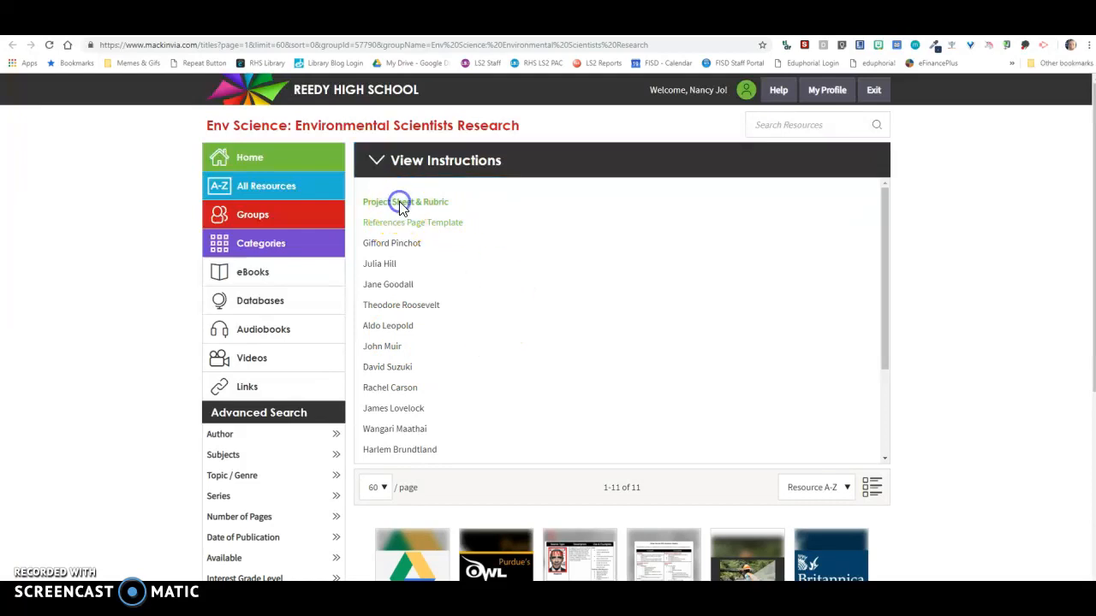
Open the Project & Rubric Google Doc and review the environmentalist list and Day 1 point values.
{"action": "left_click", "coordinate": [405, 202]}
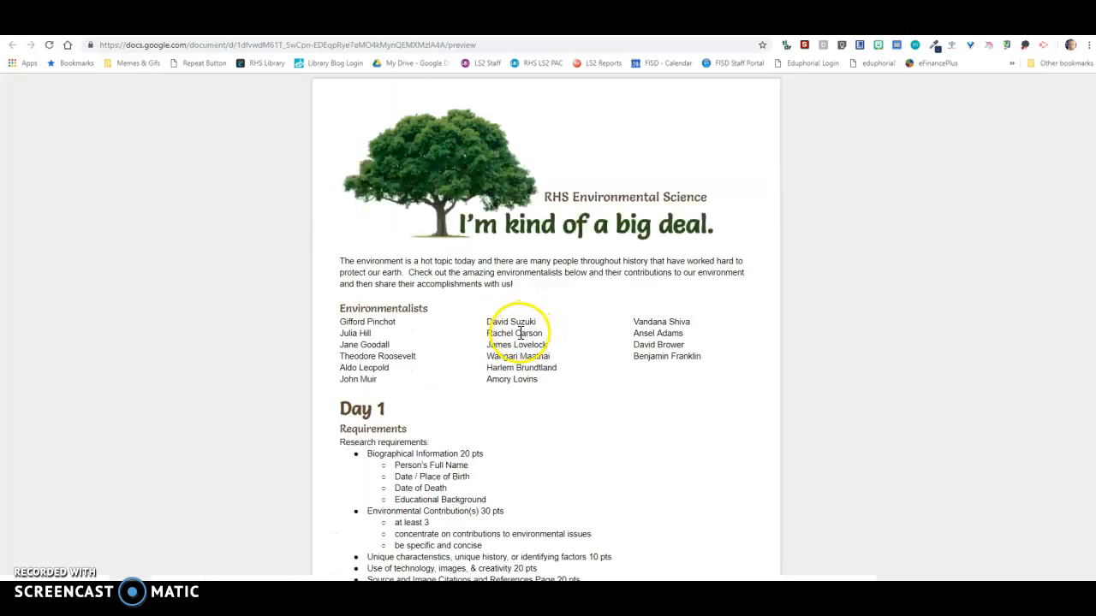
{"action": "mouse_move", "coordinate": [531, 397]}
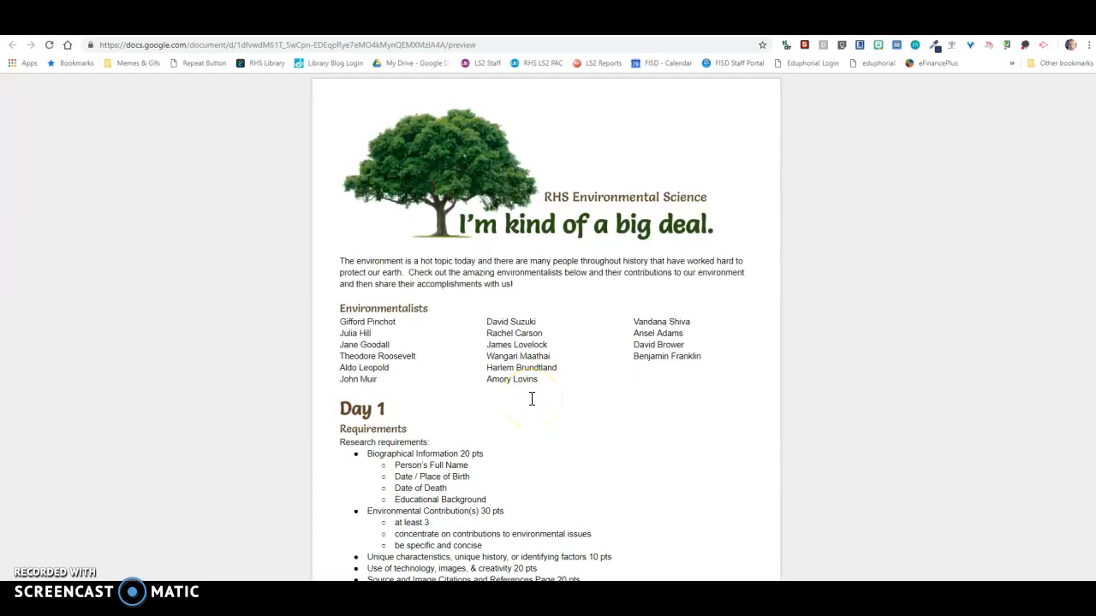
{"action": "scroll", "scroll_direction": "down", "scroll_amount": 3}
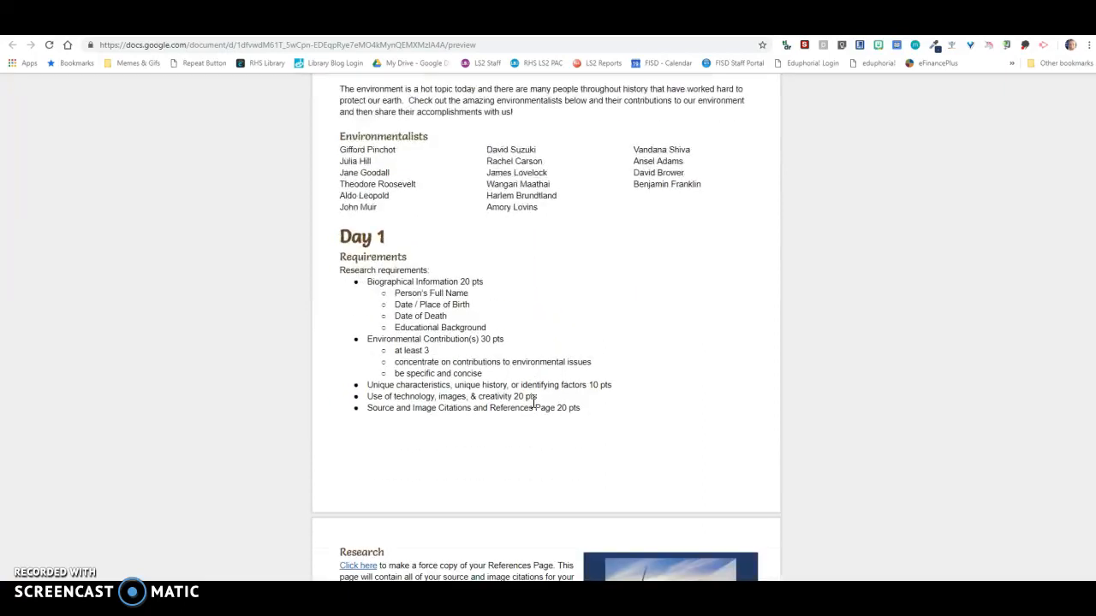
{"action": "scroll", "scroll_direction": "down", "scroll_amount": 3}
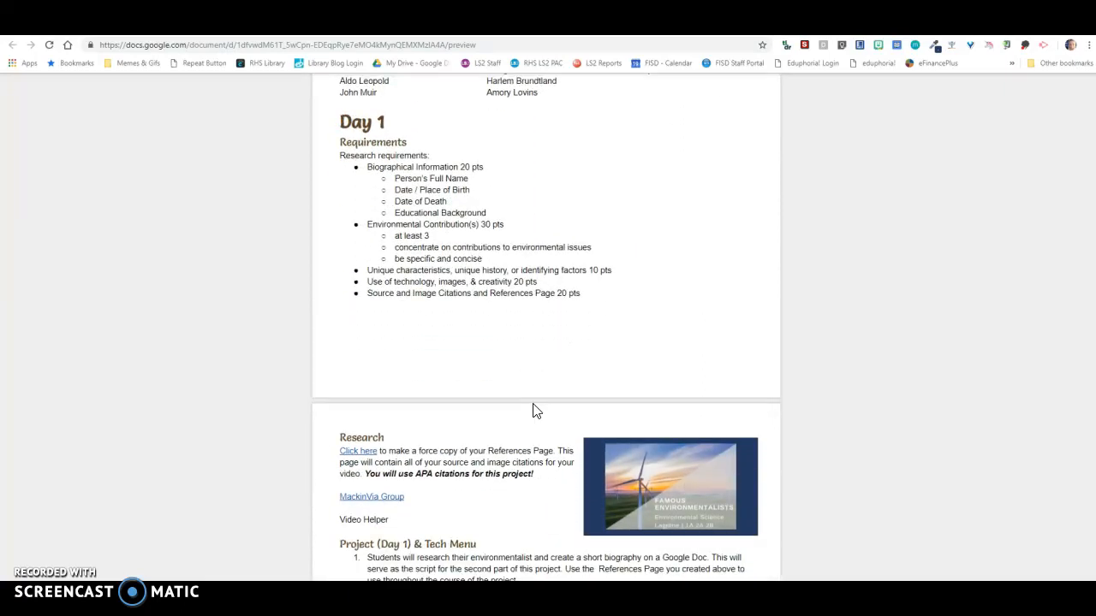
{"action": "scroll", "scroll_direction": "up", "scroll_amount": 3}
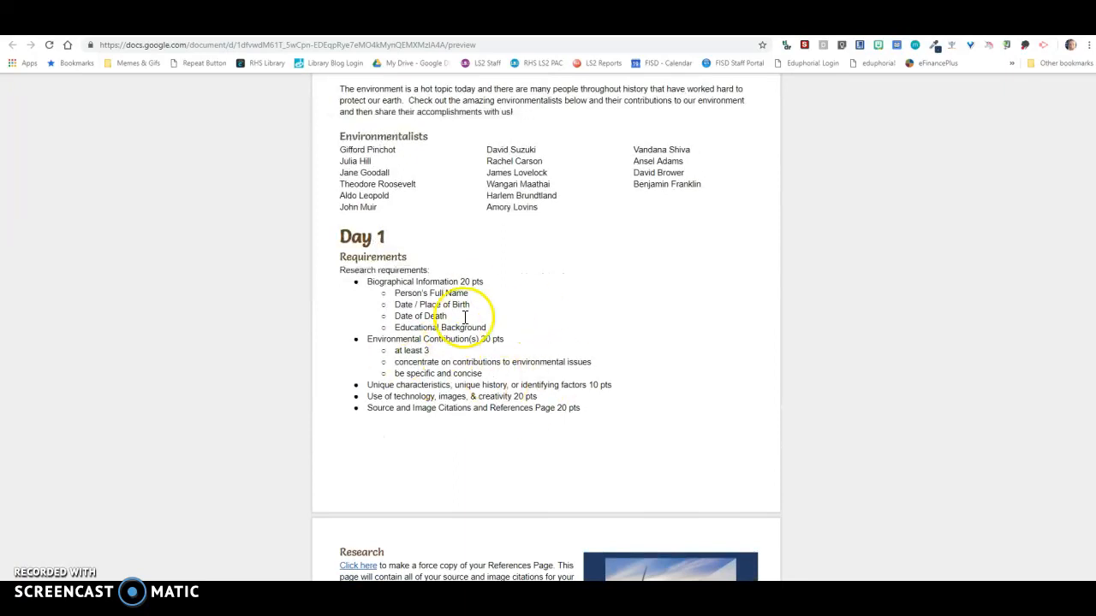
{"action": "mouse_move", "coordinate": [424, 349]}
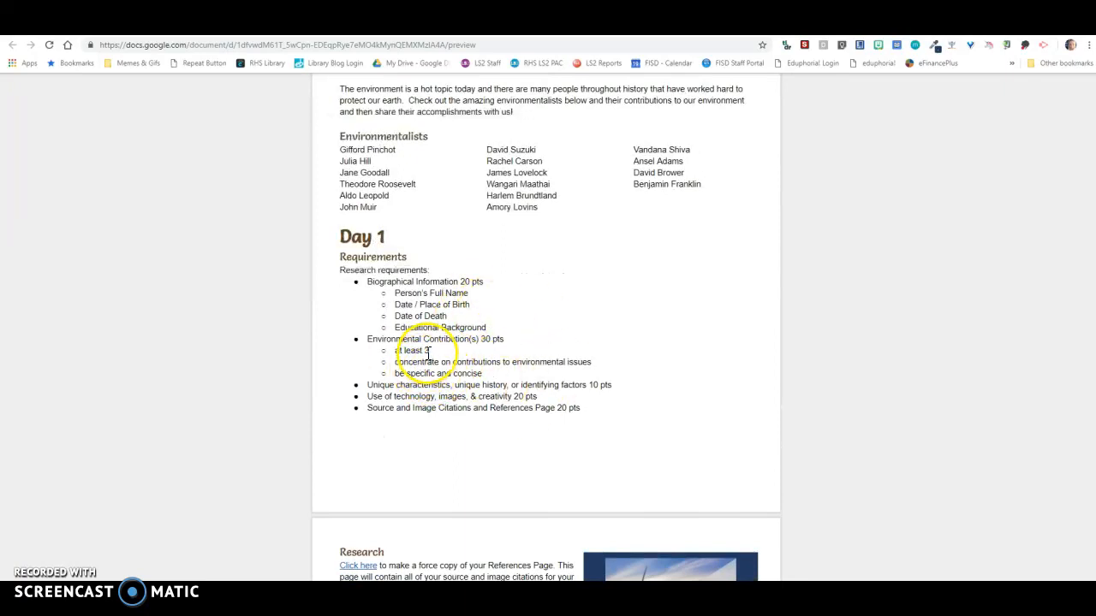
{"action": "mouse_move", "coordinate": [441, 380]}
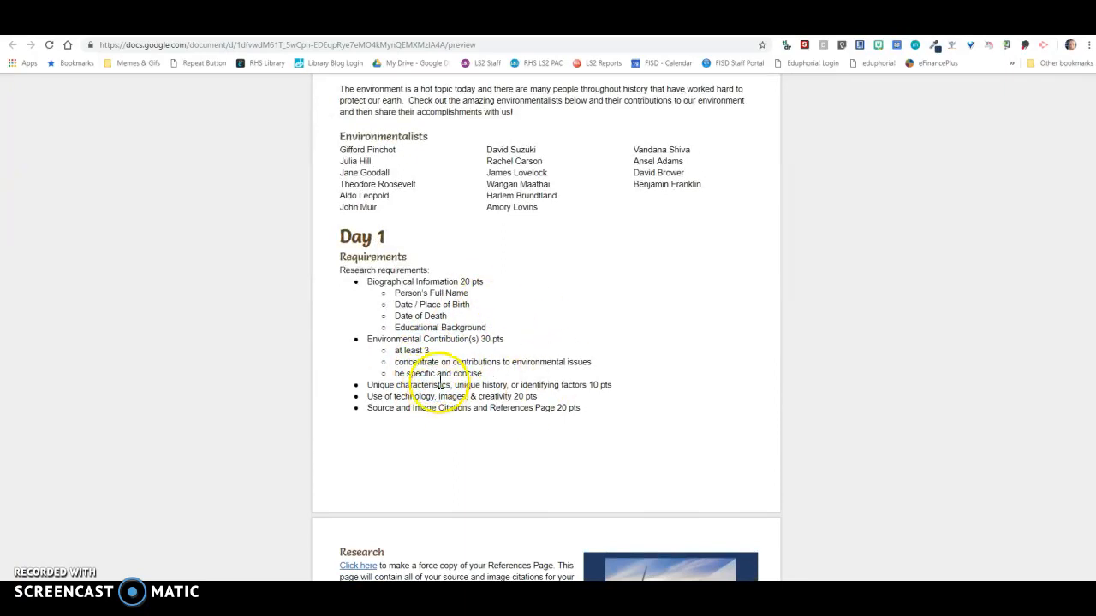
{"action": "mouse_move", "coordinate": [363, 248]}
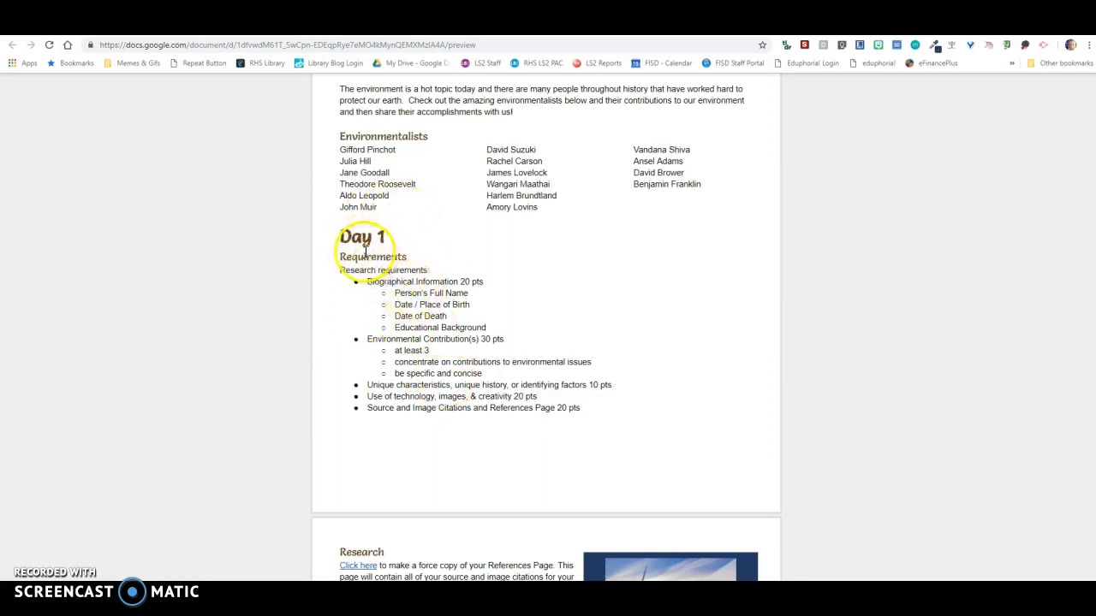
{"action": "mouse_move", "coordinate": [414, 202]}
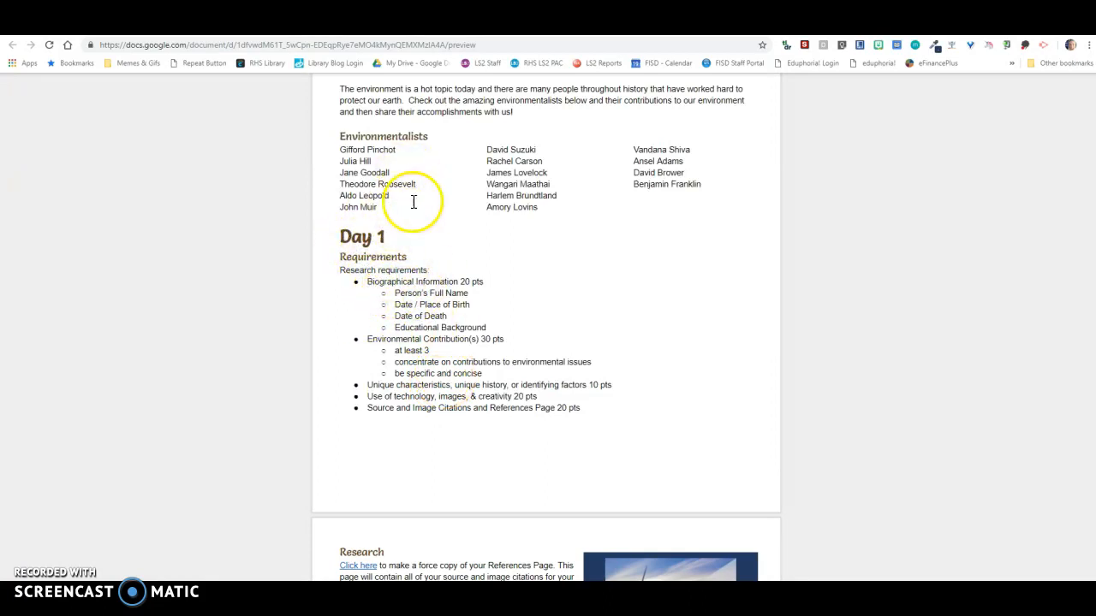
{"action": "mouse_move", "coordinate": [537, 185]}
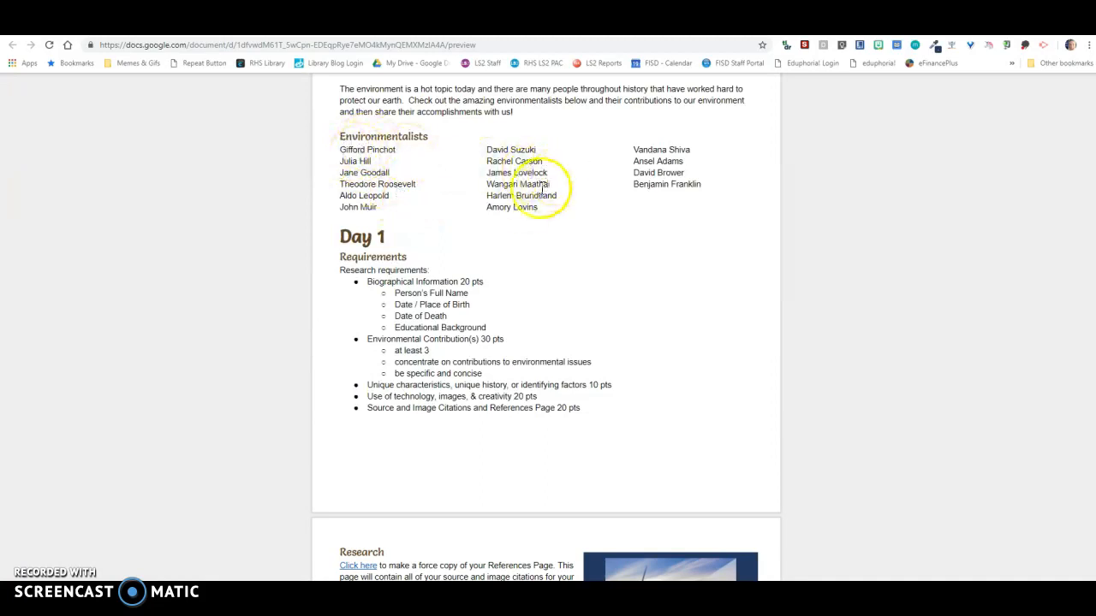
{"action": "mouse_move", "coordinate": [299, 123]}
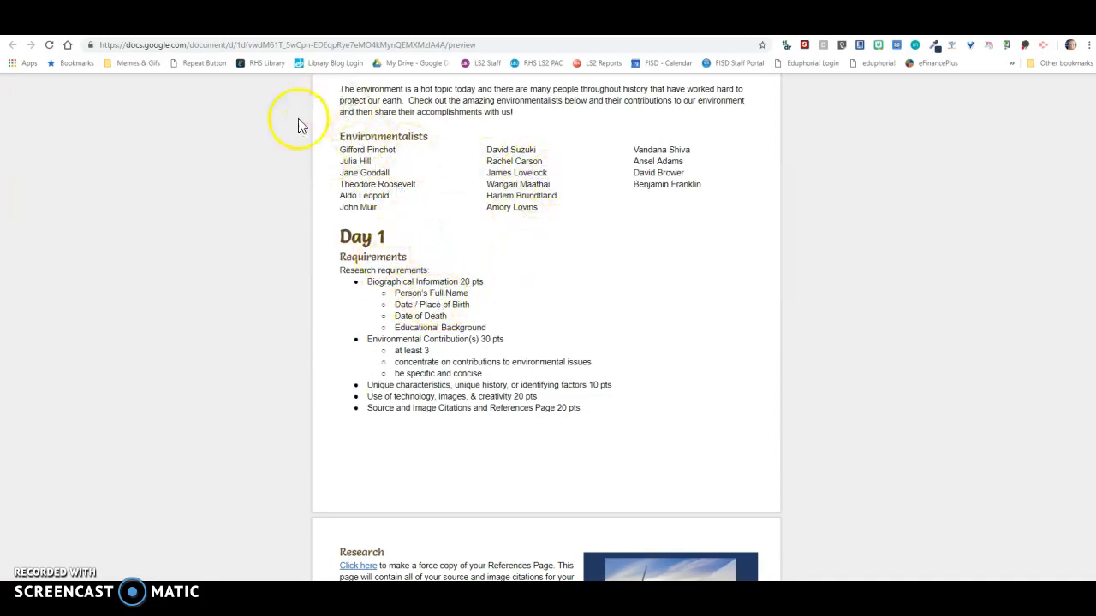
{"action": "mouse_move", "coordinate": [410, 293]}
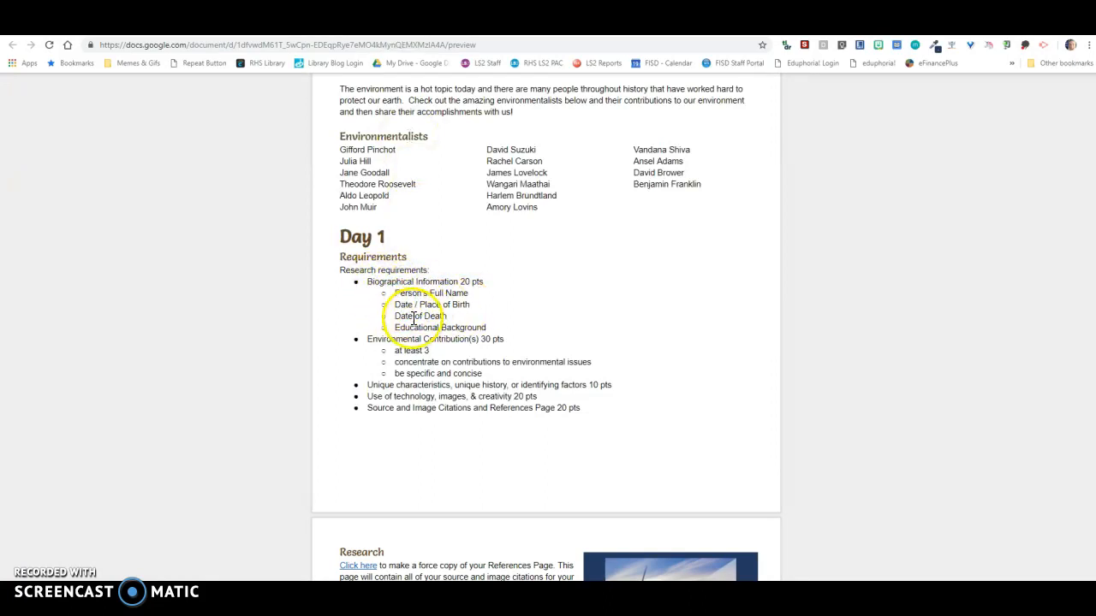
{"action": "mouse_move", "coordinate": [438, 333]}
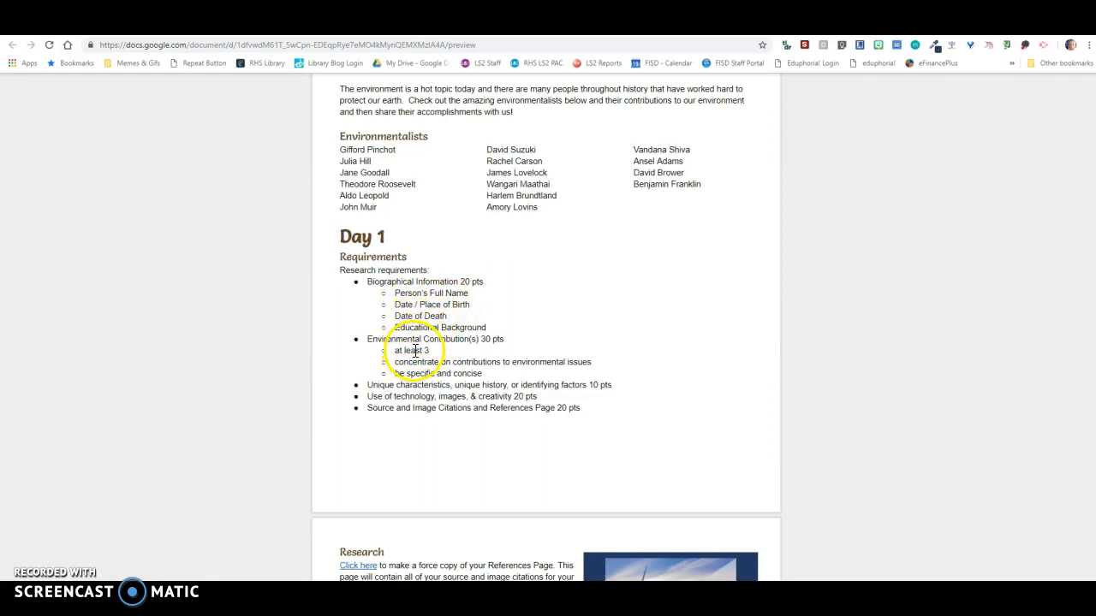
{"action": "mouse_move", "coordinate": [478, 363]}
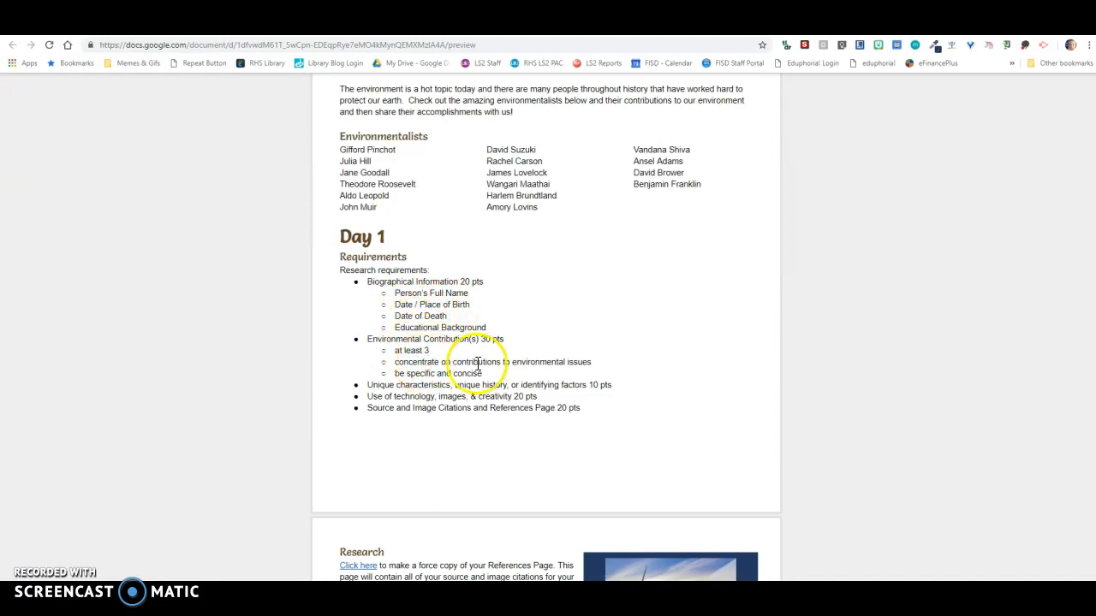
{"action": "scroll", "scroll_direction": "down", "scroll_amount": 3}
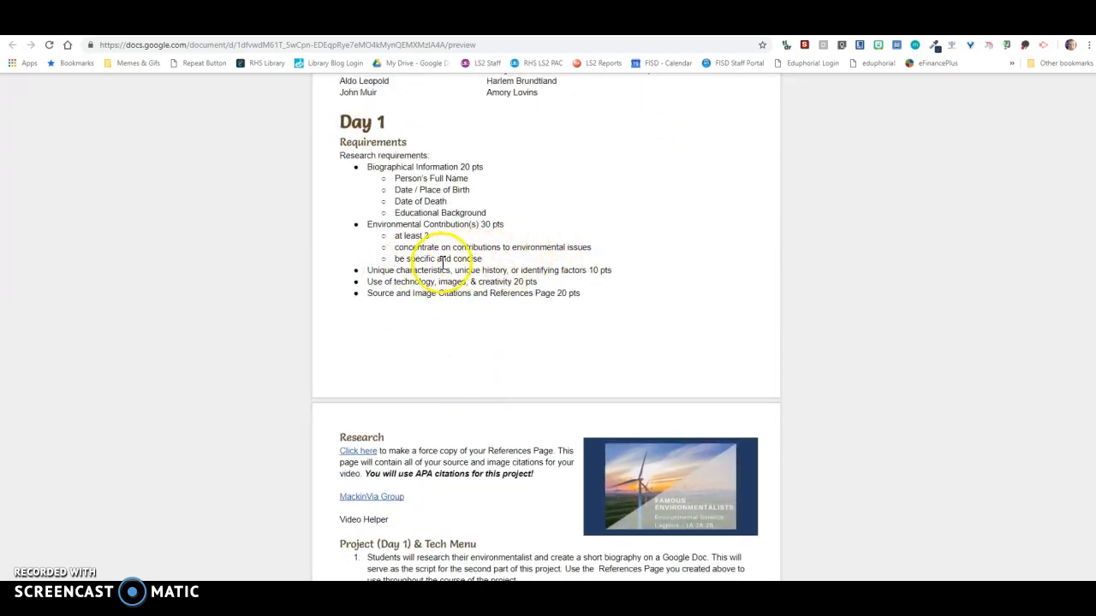
{"action": "mouse_move", "coordinate": [462, 293]}
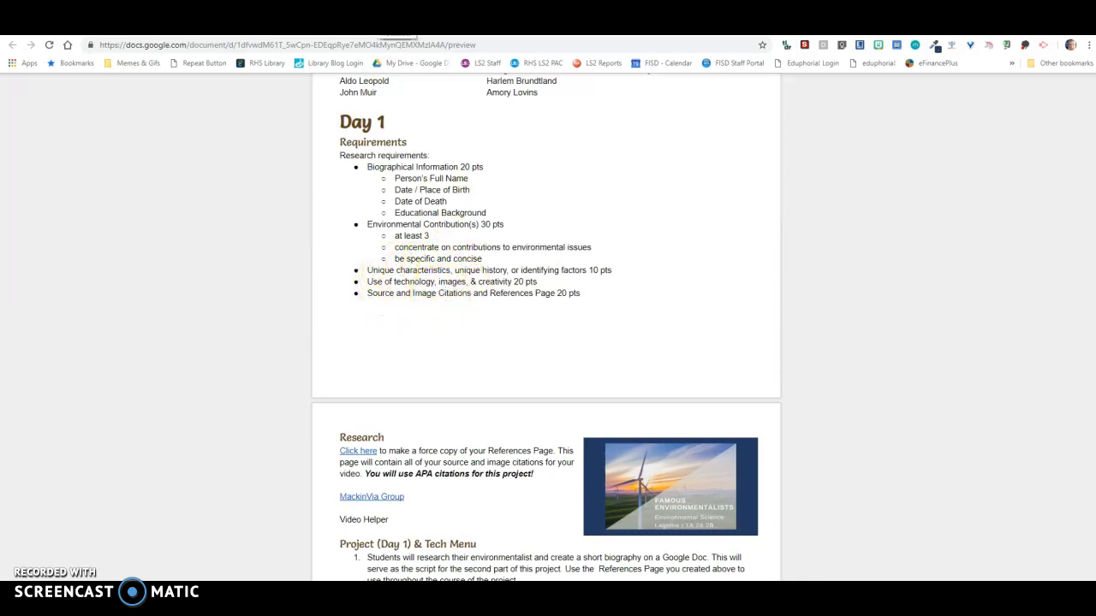
Choose Jane Goodall from the MackinVIA name list and scroll to the database tiles.
{"action": "scroll", "scroll_direction": "up", "scroll_amount": 3}
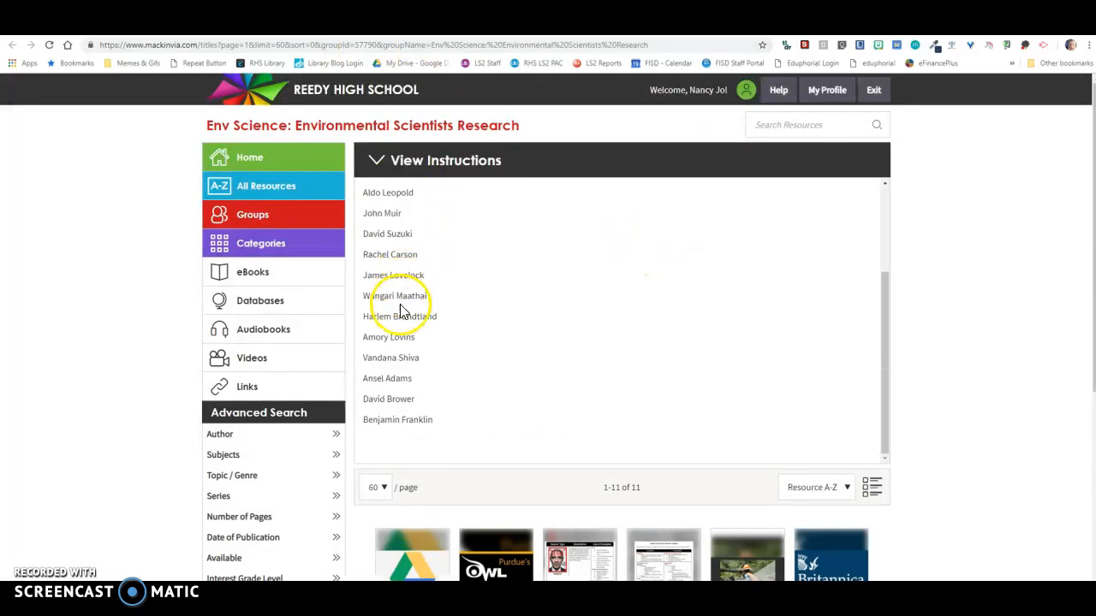
{"action": "scroll", "scroll_direction": "up", "scroll_amount": 3}
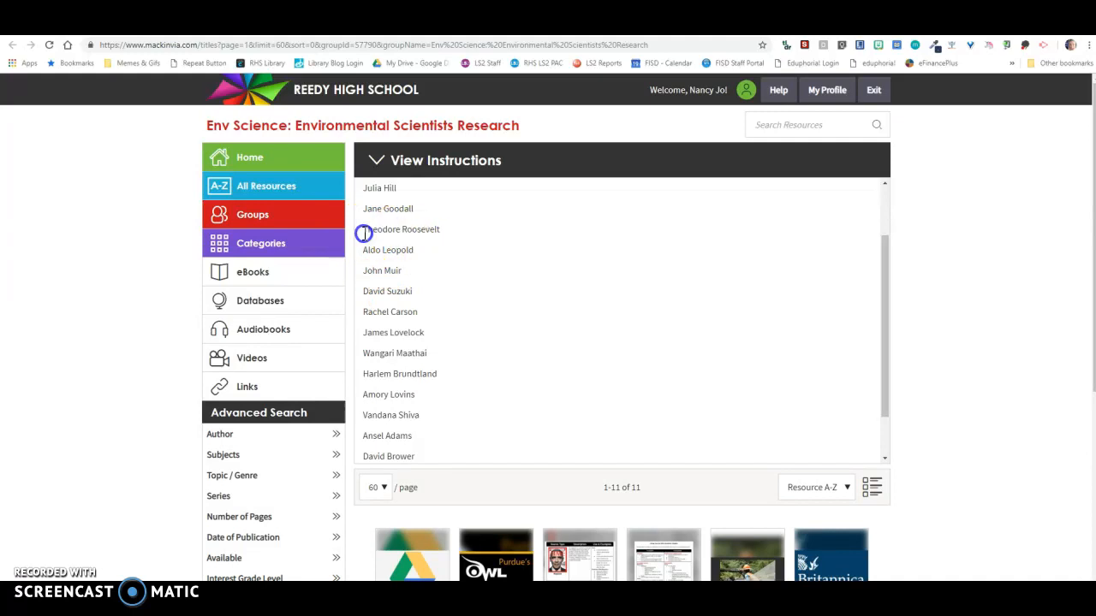
{"action": "double_click", "coordinate": [401, 229]}
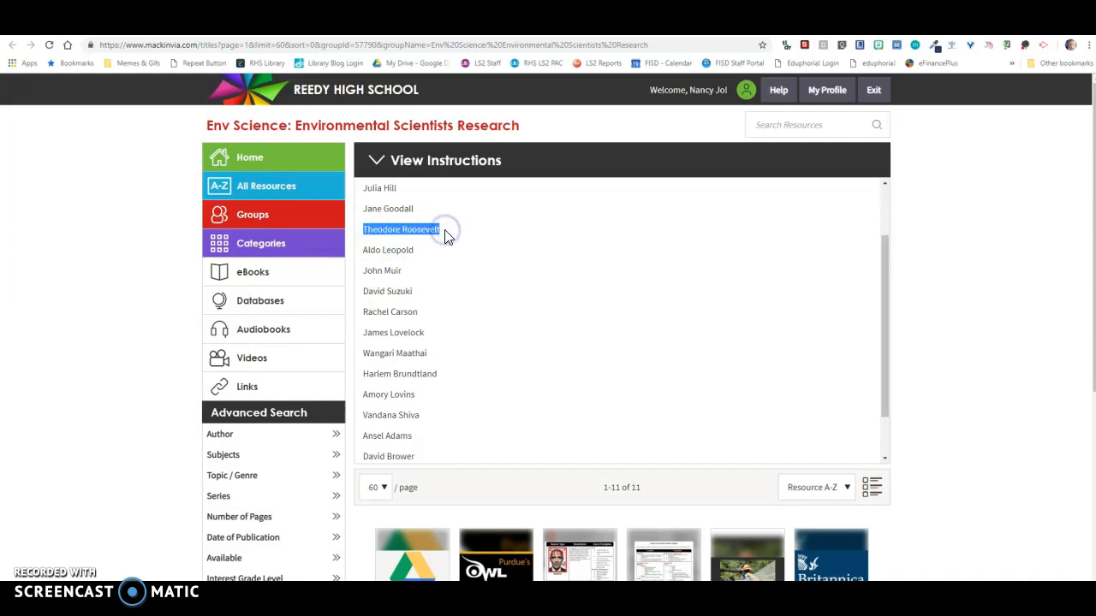
{"action": "scroll", "scroll_direction": "up", "scroll_amount": 3}
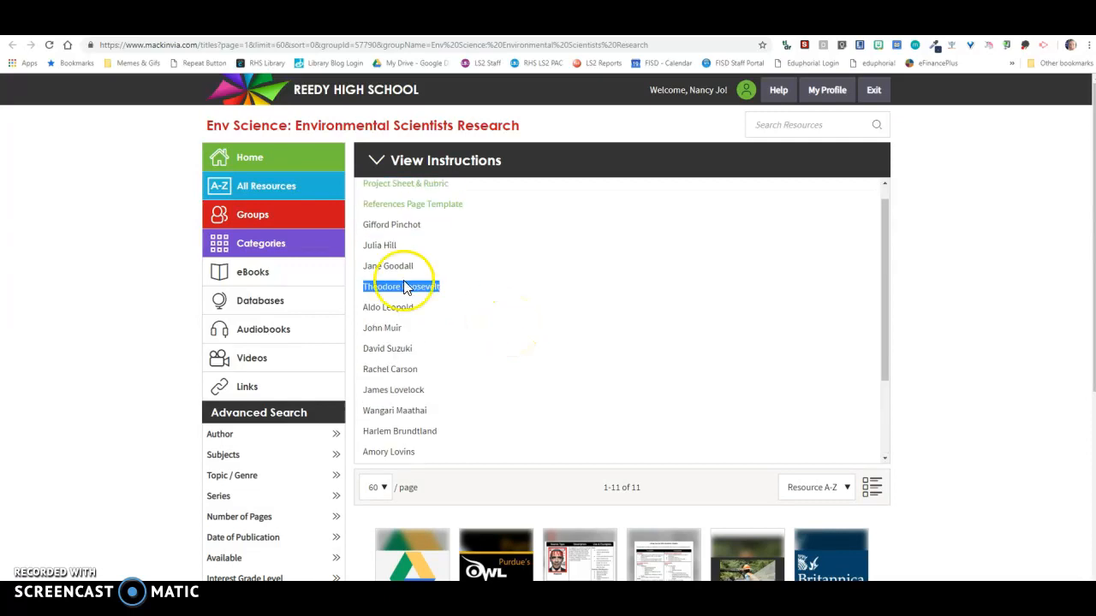
{"action": "left_click", "coordinate": [387, 265]}
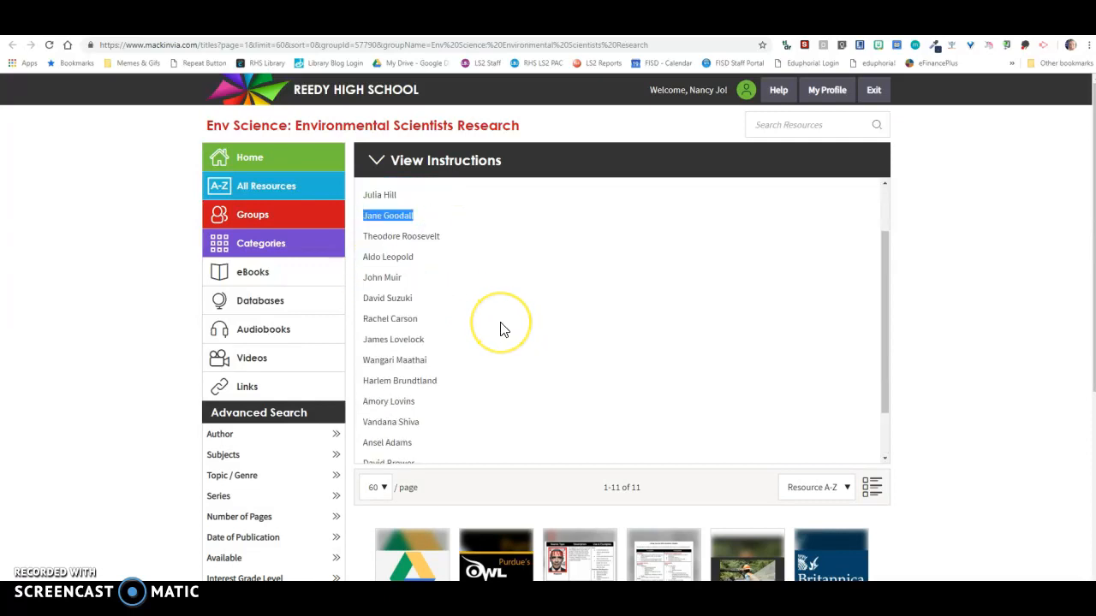
{"action": "scroll", "scroll_direction": "down", "scroll_amount": 3}
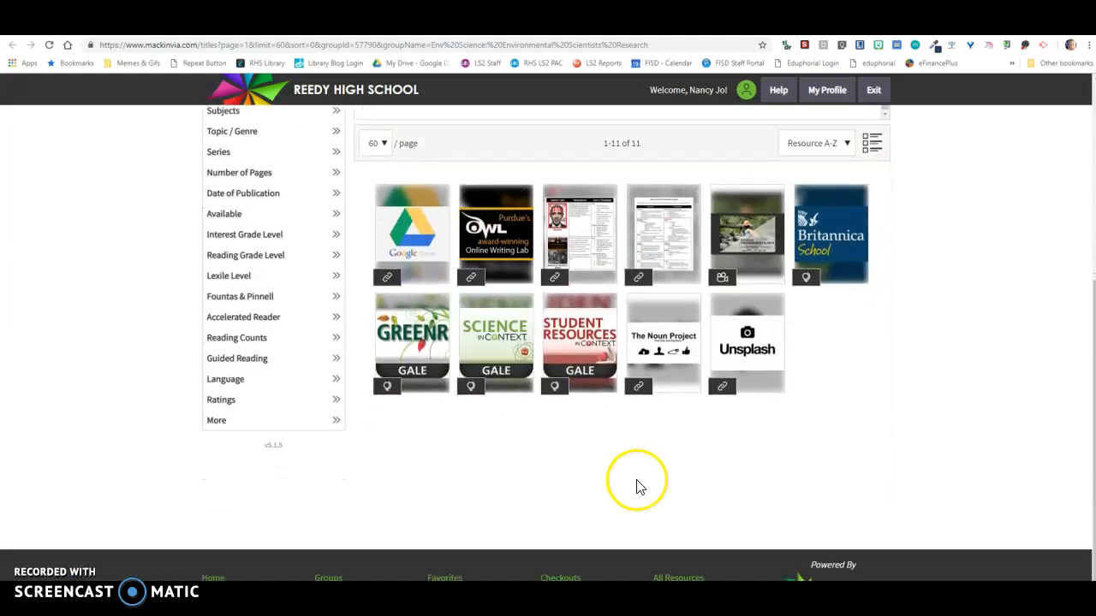
Search Britannica School for 'Jane Goodall' and open her biography article.
{"action": "left_click", "coordinate": [831, 233]}
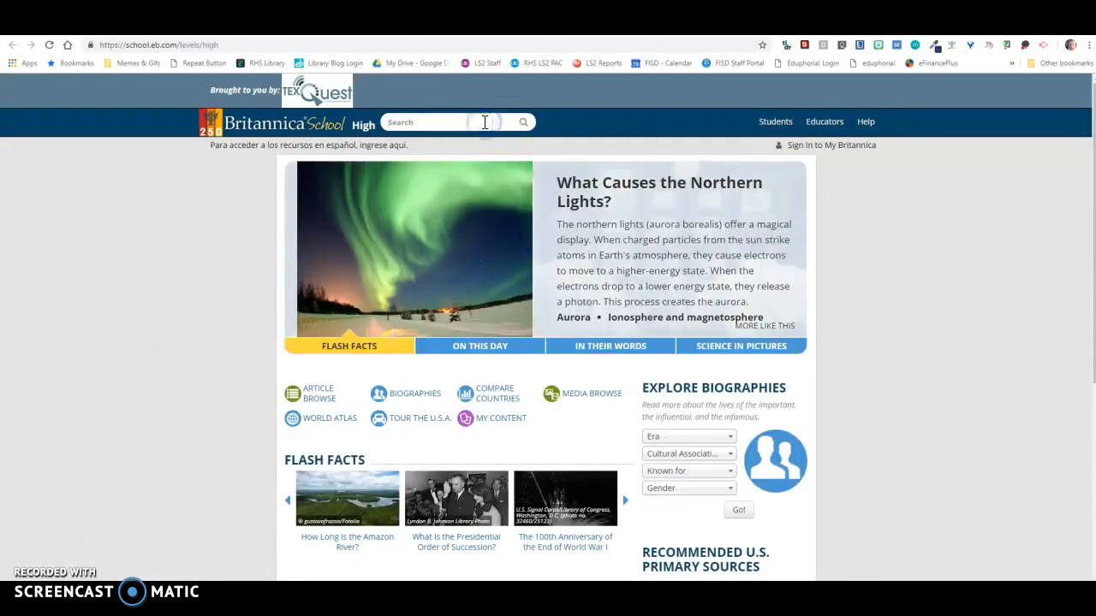
{"action": "type", "text": "Jane Goodall"}
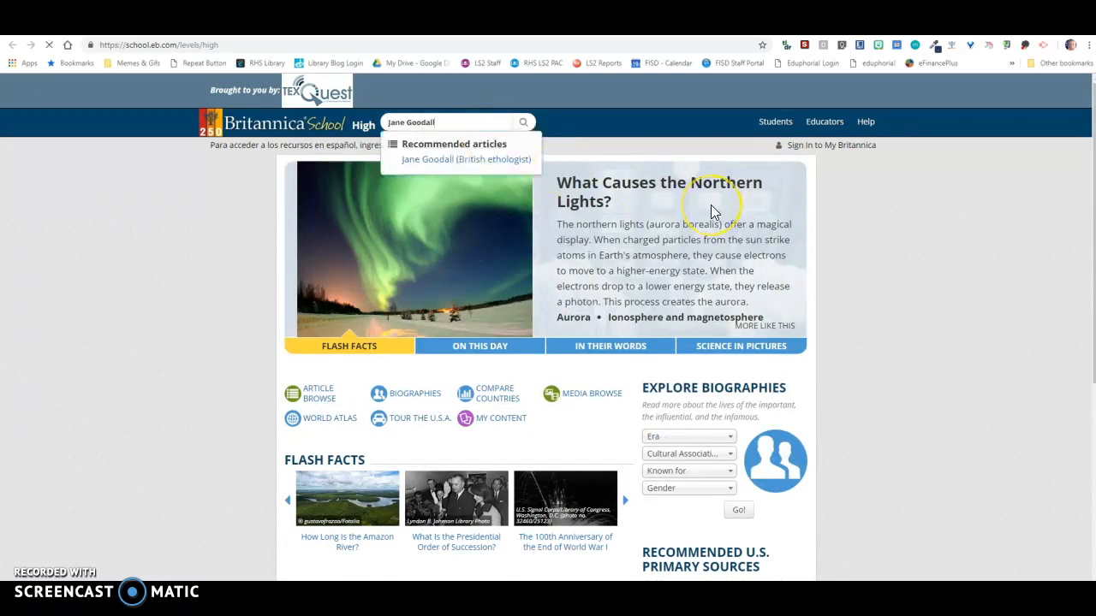
{"action": "left_click", "coordinate": [462, 159]}
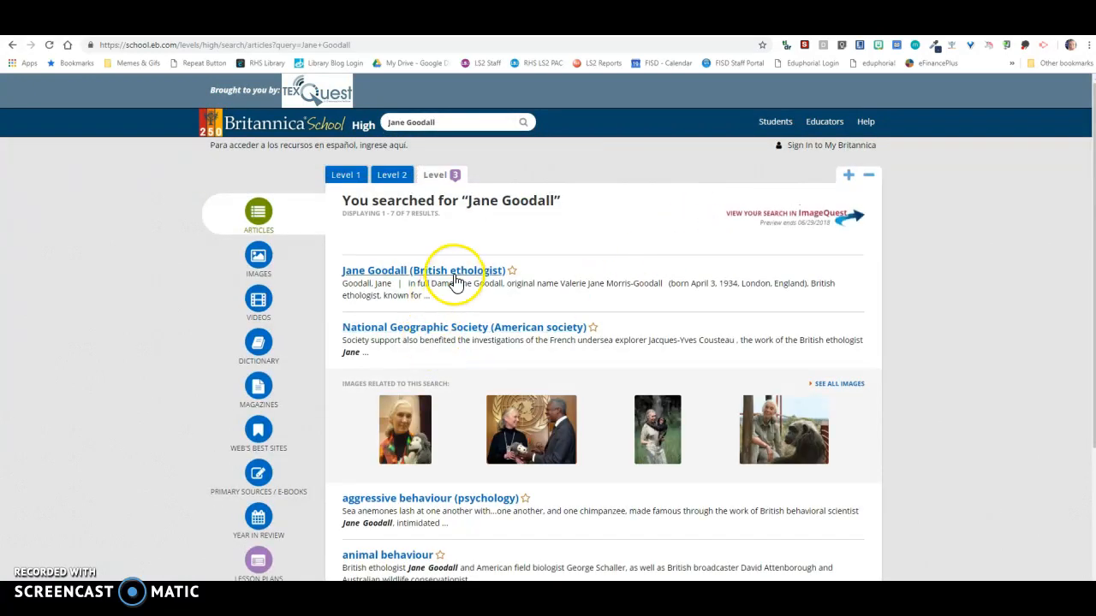
{"action": "left_click", "coordinate": [421, 270]}
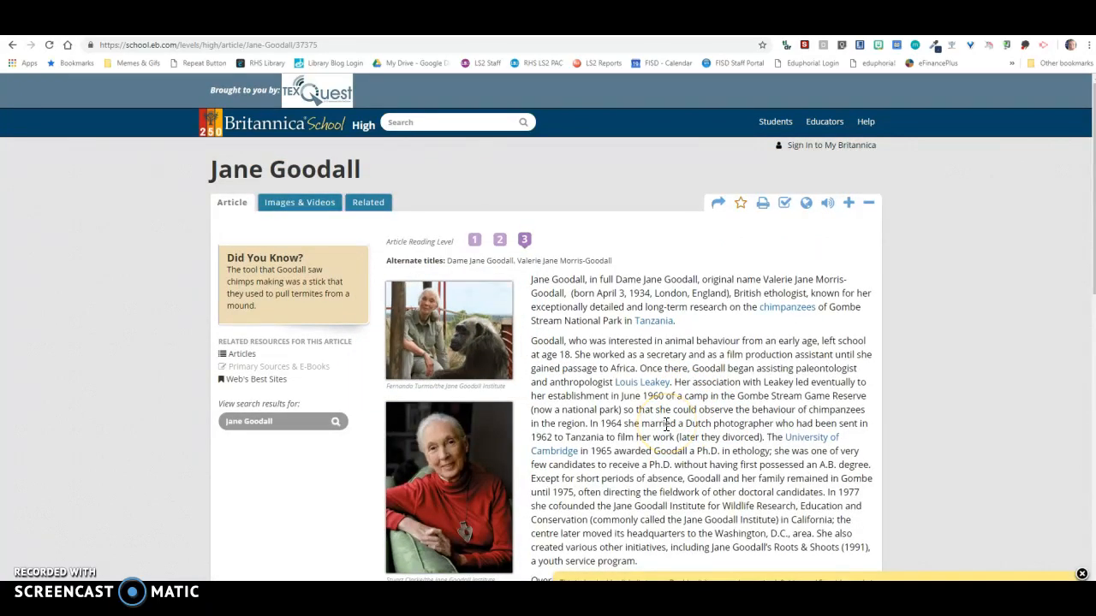
Enlarge Jane Goodall's portrait photo in the media viewer and show its citation.
{"action": "scroll", "scroll_direction": "down", "scroll_amount": 3}
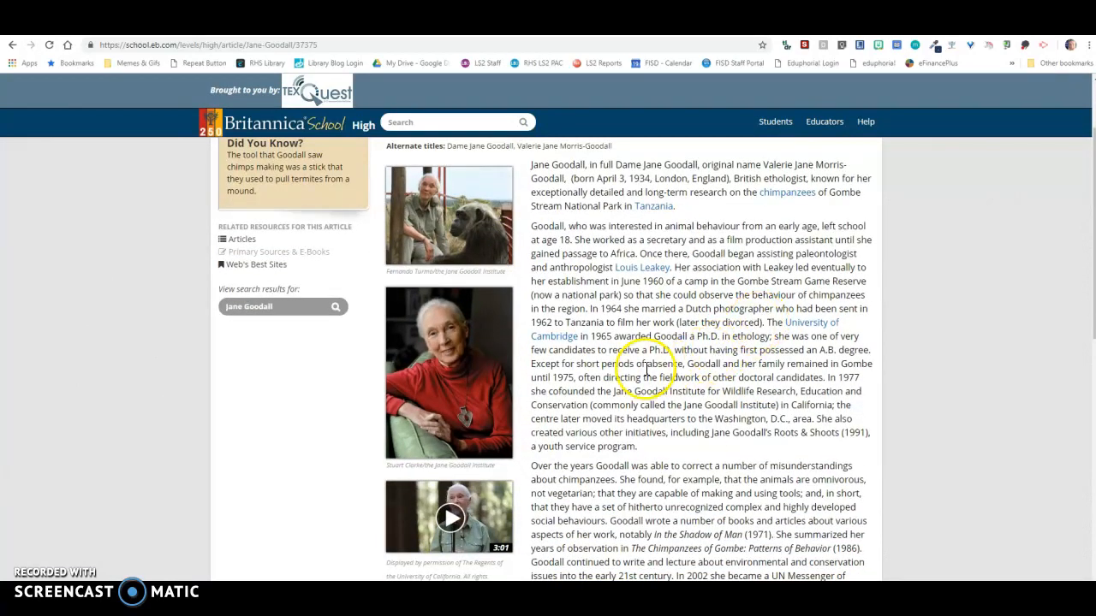
{"action": "mouse_move", "coordinate": [568, 400]}
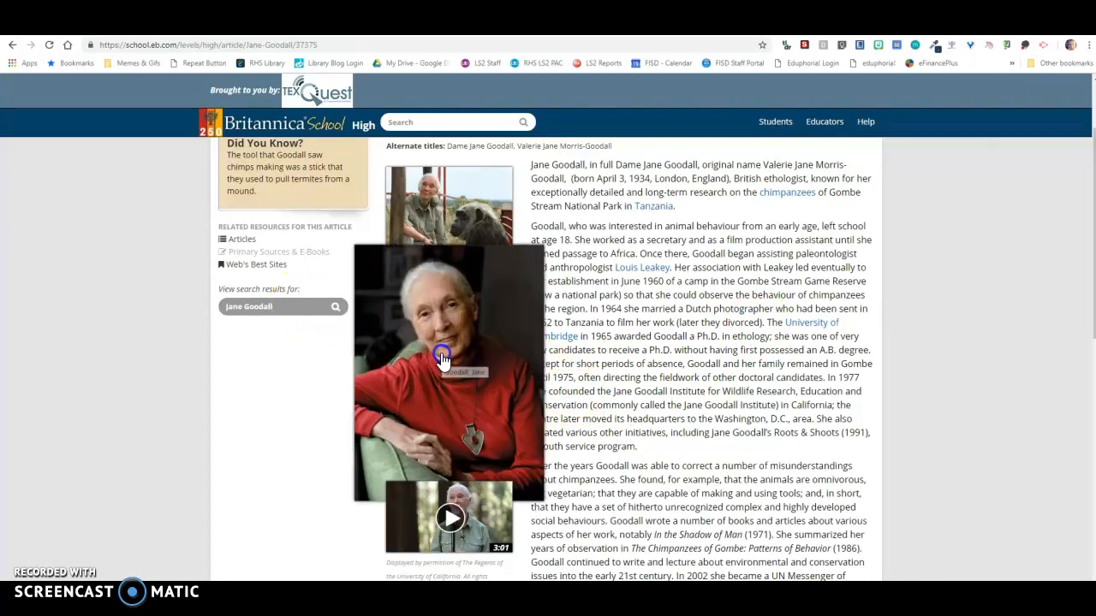
{"action": "left_click", "coordinate": [445, 355]}
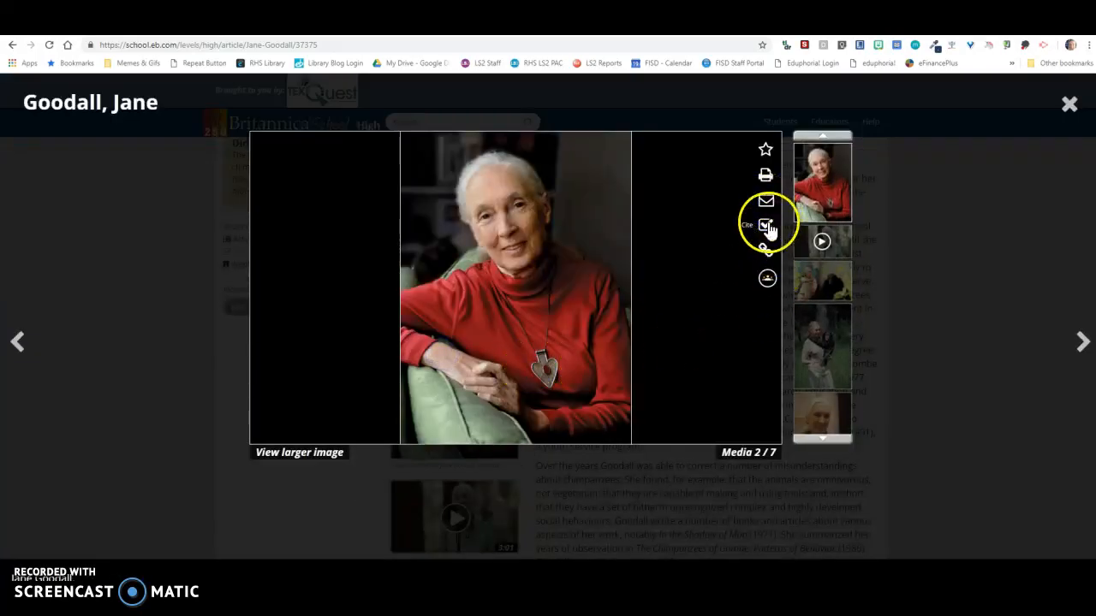
{"action": "left_click", "coordinate": [766, 226]}
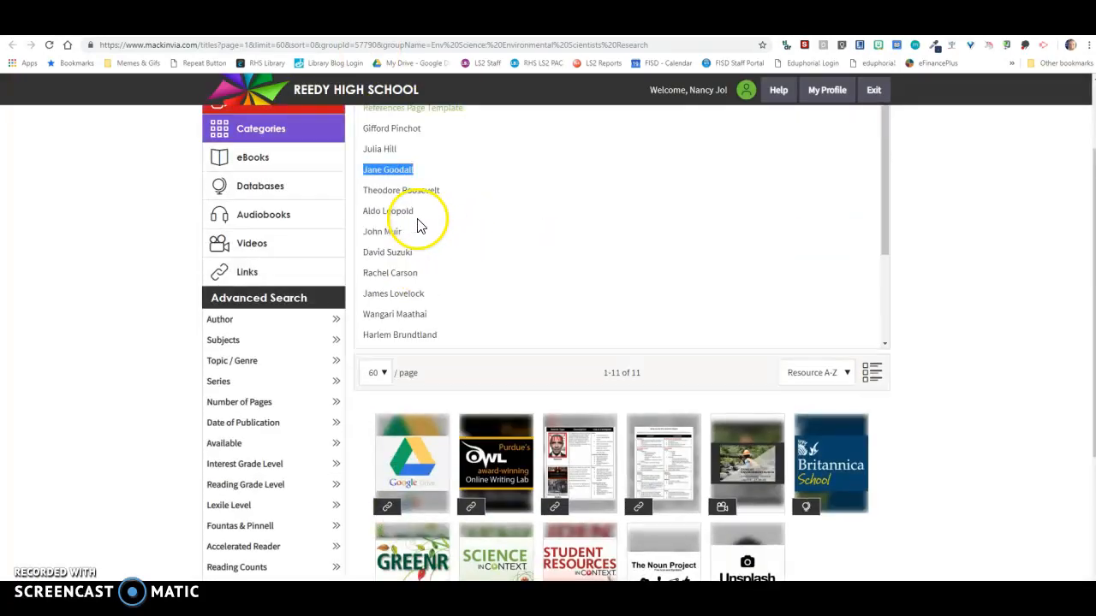
Open the References Page Template Google Doc from the MackinVIA instructions list.
{"action": "scroll", "scroll_direction": "up", "scroll_amount": 3}
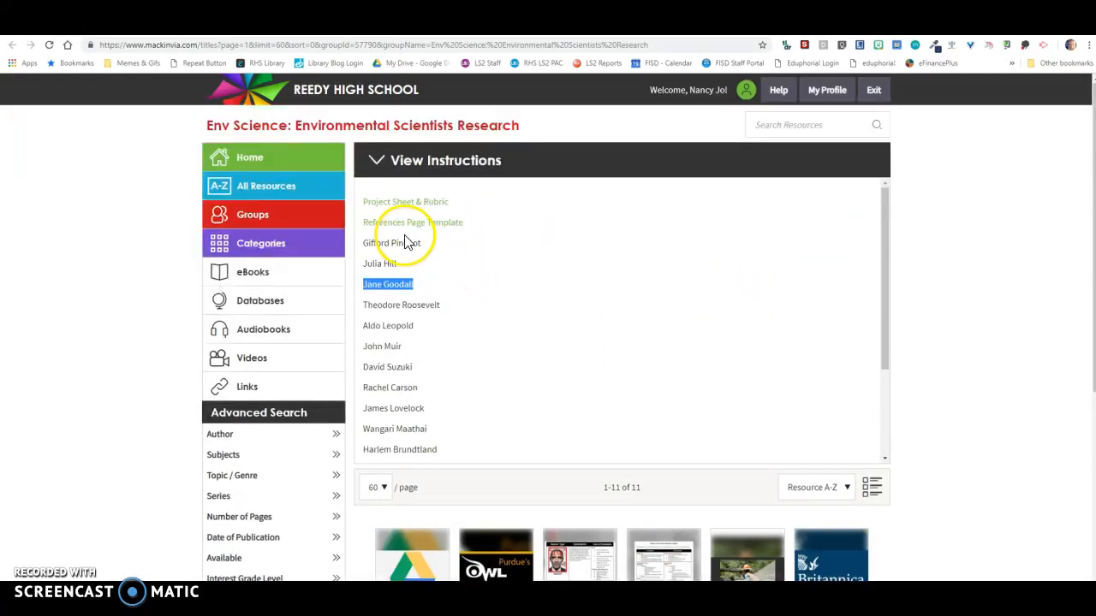
{"action": "left_click", "coordinate": [412, 222]}
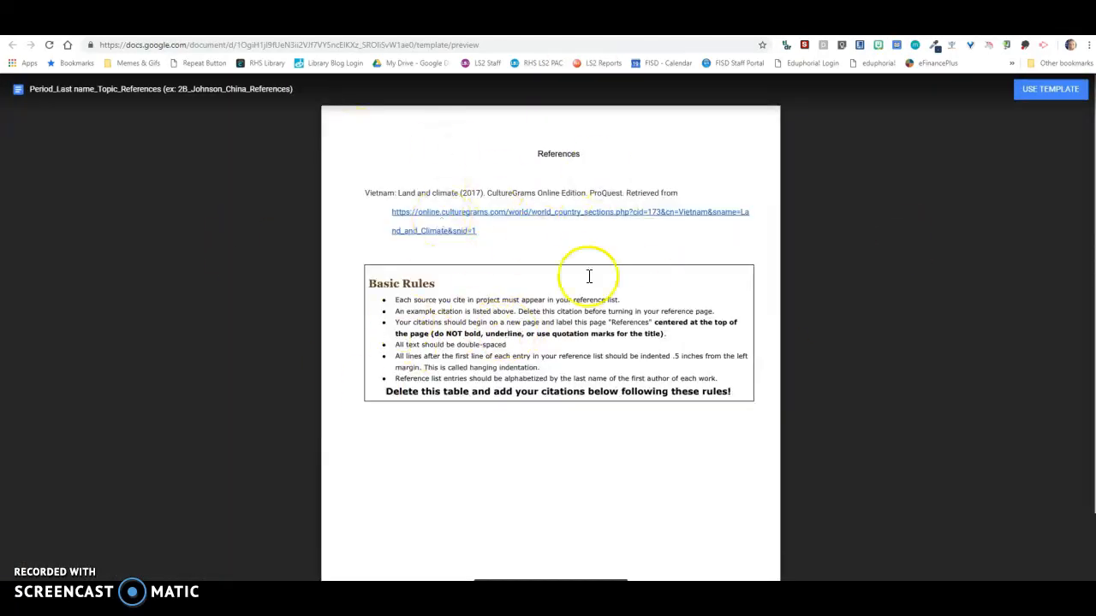
{"action": "mouse_move", "coordinate": [452, 432]}
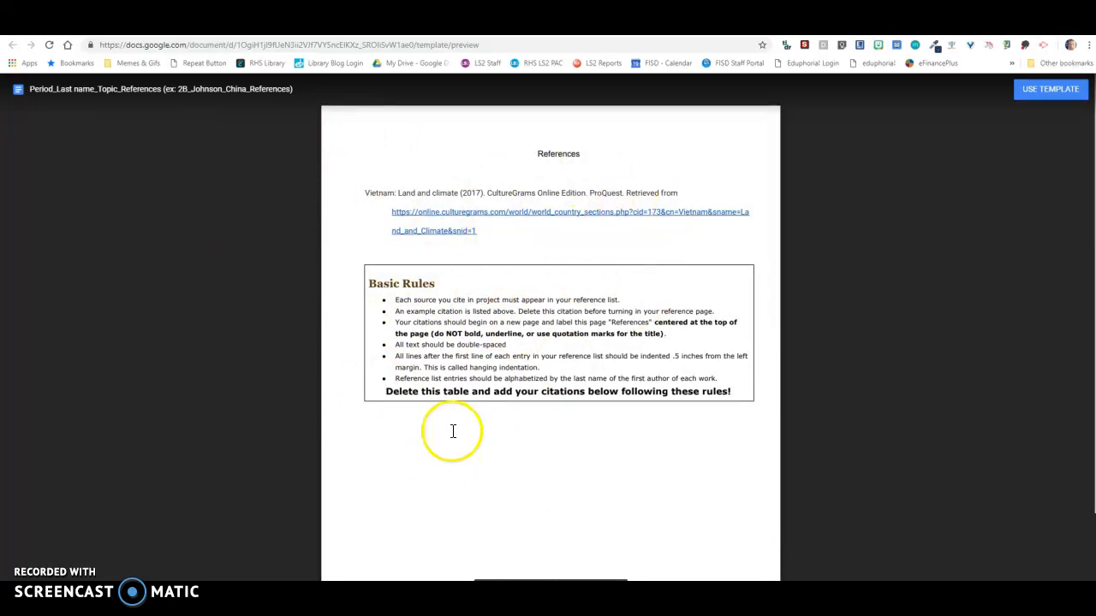
{"action": "mouse_move", "coordinate": [739, 212]}
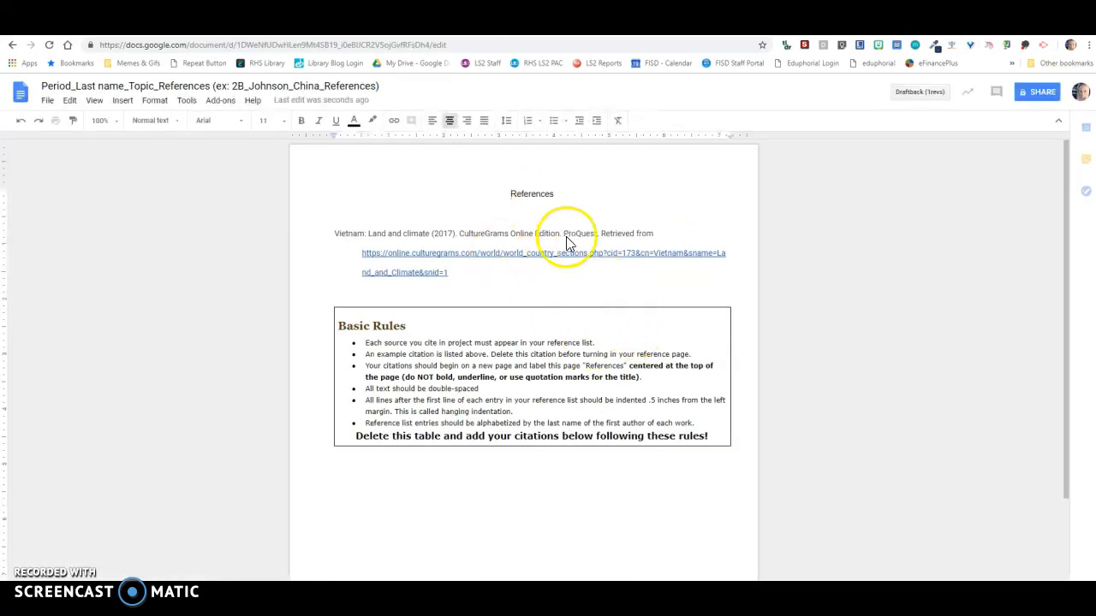
{"action": "mouse_move", "coordinate": [586, 238]}
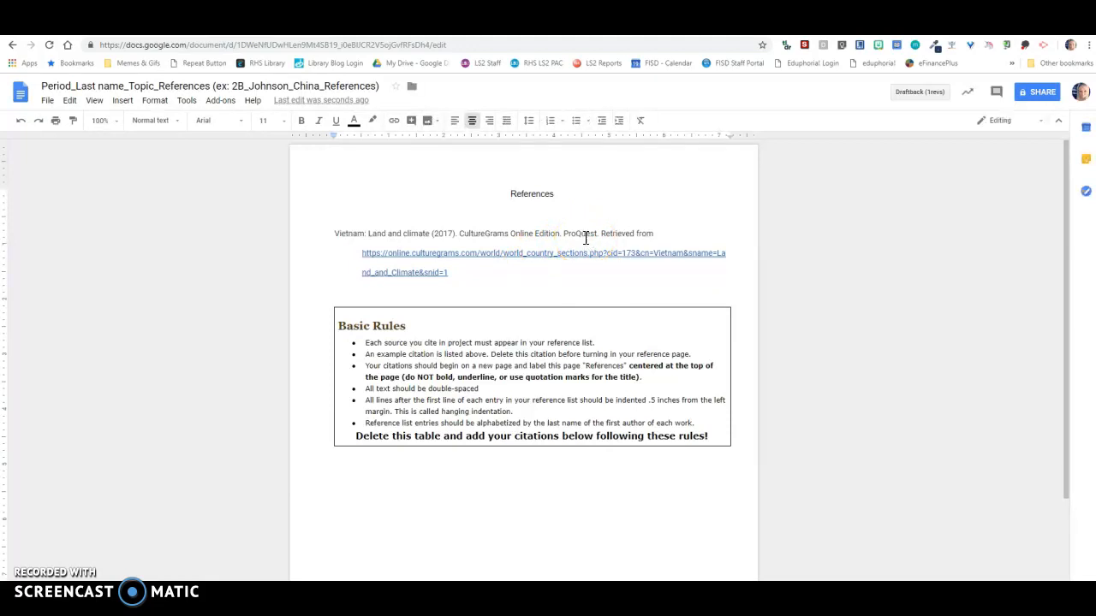
{"action": "mouse_move", "coordinate": [397, 272]}
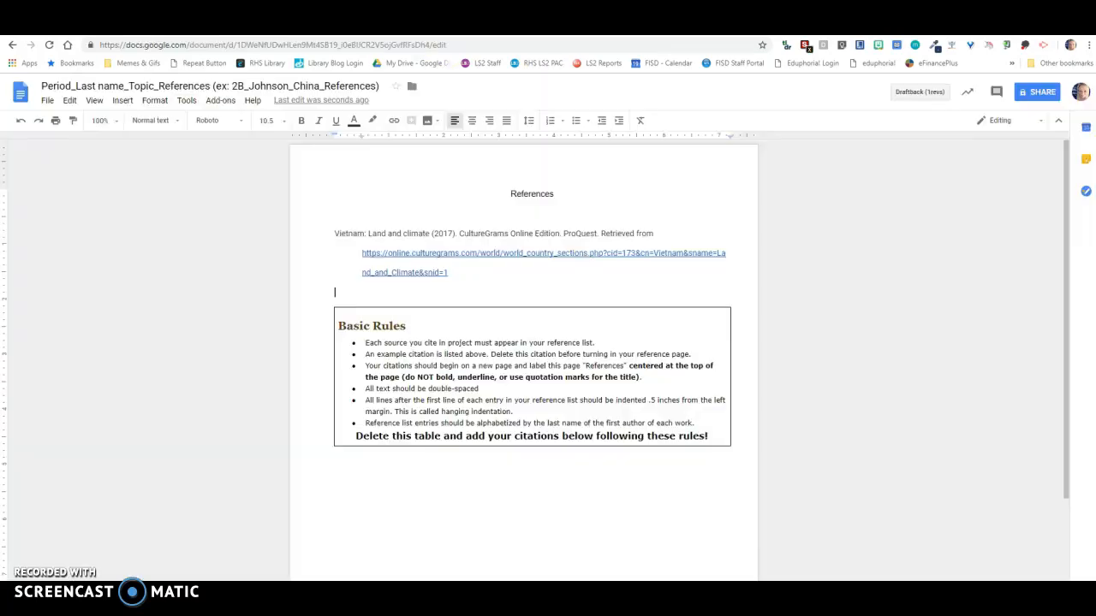
{"action": "mouse_move", "coordinate": [395, 334]}
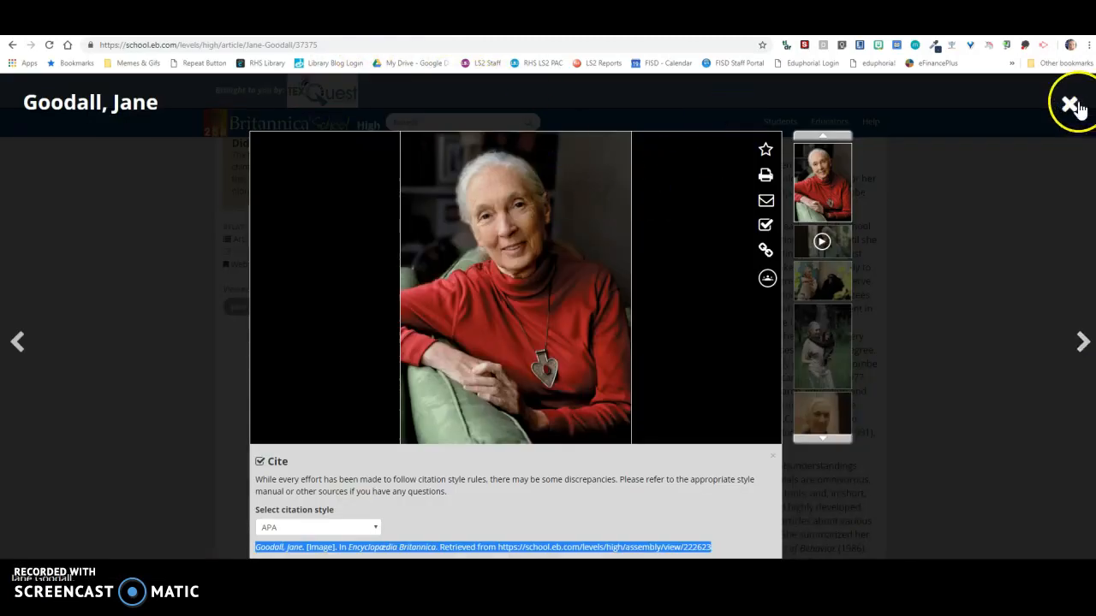
Close the image viewer and select the Britannica article's full citation for copying.
{"action": "left_click", "coordinate": [1069, 103]}
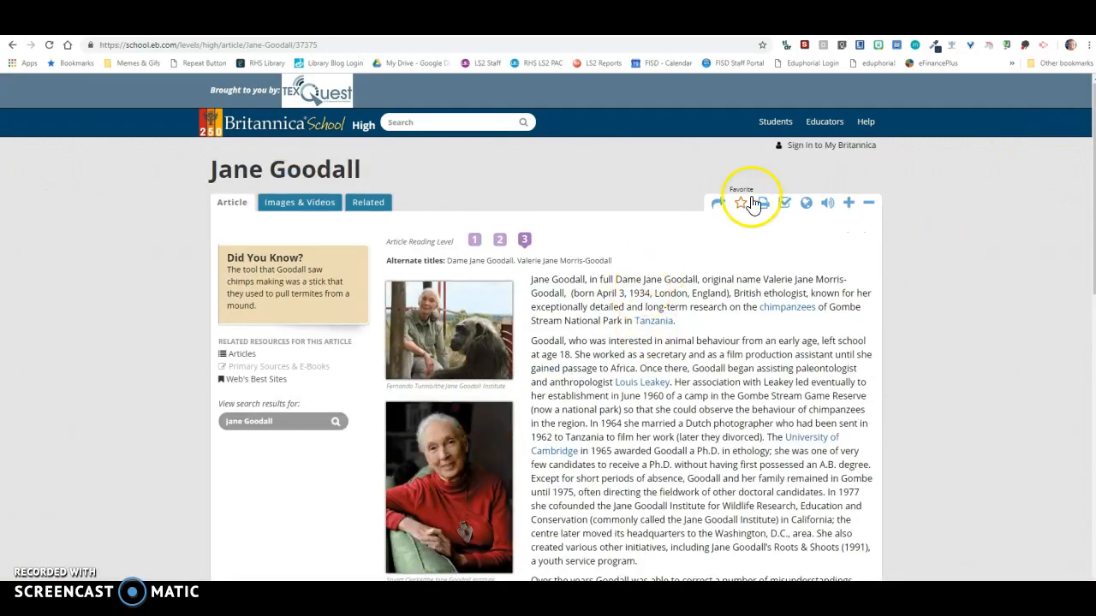
{"action": "left_click", "coordinate": [784, 202]}
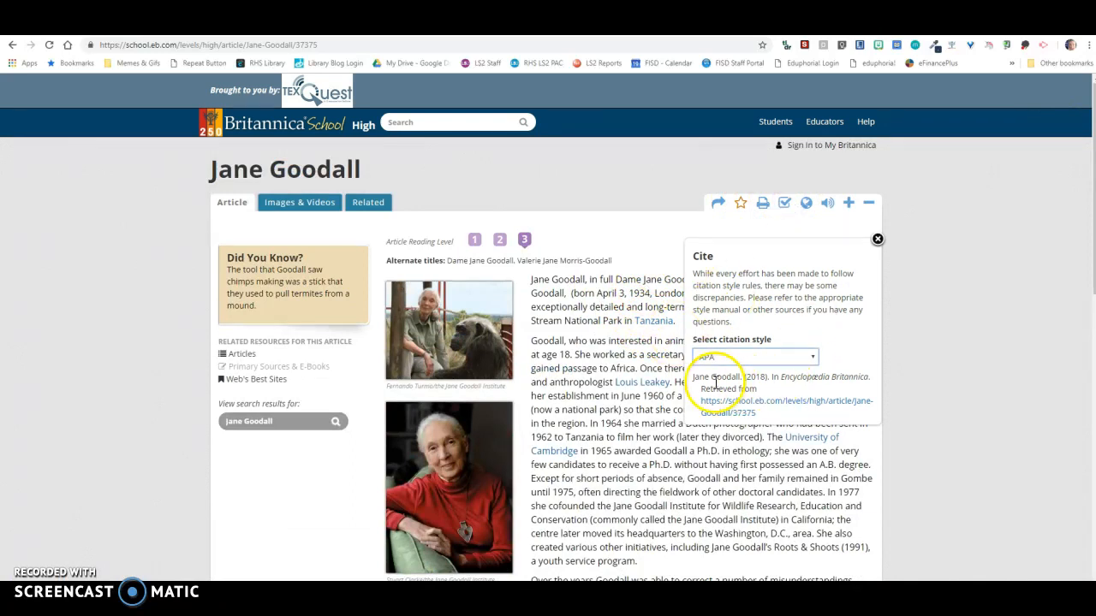
{"action": "triple_click", "coordinate": [779, 394]}
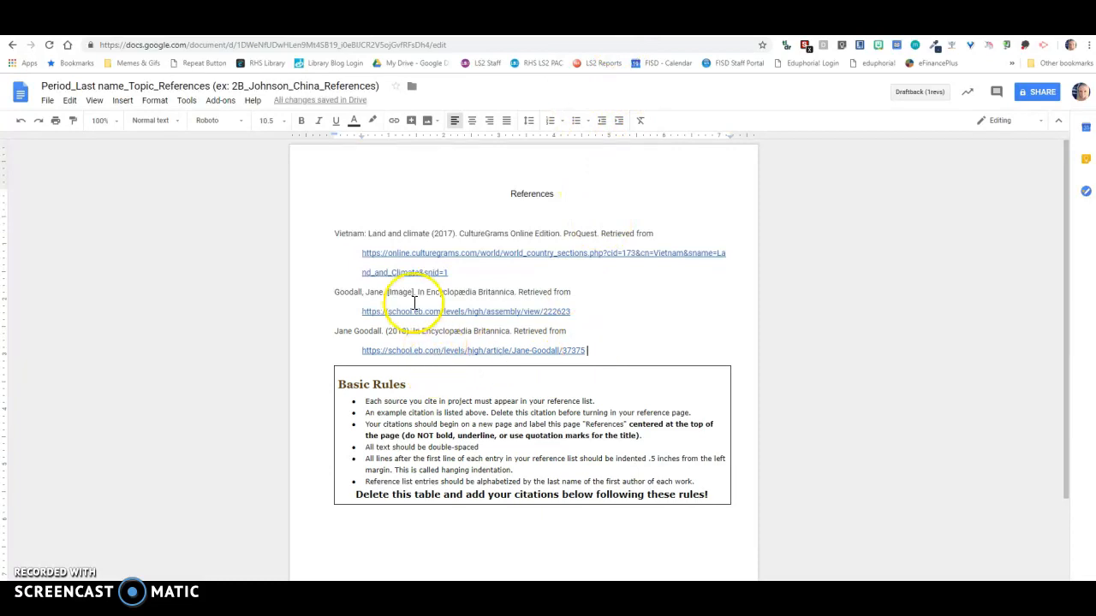
{"action": "mouse_move", "coordinate": [411, 291]}
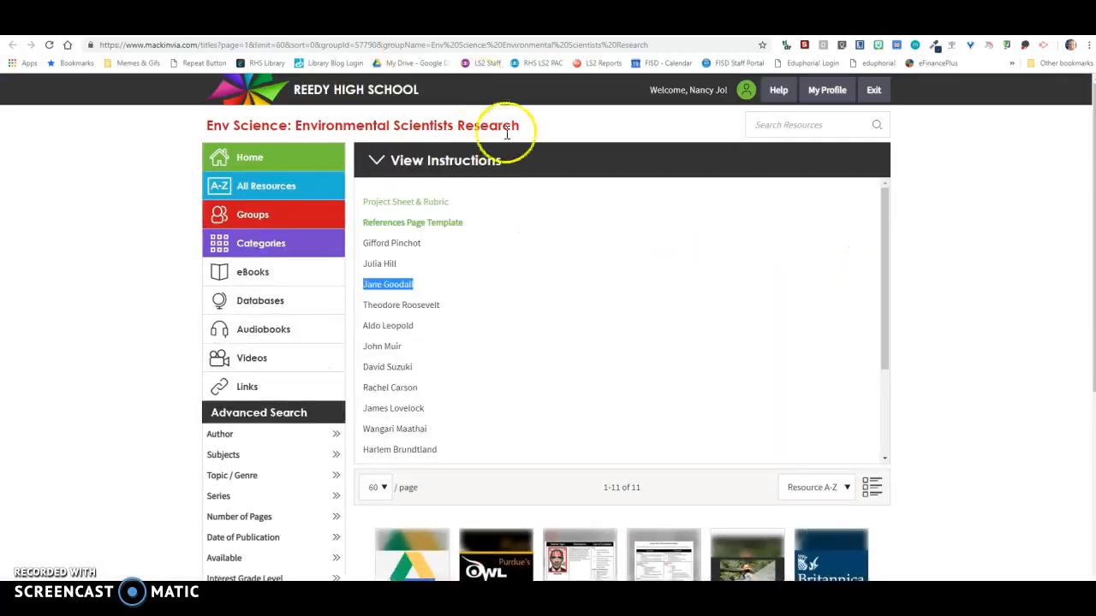
Open Gale Student Resources In Context from MackinVIA and search it for 'Jane Goodall'.
{"action": "left_click", "coordinate": [445, 161]}
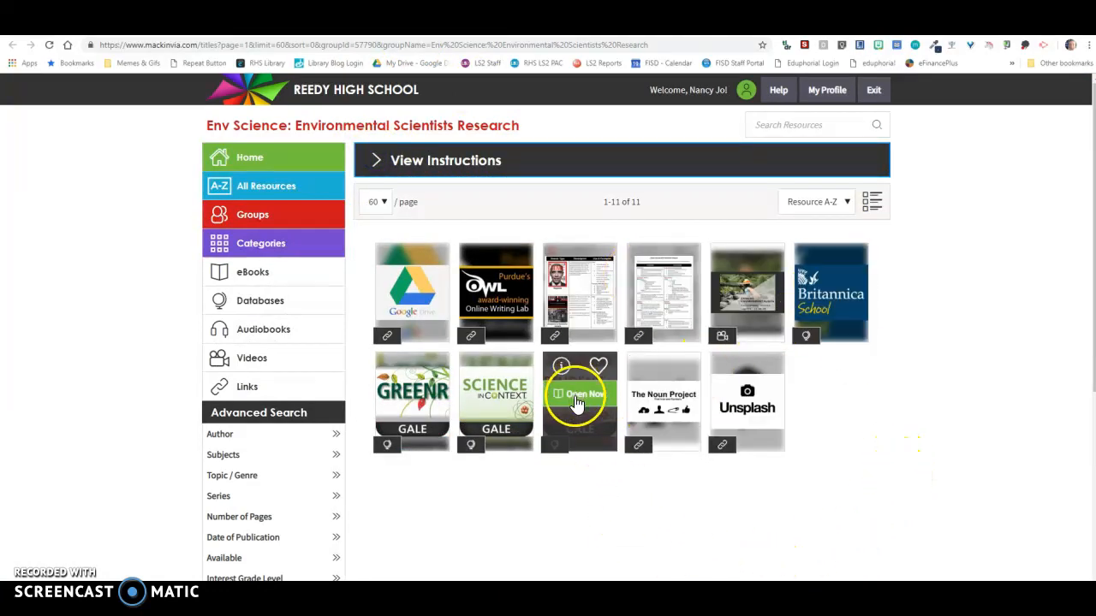
{"action": "left_click", "coordinate": [579, 393]}
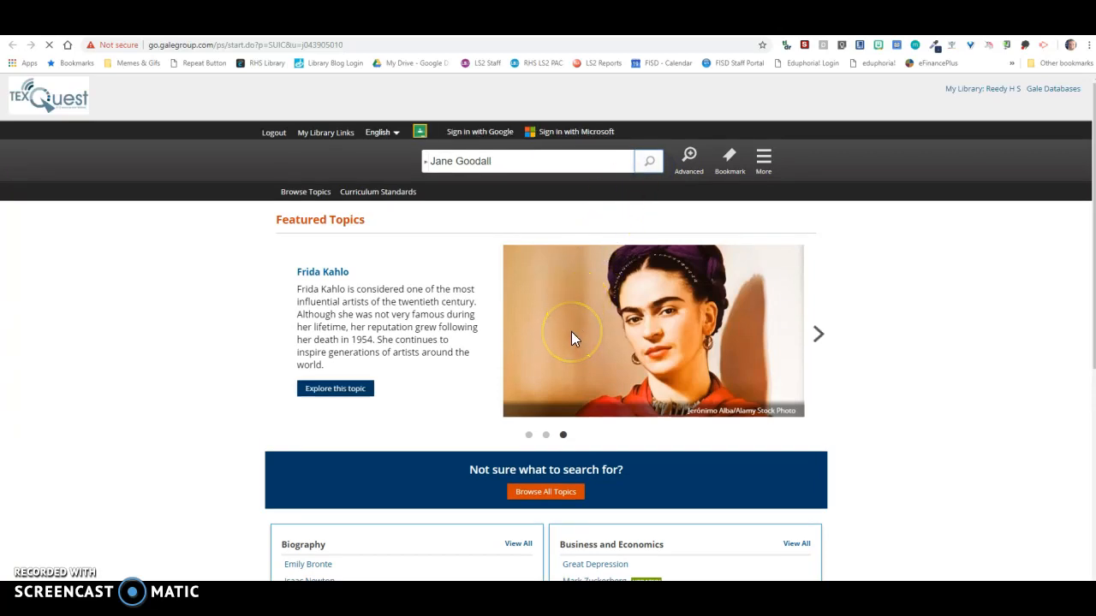
{"action": "left_click", "coordinate": [647, 161]}
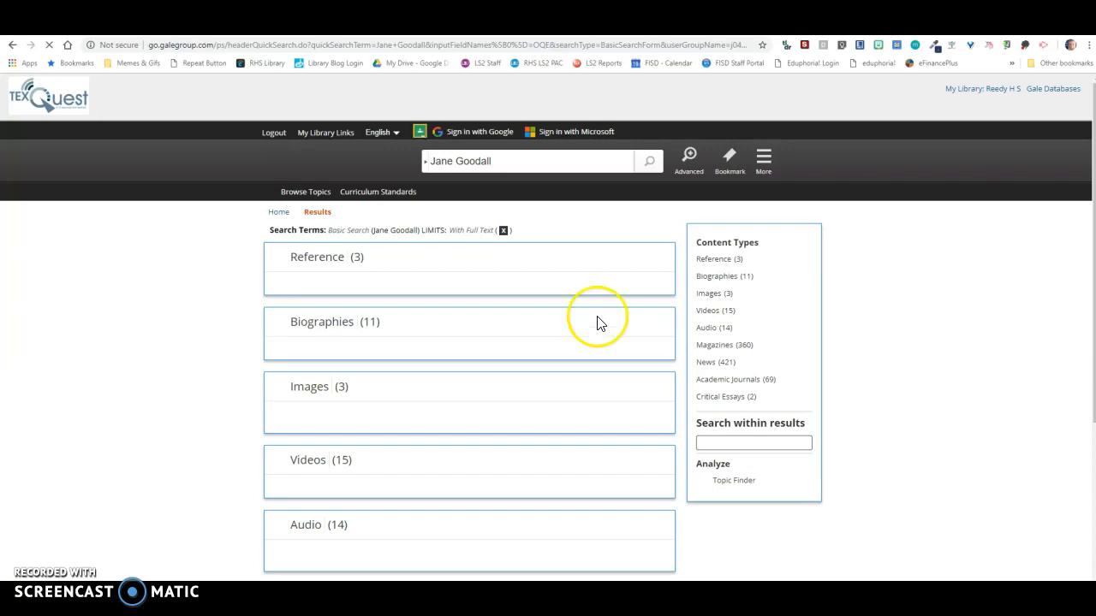
{"action": "left_click", "coordinate": [712, 259]}
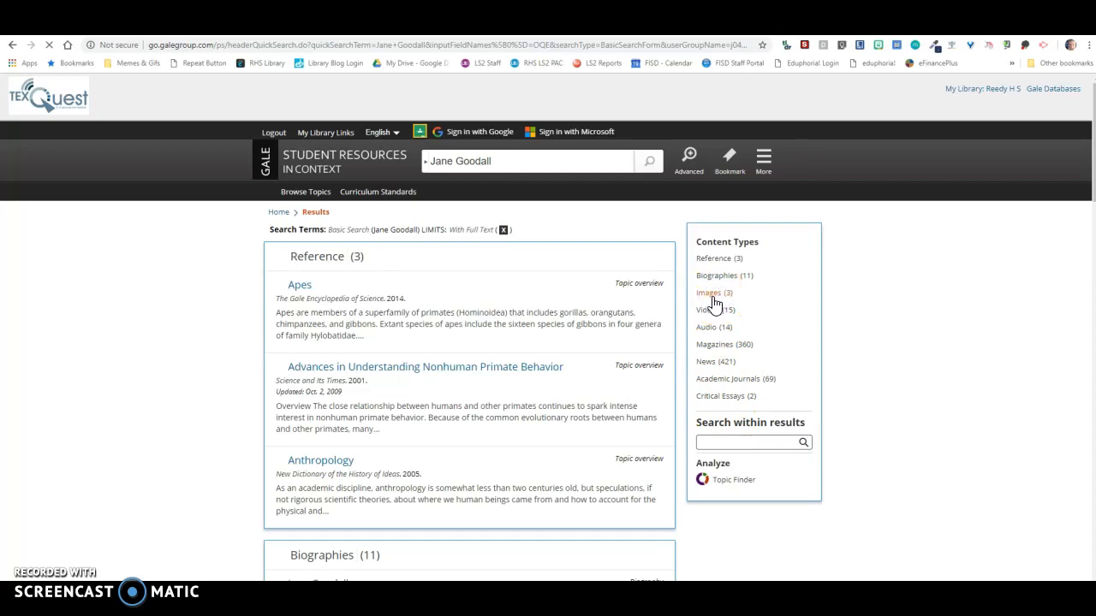
Open the first Jane Goodall image result in Gale and view its APA 6th citation.
{"action": "left_click", "coordinate": [709, 293]}
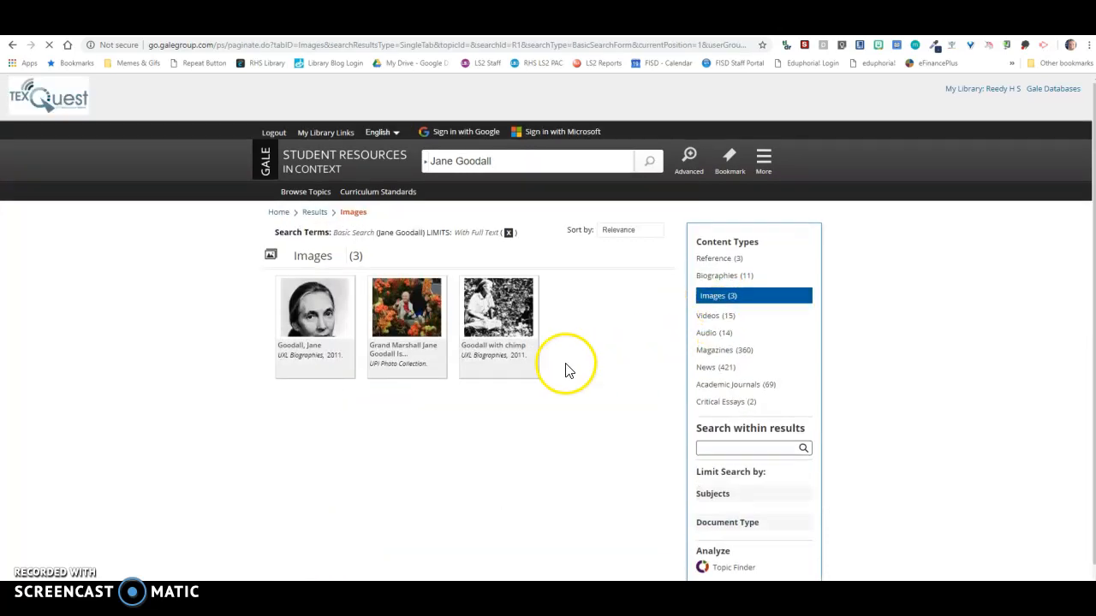
{"action": "mouse_move", "coordinate": [315, 307]}
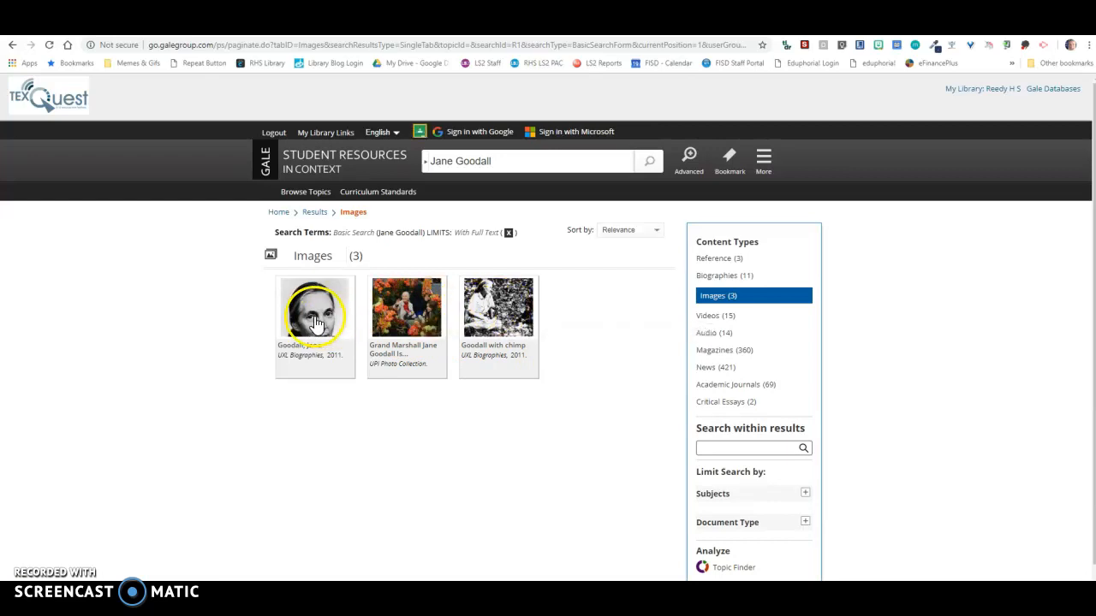
{"action": "left_click", "coordinate": [315, 308]}
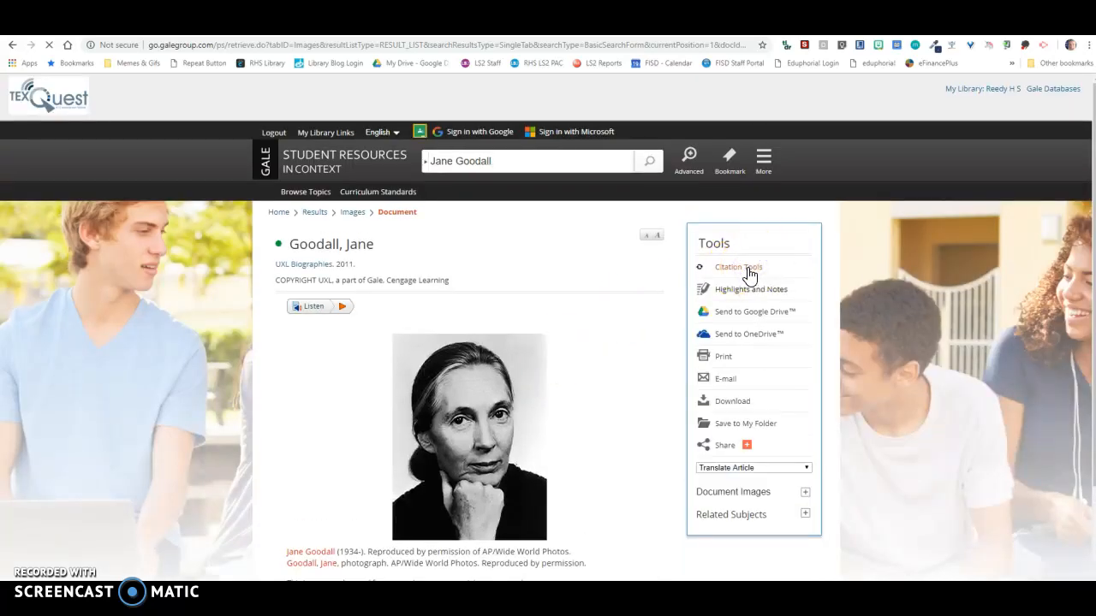
{"action": "left_click", "coordinate": [738, 267]}
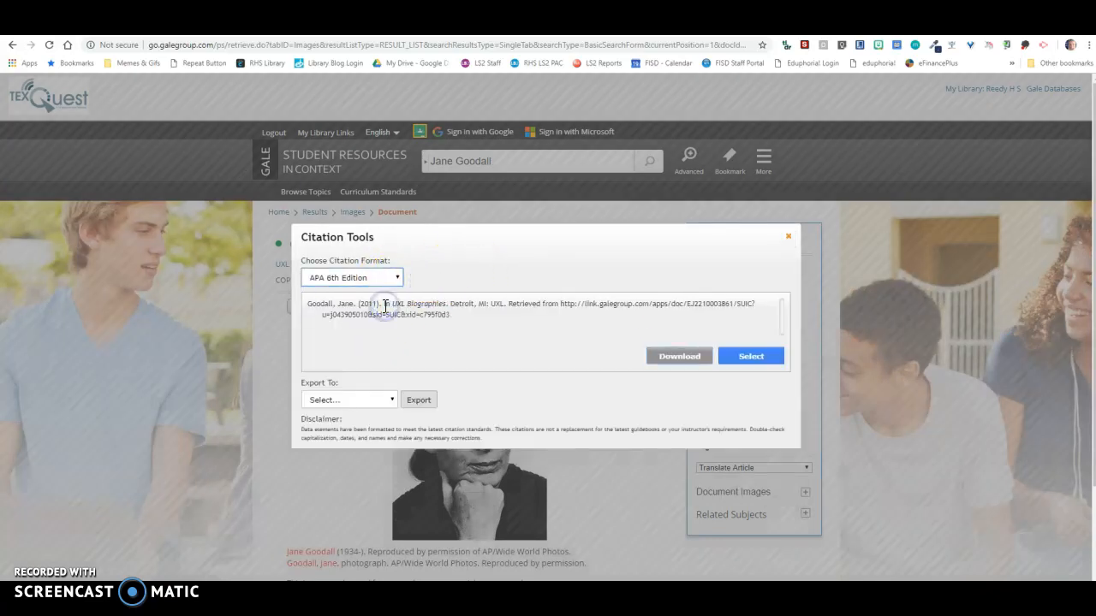
{"action": "left_click", "coordinate": [749, 355]}
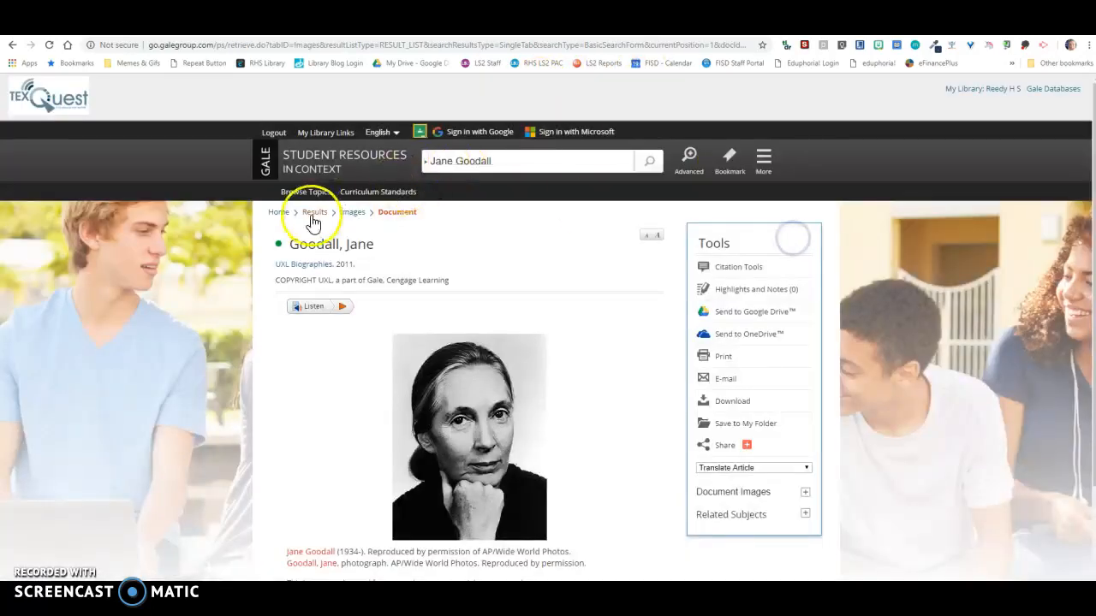
Open the first Gale Jane Goodall biography and check its citation format choices.
{"action": "left_click", "coordinate": [315, 213]}
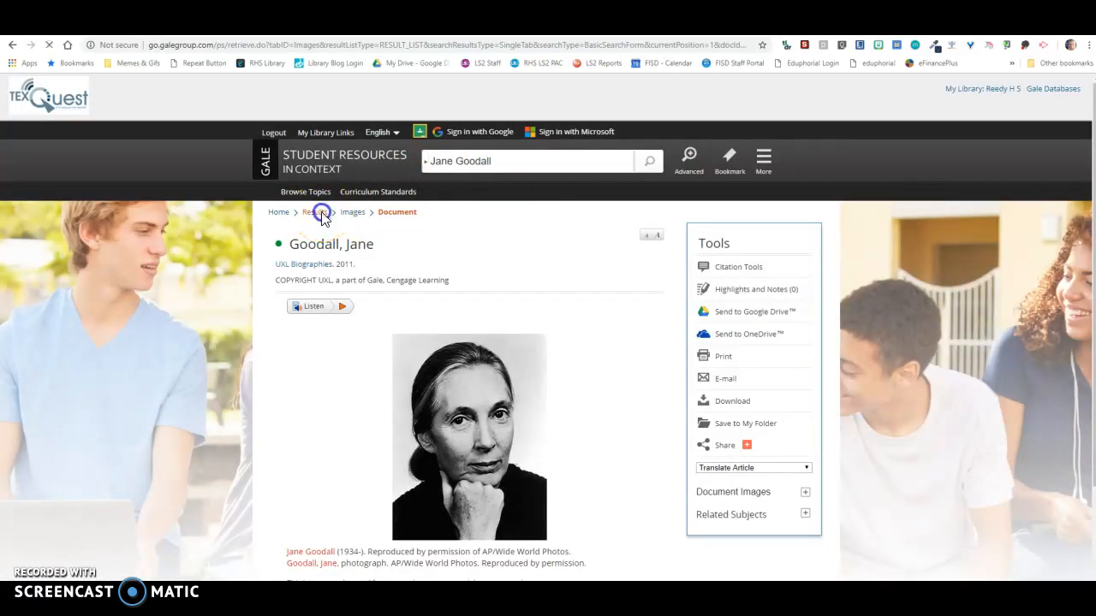
{"action": "left_click", "coordinate": [315, 213]}
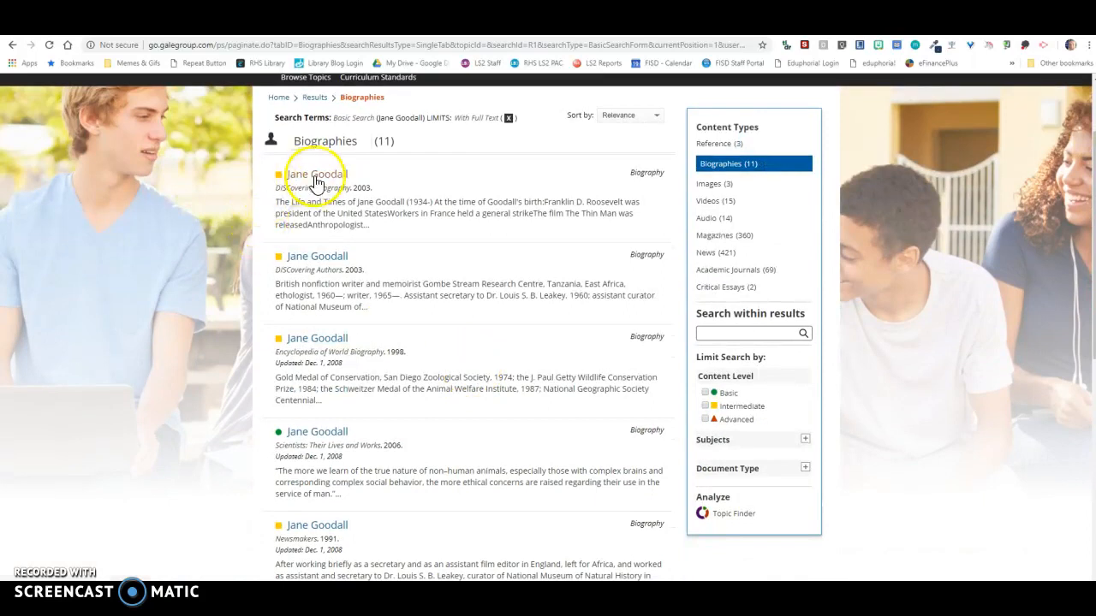
{"action": "left_click", "coordinate": [315, 175]}
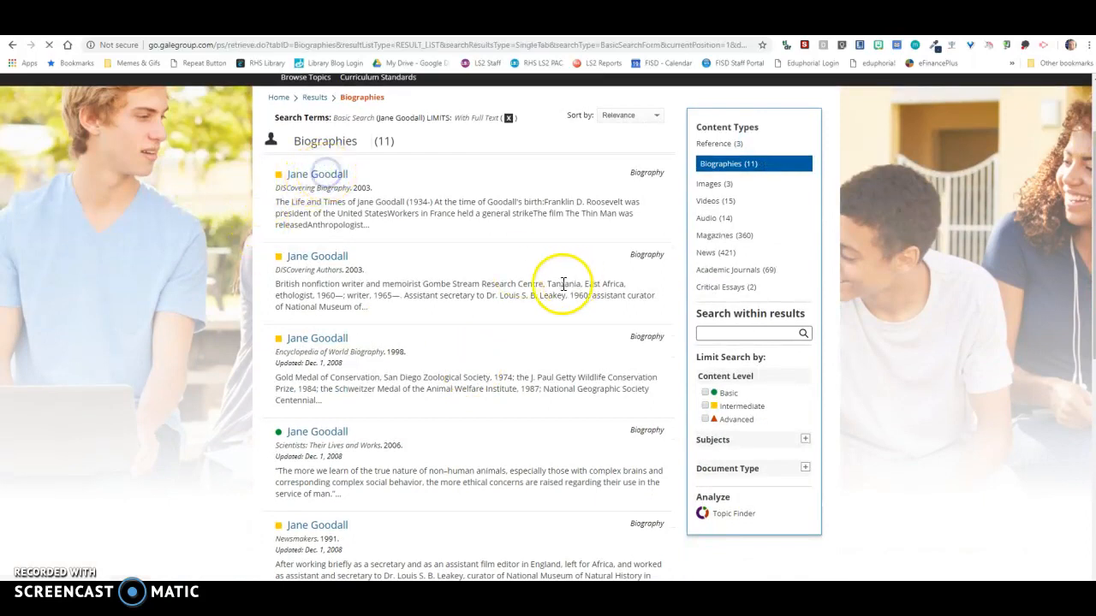
{"action": "left_click", "coordinate": [317, 174]}
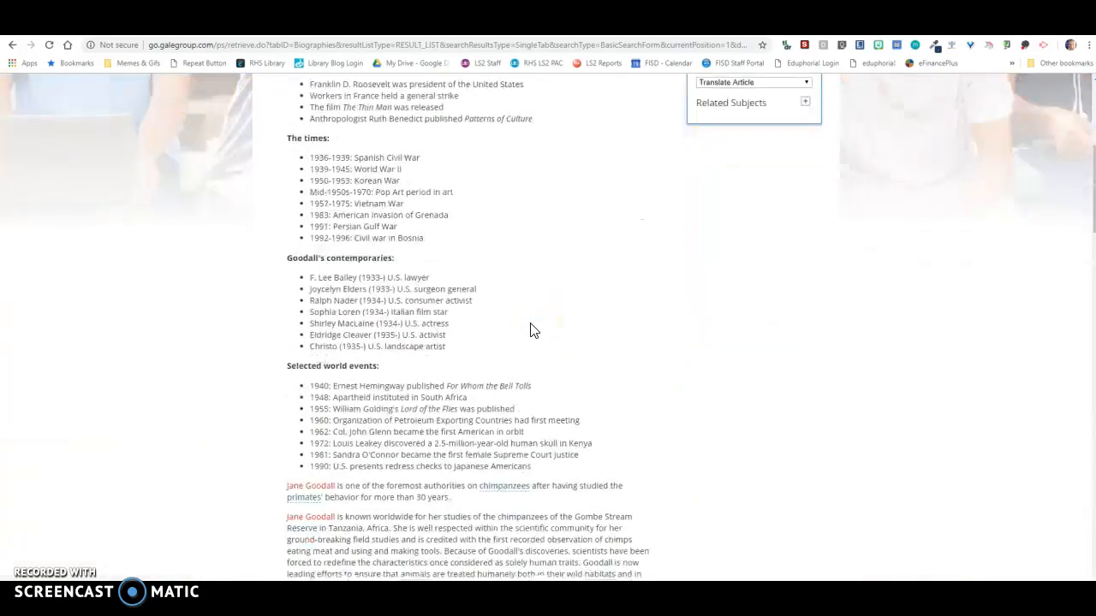
{"action": "scroll", "scroll_direction": "down", "scroll_amount": 3}
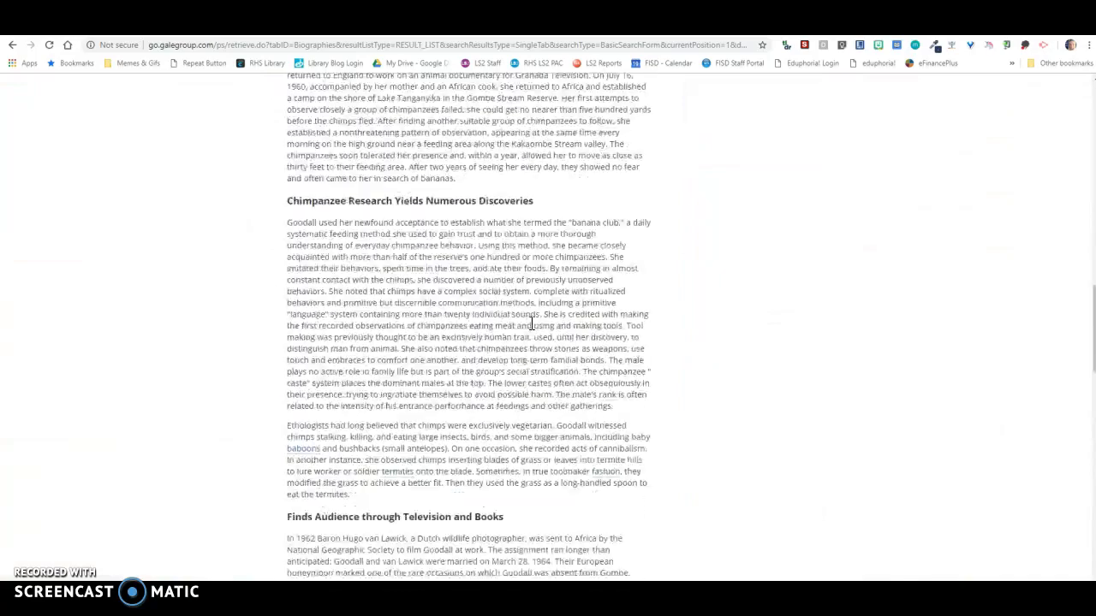
{"action": "scroll", "scroll_direction": "up", "scroll_amount": 3}
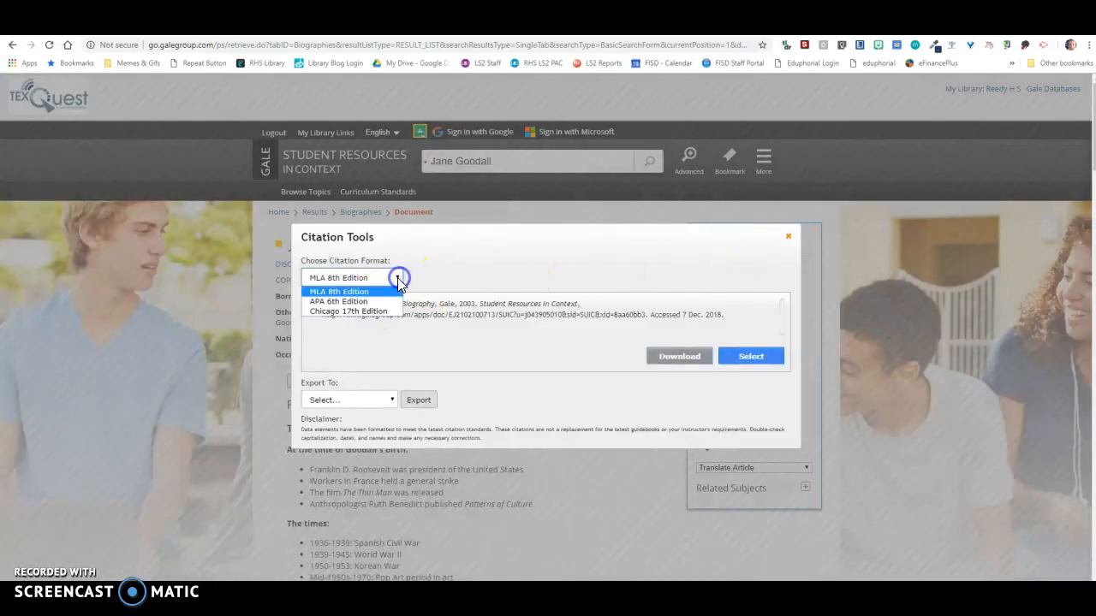
{"action": "left_click", "coordinate": [337, 302]}
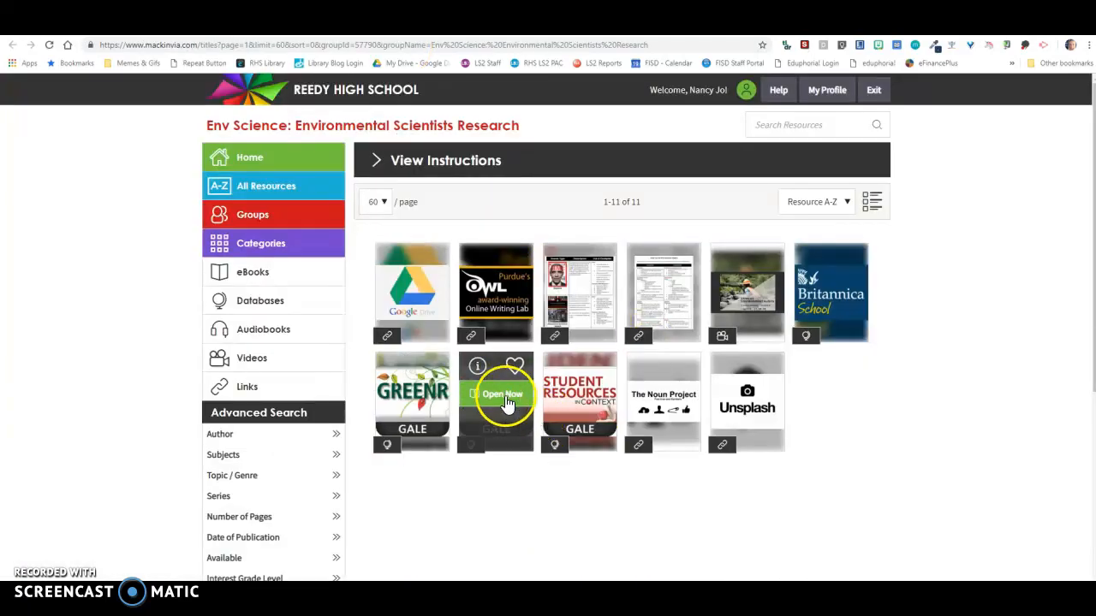
{"action": "mouse_move", "coordinate": [579, 400]}
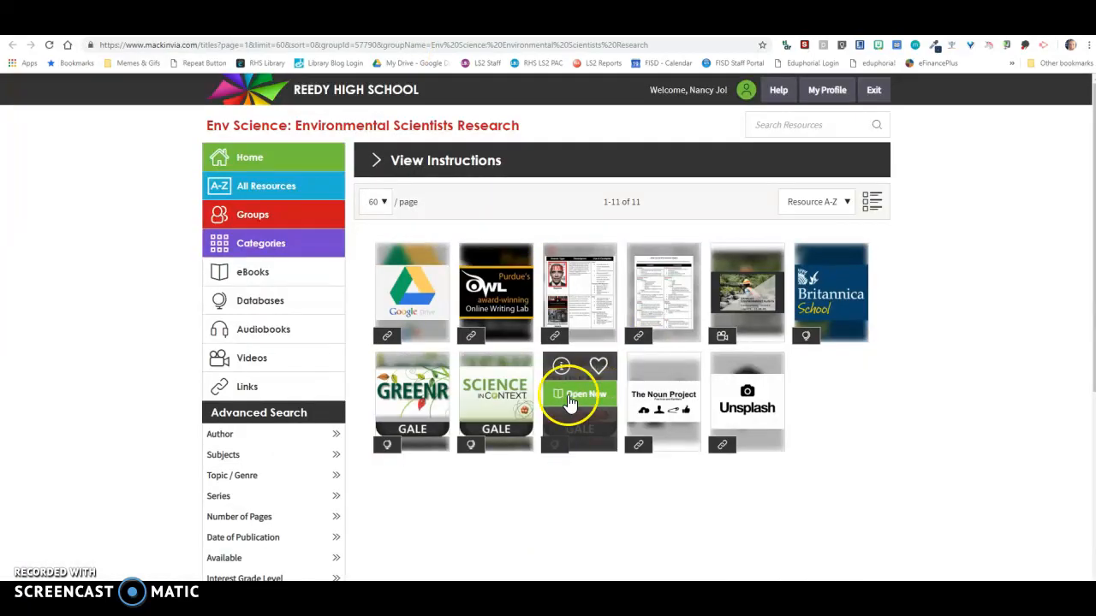
{"action": "mouse_move", "coordinate": [517, 505]}
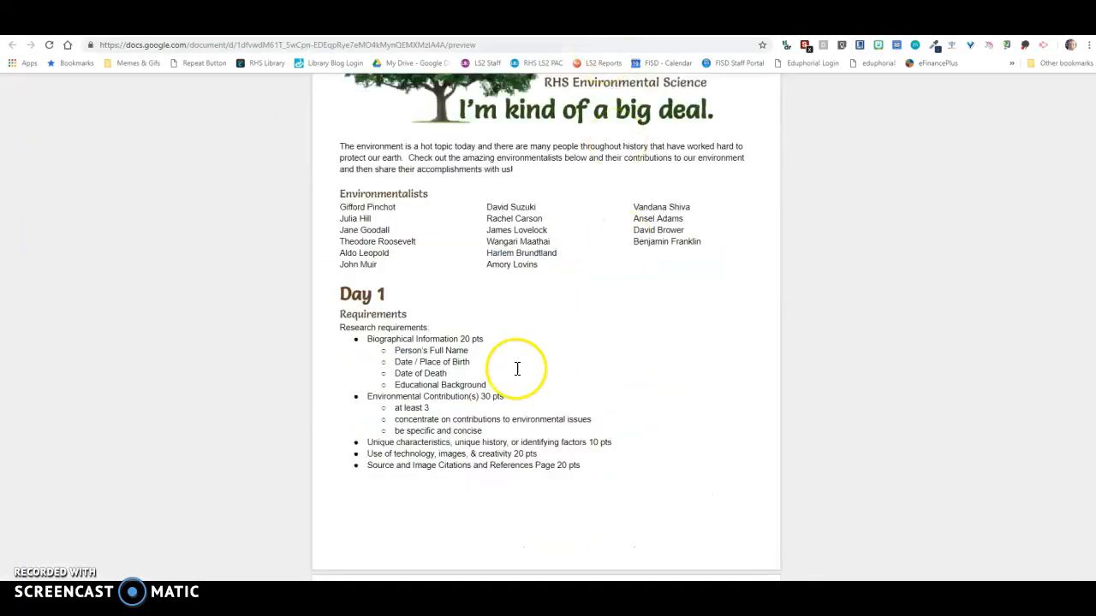
Scroll the project guide down past the Day 1 tech menu to the Day 2 Requirements list.
{"action": "scroll", "scroll_direction": "down", "scroll_amount": 3}
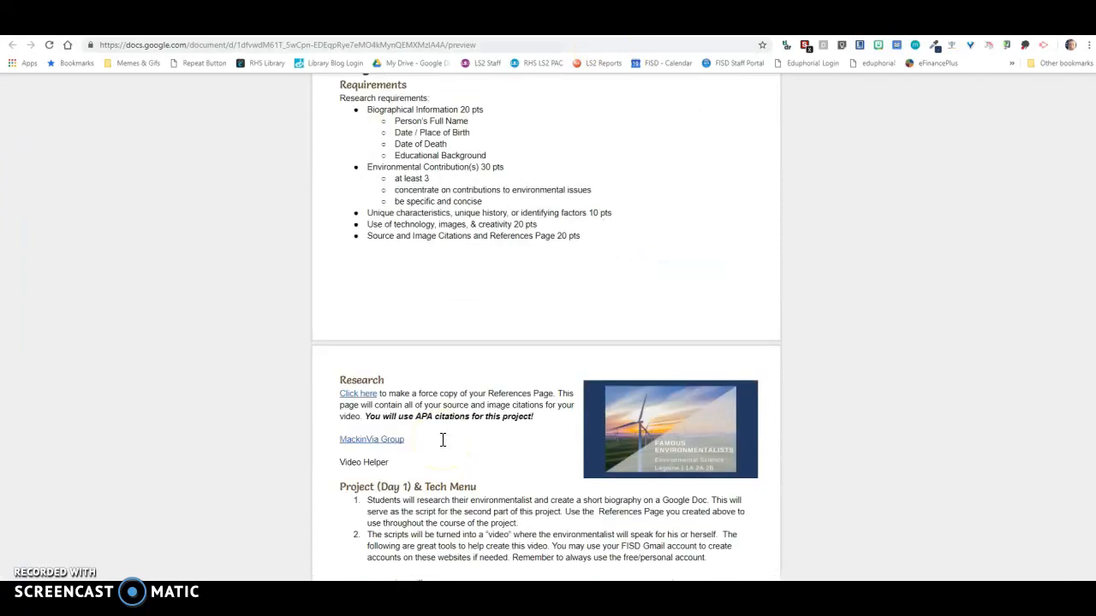
{"action": "scroll", "scroll_direction": "down", "scroll_amount": 3}
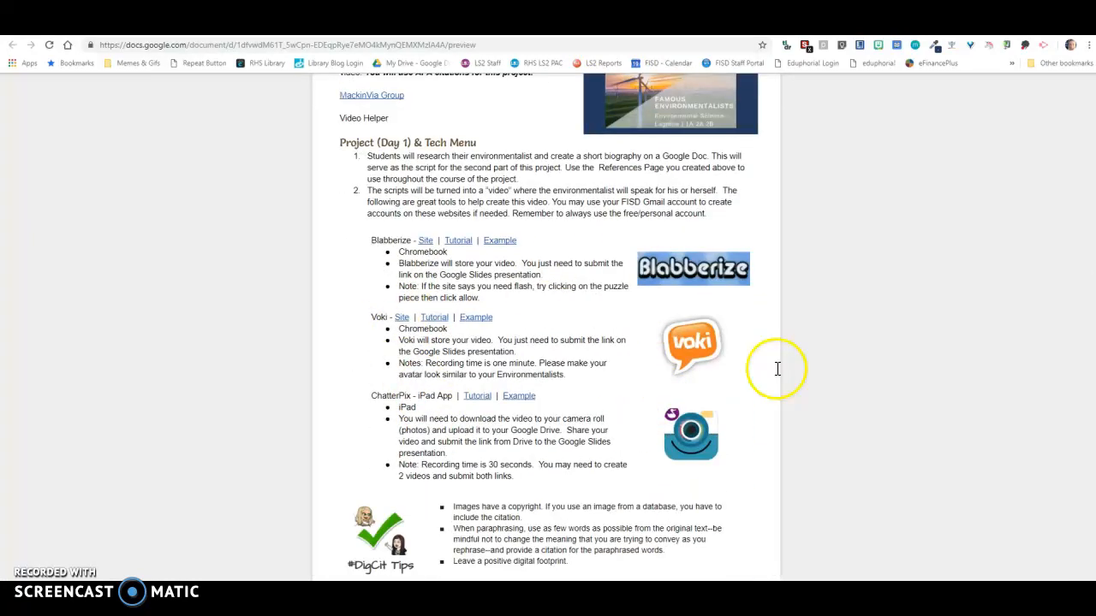
{"action": "mouse_move", "coordinate": [532, 346]}
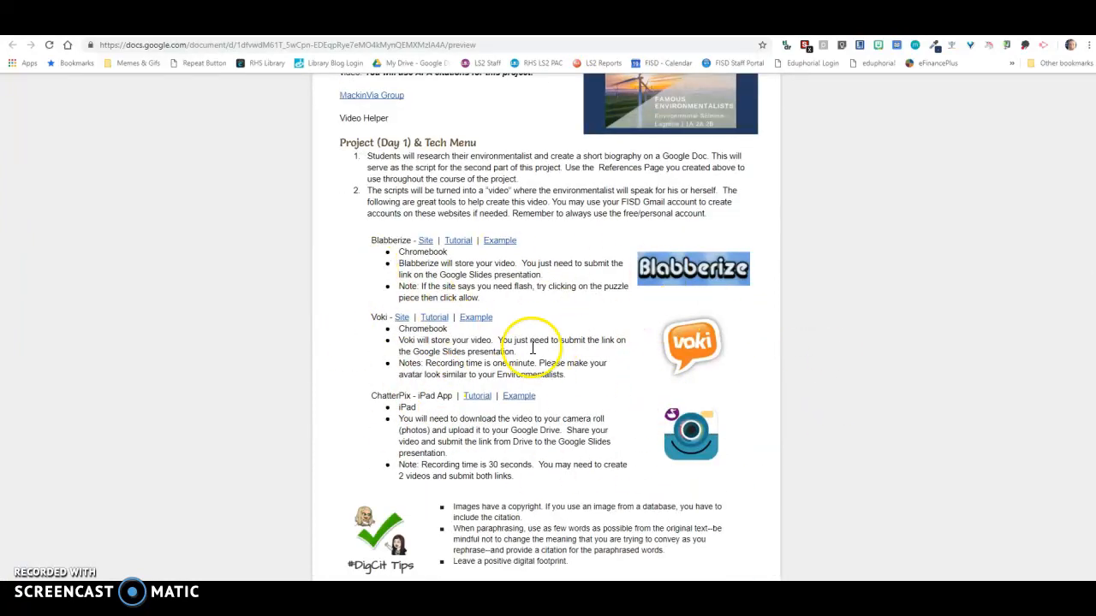
{"action": "scroll", "scroll_direction": "down", "scroll_amount": 3}
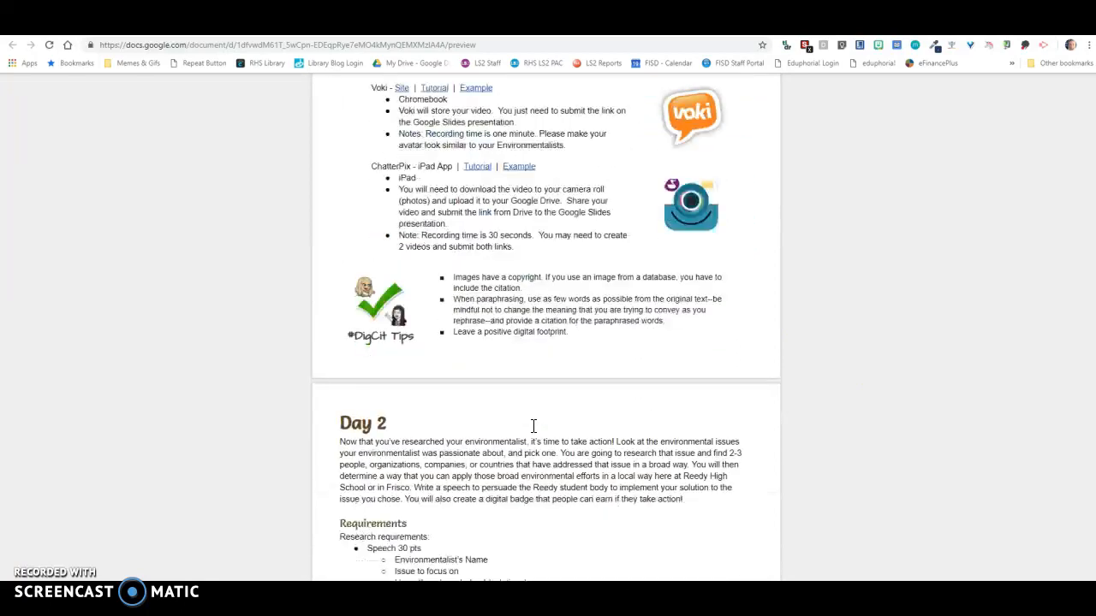
{"action": "scroll", "scroll_direction": "down", "scroll_amount": 3}
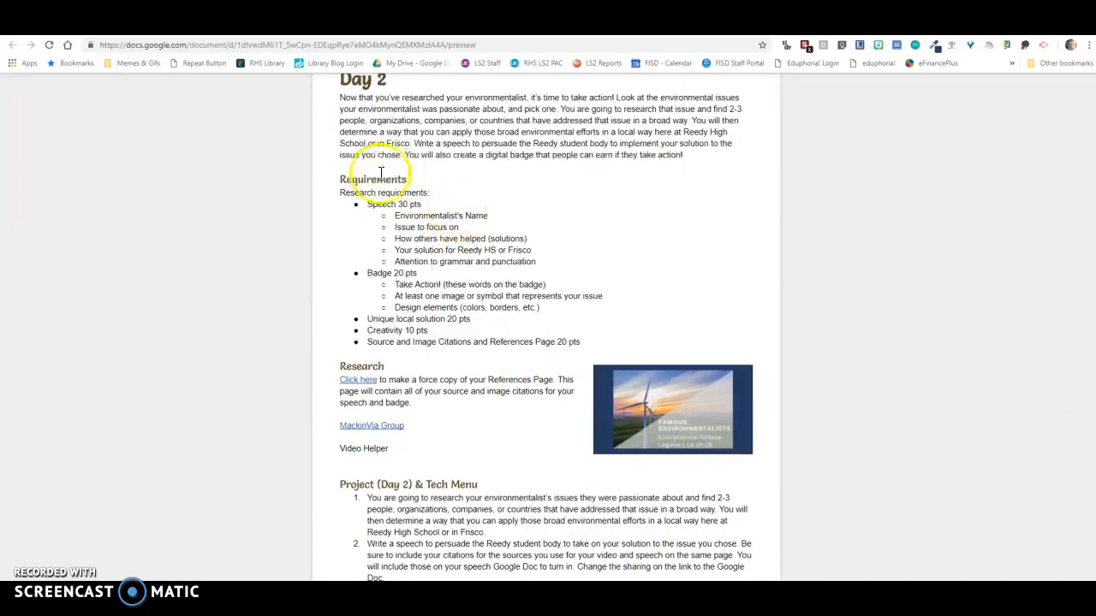
{"action": "mouse_move", "coordinate": [424, 312]}
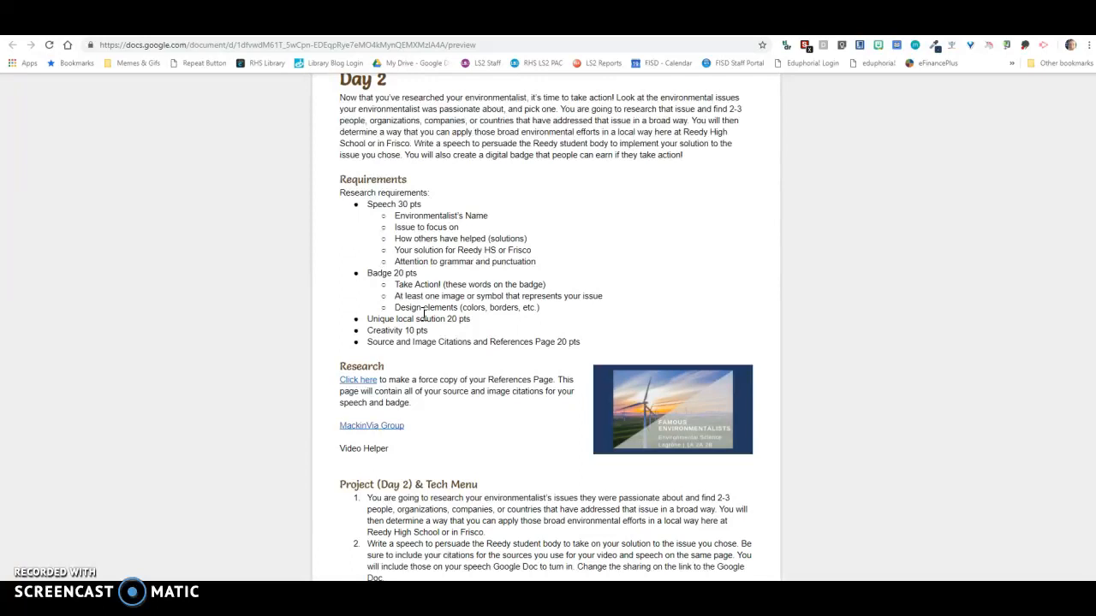
{"action": "left_click", "coordinate": [372, 425]}
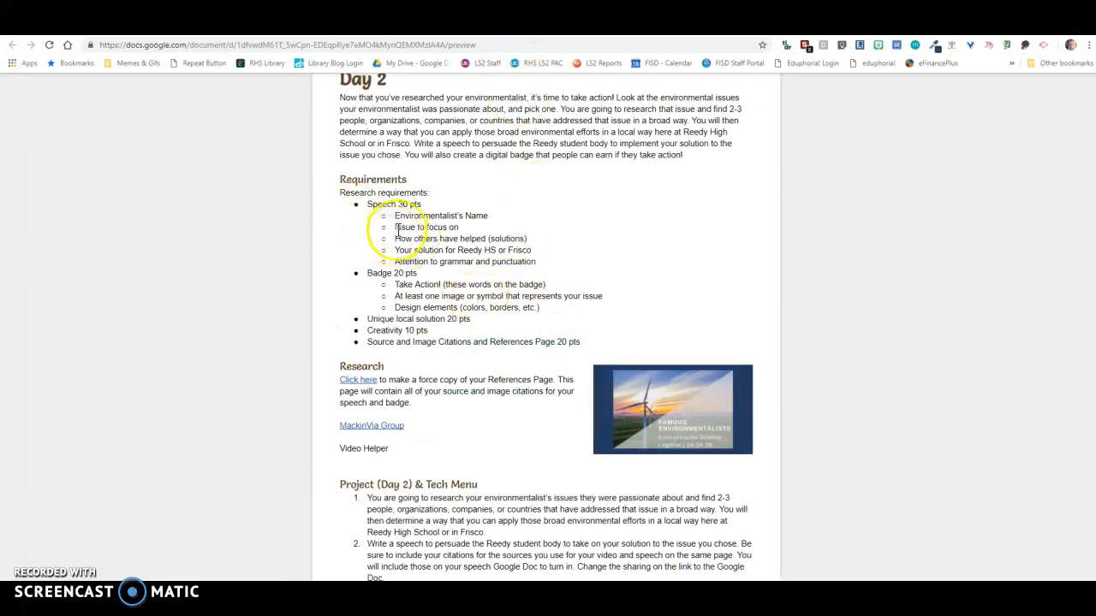
{"action": "mouse_move", "coordinate": [431, 134]}
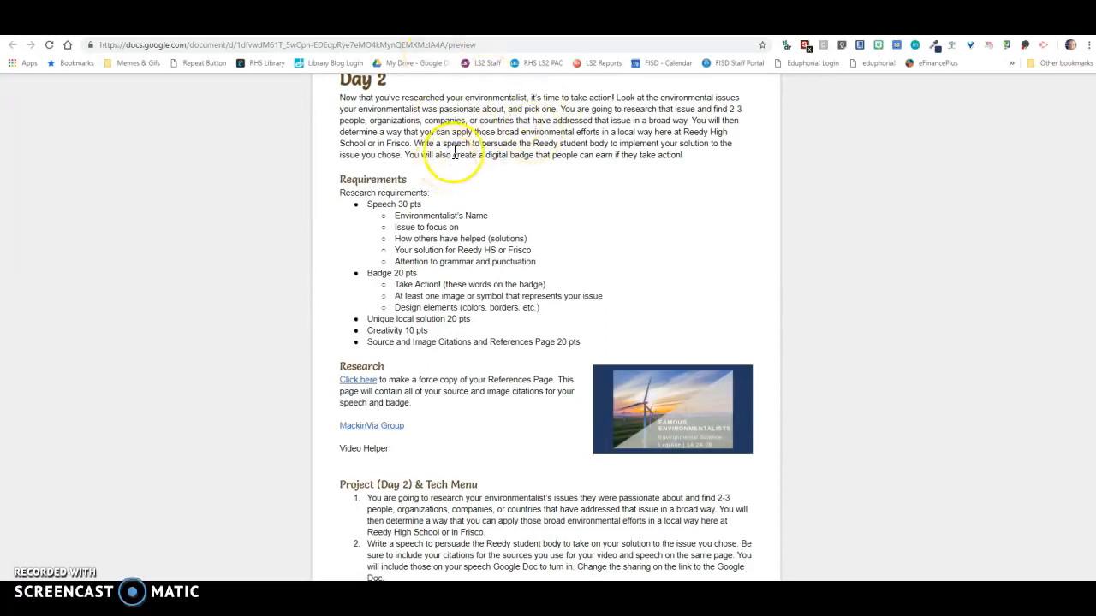
{"action": "mouse_move", "coordinate": [524, 113]}
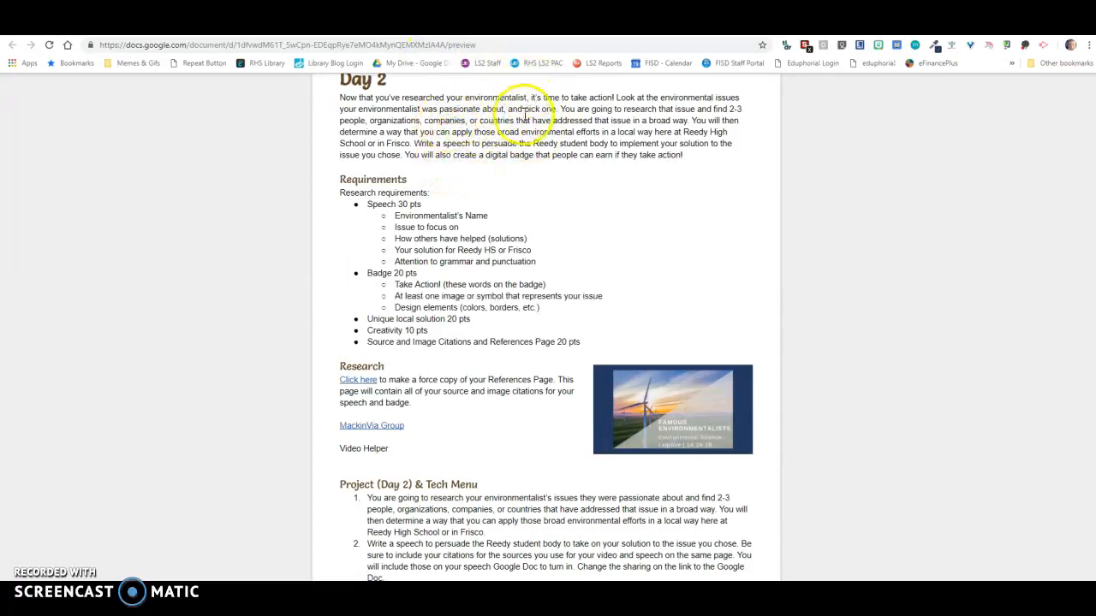
{"action": "mouse_move", "coordinate": [651, 111]}
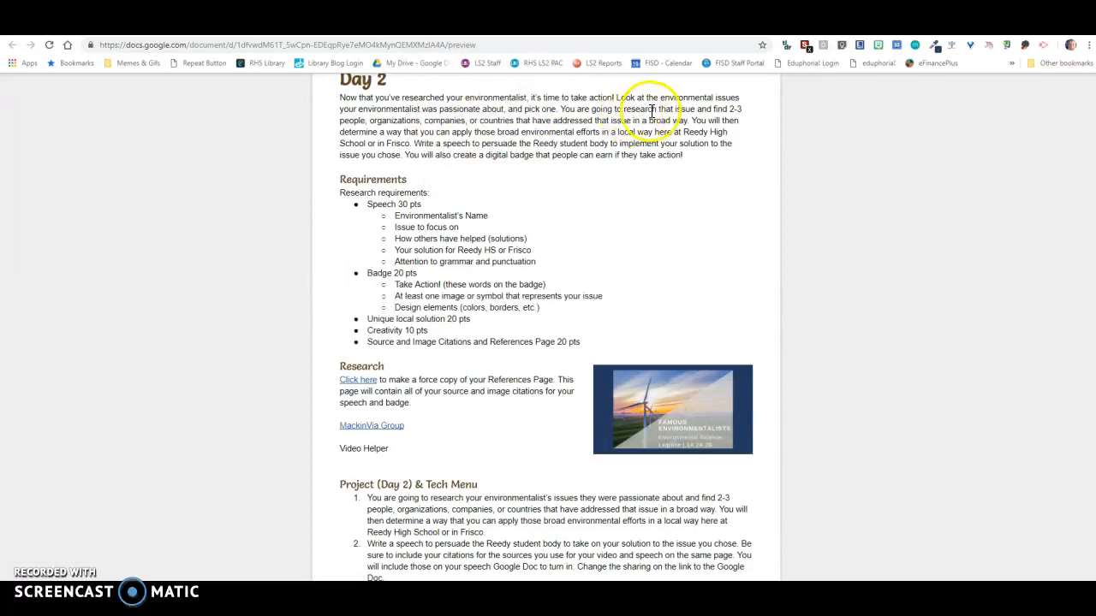
{"action": "mouse_move", "coordinate": [727, 110]}
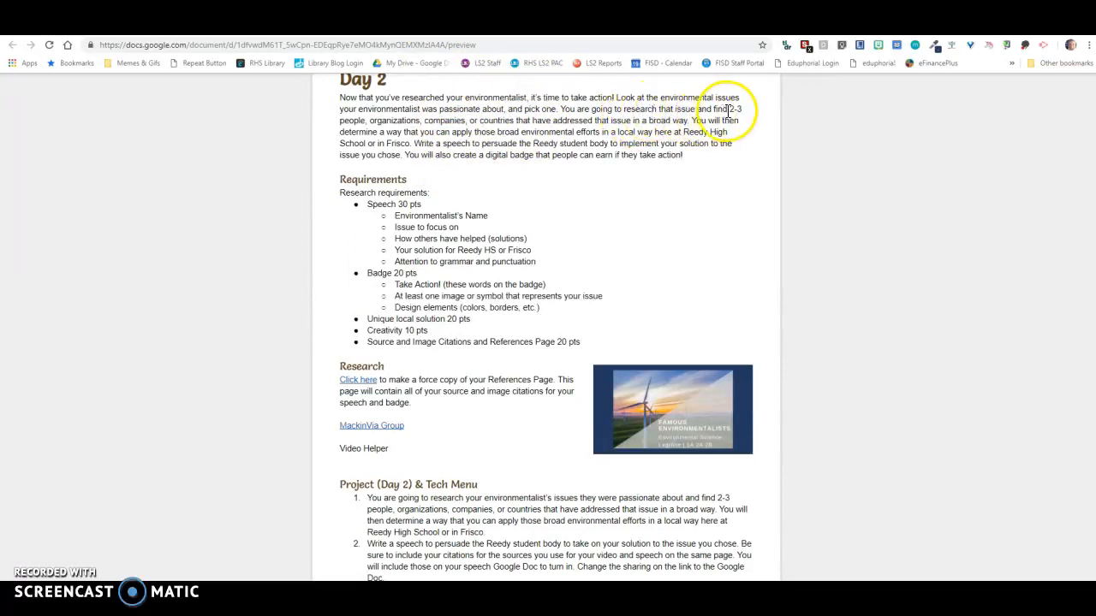
{"action": "mouse_move", "coordinate": [452, 127]}
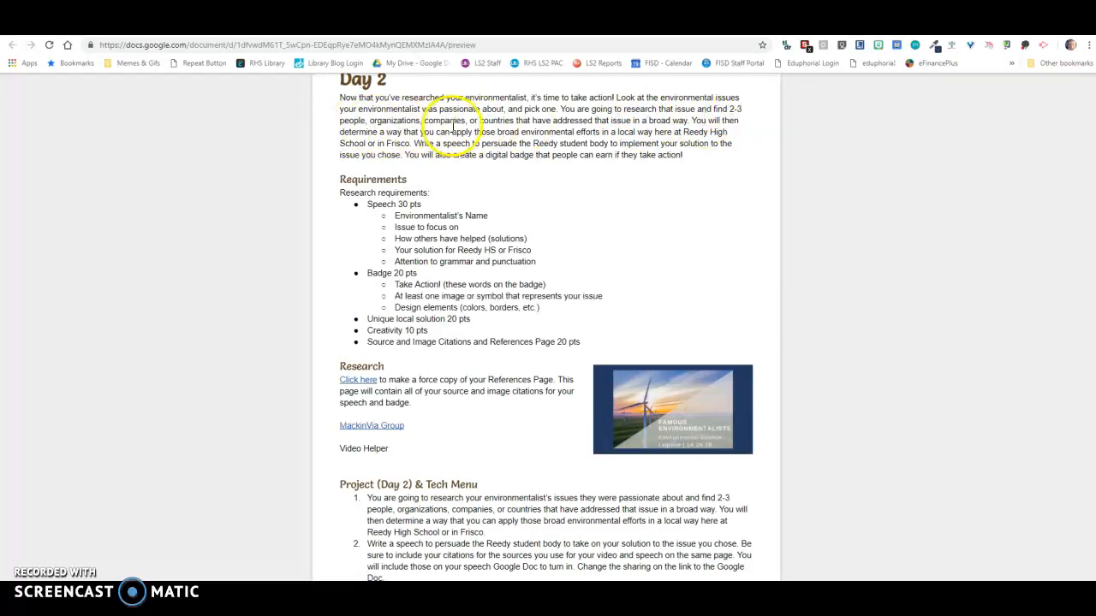
{"action": "mouse_move", "coordinate": [544, 124]}
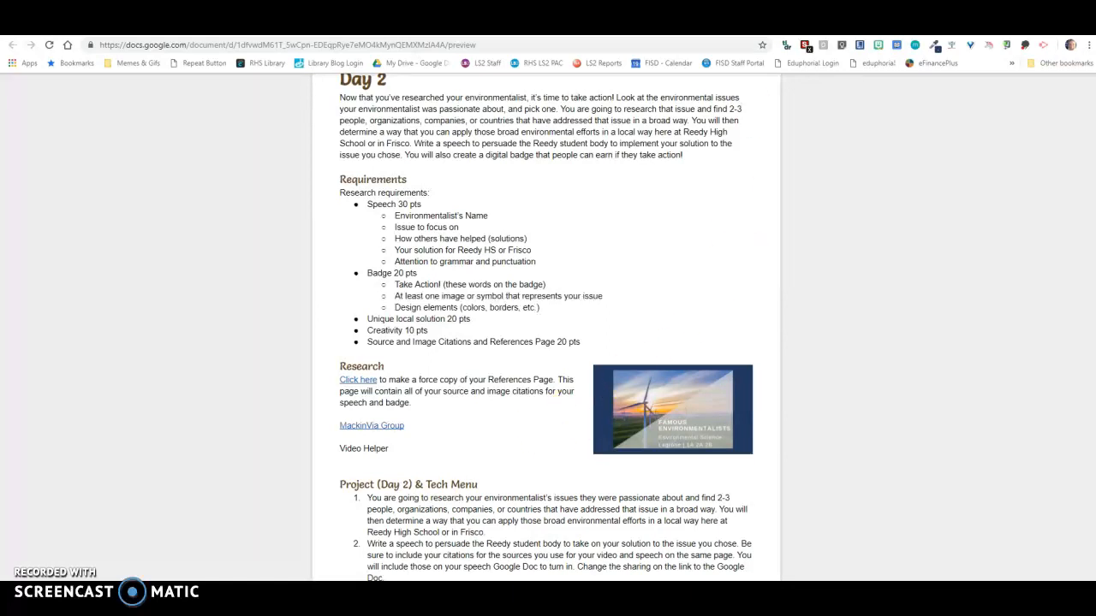
Open the Gale Science In Context database from the MackinVIA group resources.
{"action": "left_click", "coordinate": [371, 424]}
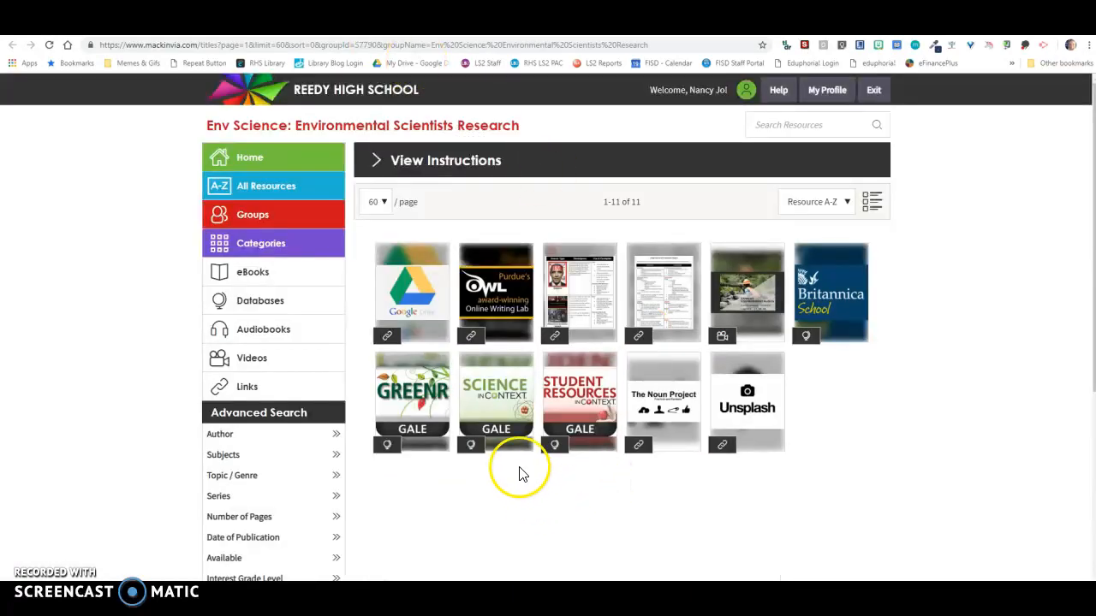
{"action": "mouse_move", "coordinate": [411, 397]}
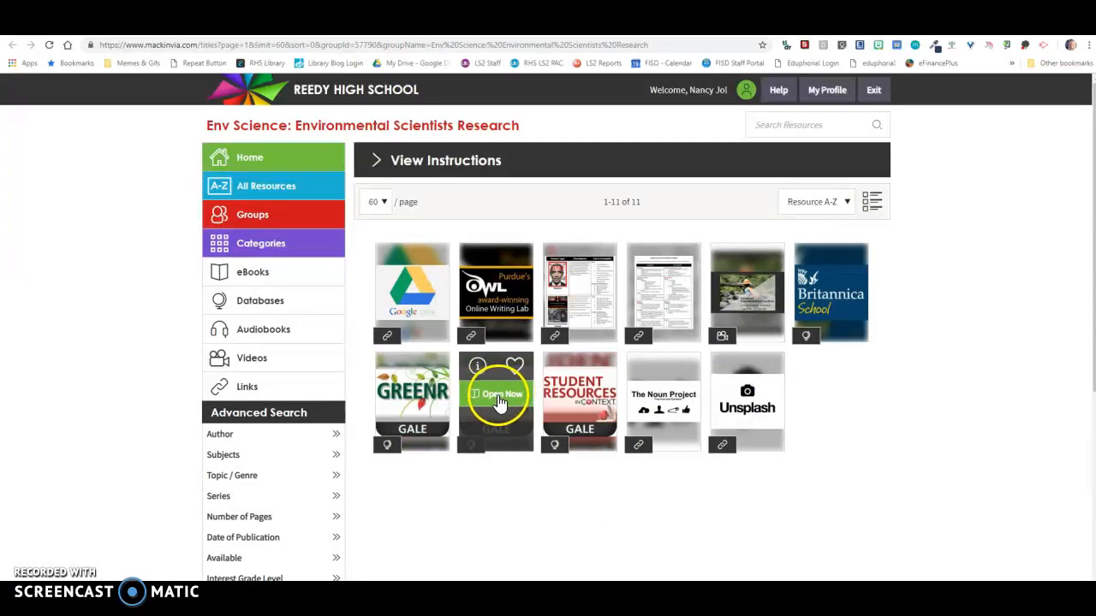
{"action": "left_click", "coordinate": [497, 394]}
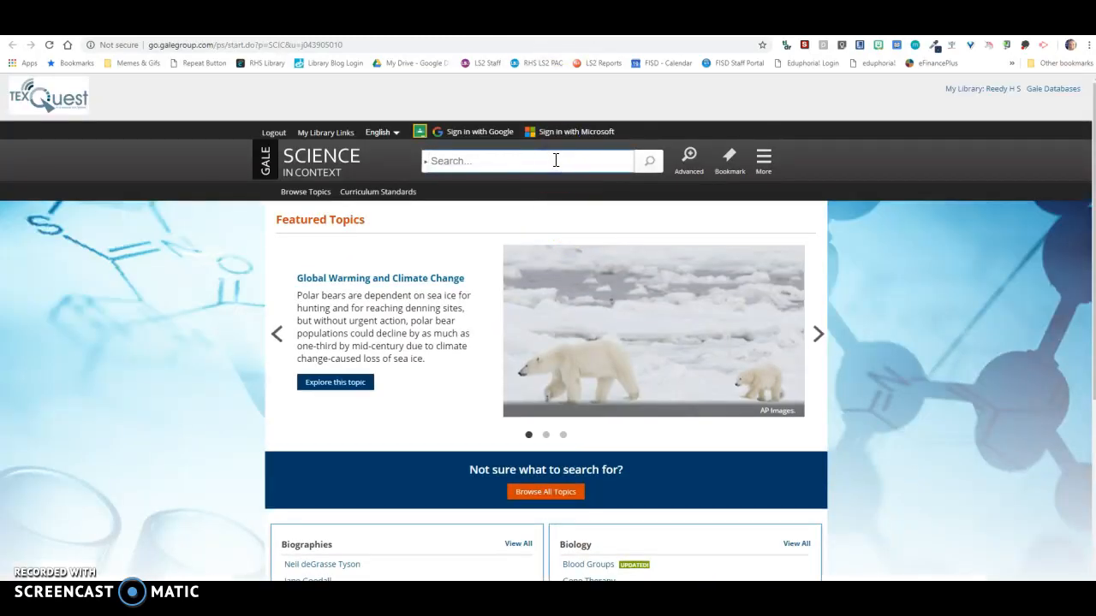
Search Science In Context for 'forest conservation' and review the reference article results.
{"action": "type", "text": "forest co"}
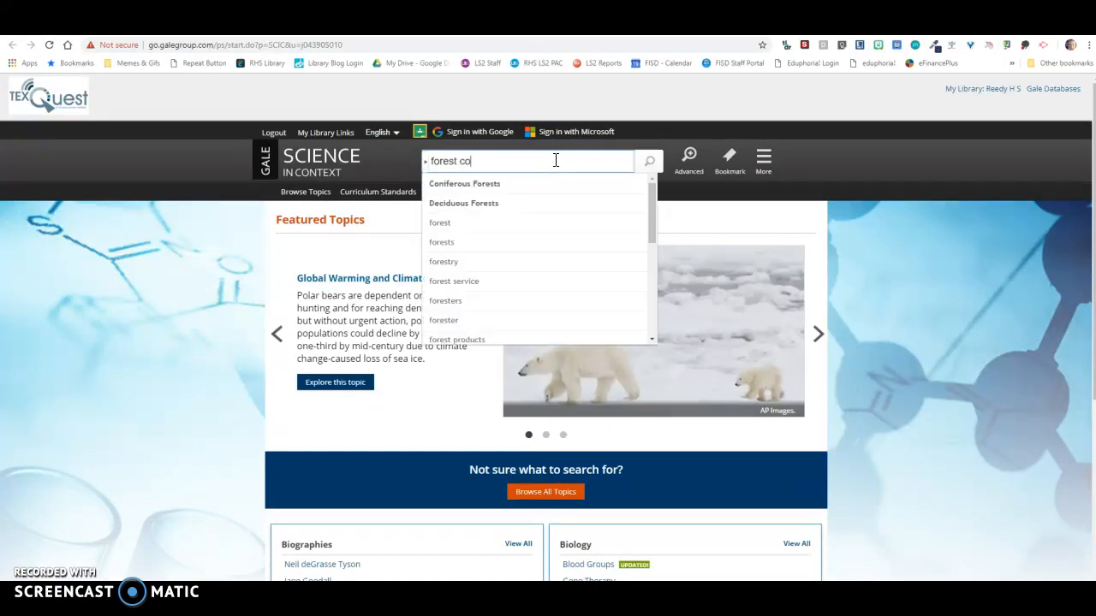
{"action": "type", "text": "n"}
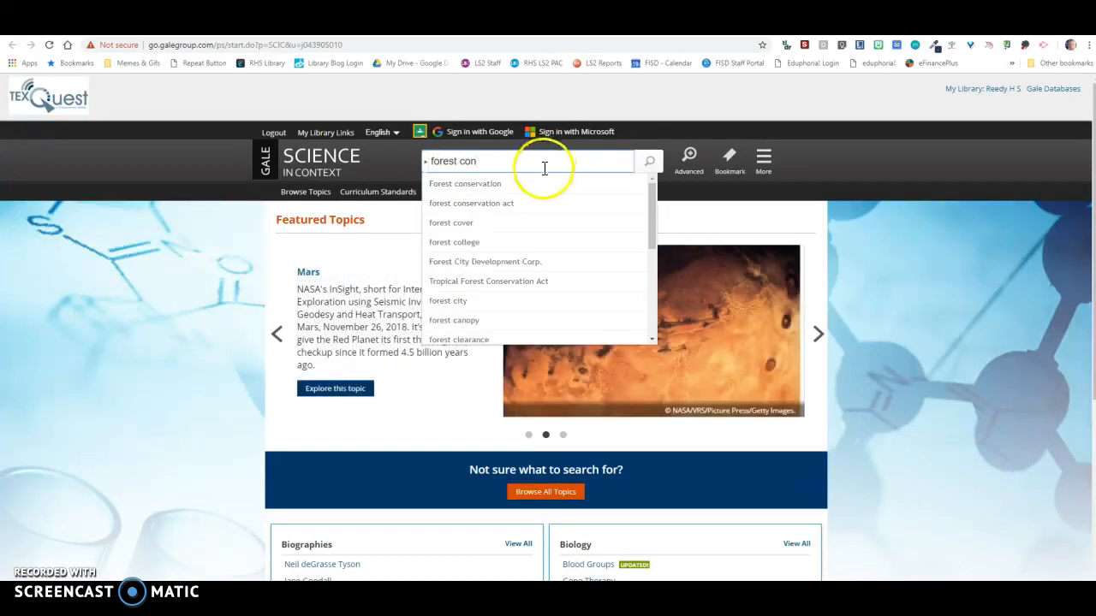
{"action": "left_click", "coordinate": [466, 183]}
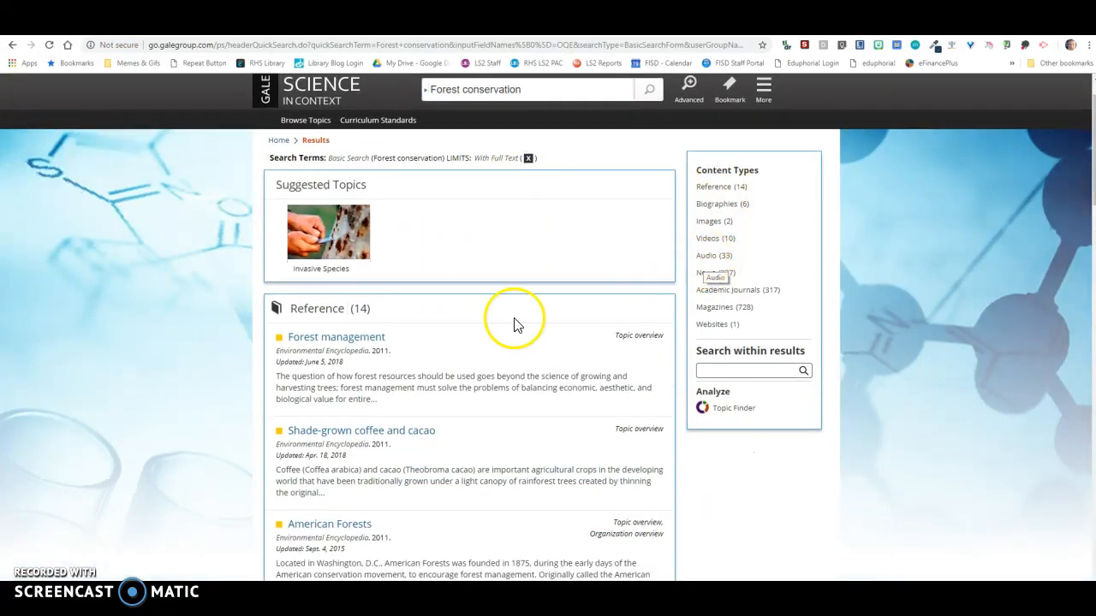
{"action": "mouse_move", "coordinate": [431, 439]}
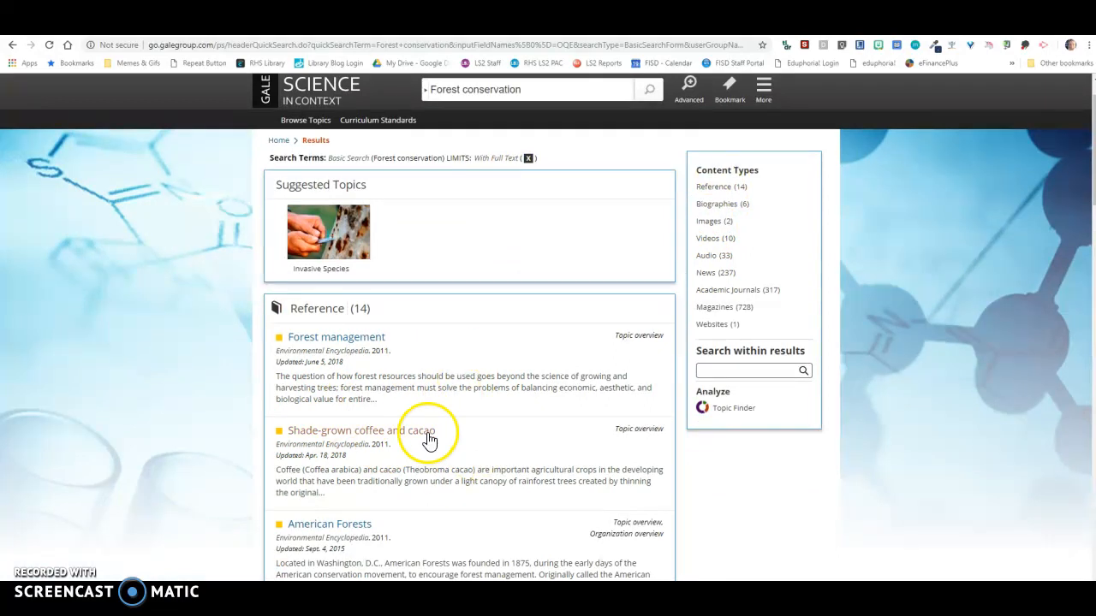
{"action": "scroll", "scroll_direction": "down", "scroll_amount": 3}
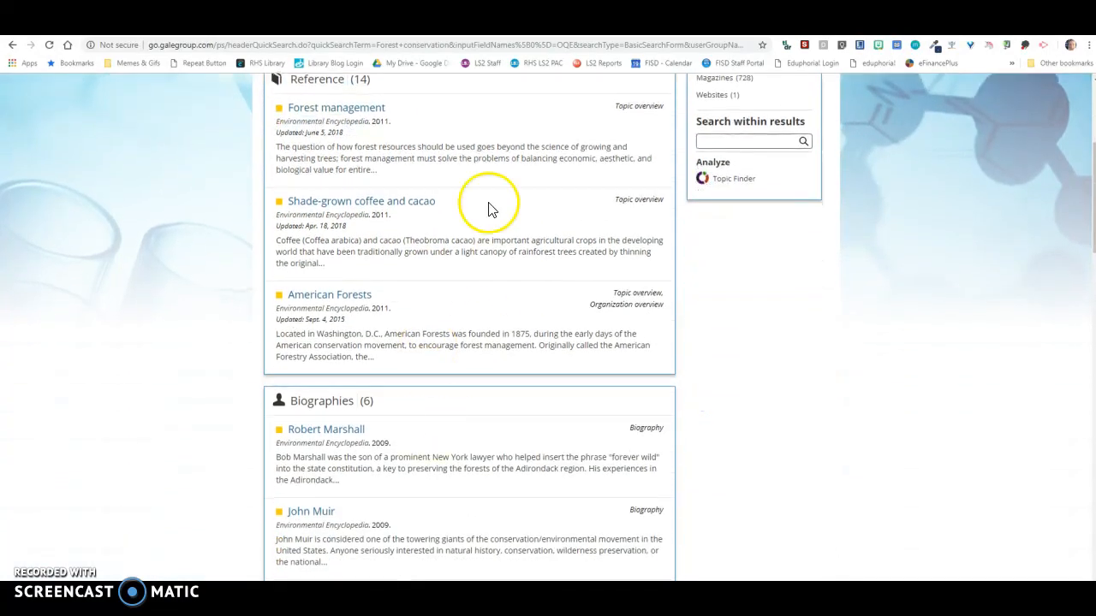
{"action": "scroll", "scroll_direction": "up", "scroll_amount": 3}
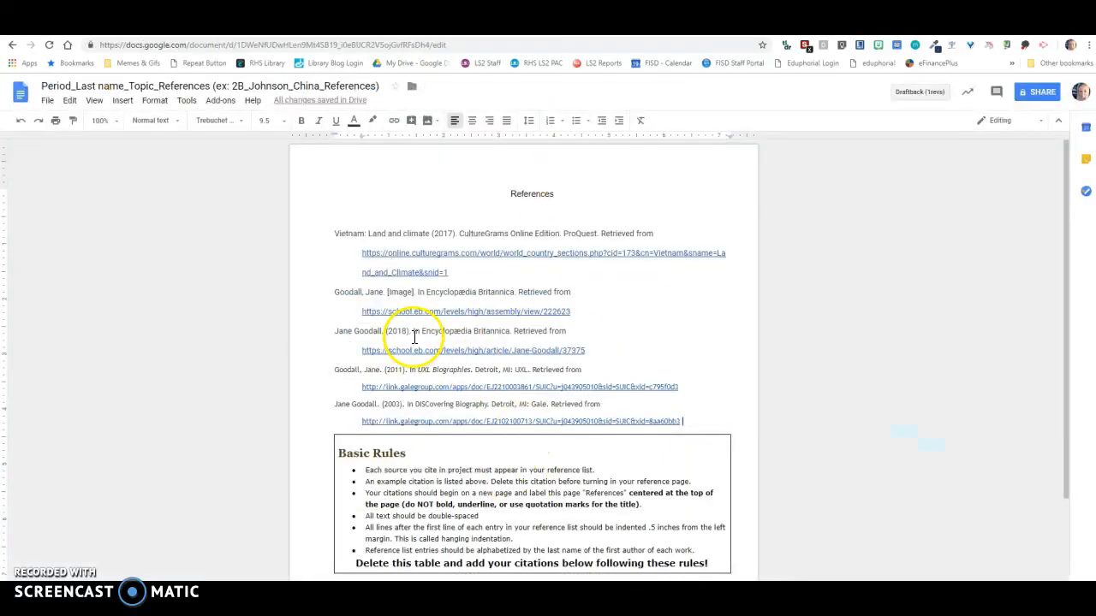
{"action": "mouse_move", "coordinate": [678, 361]}
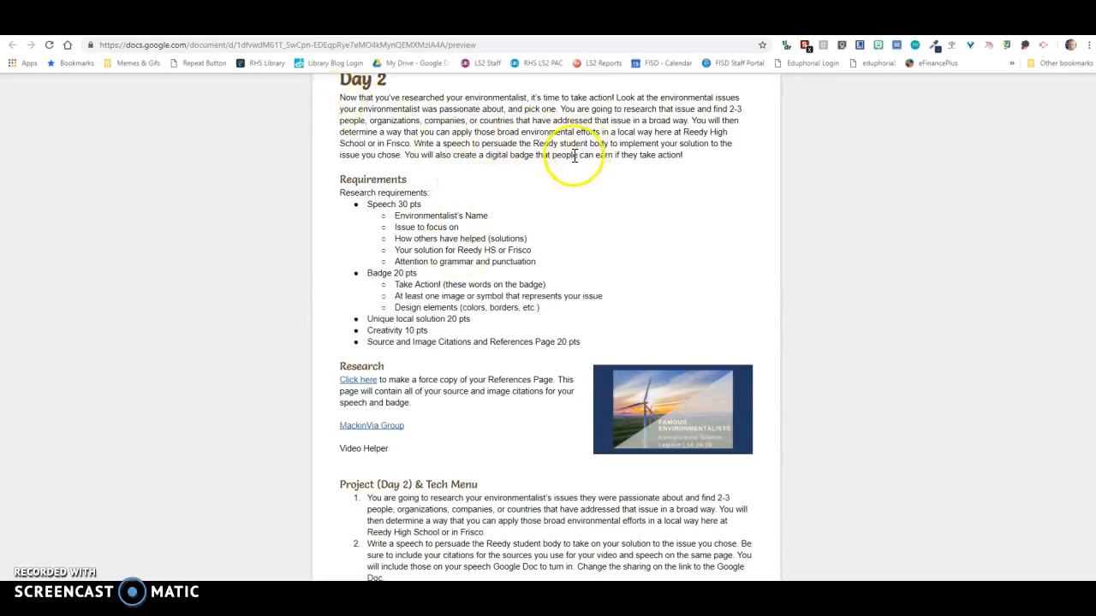
{"action": "mouse_move", "coordinate": [419, 203]}
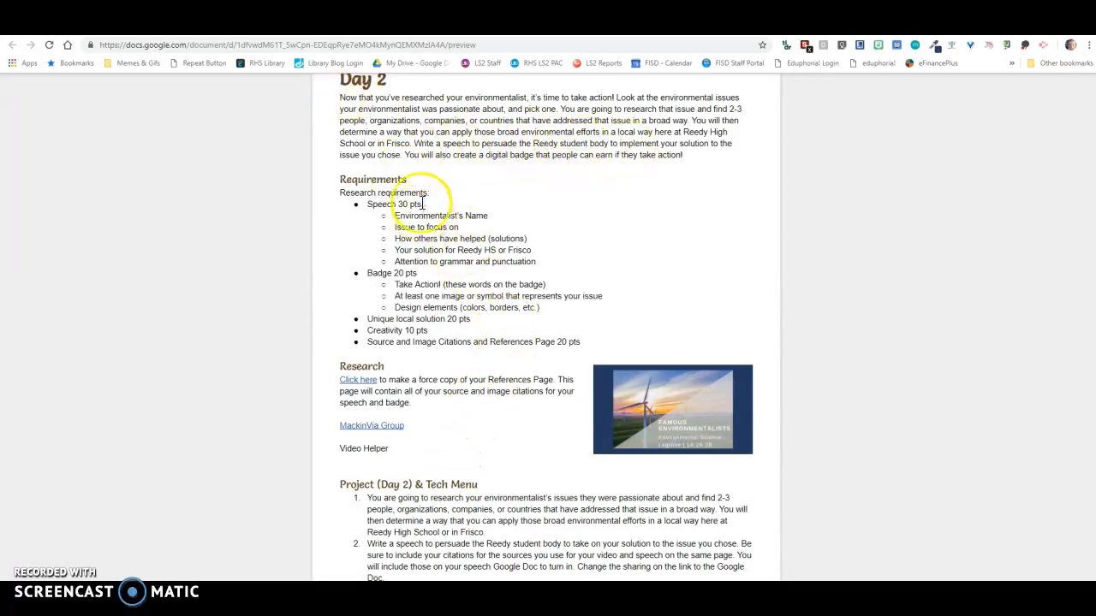
{"action": "mouse_move", "coordinate": [500, 145]}
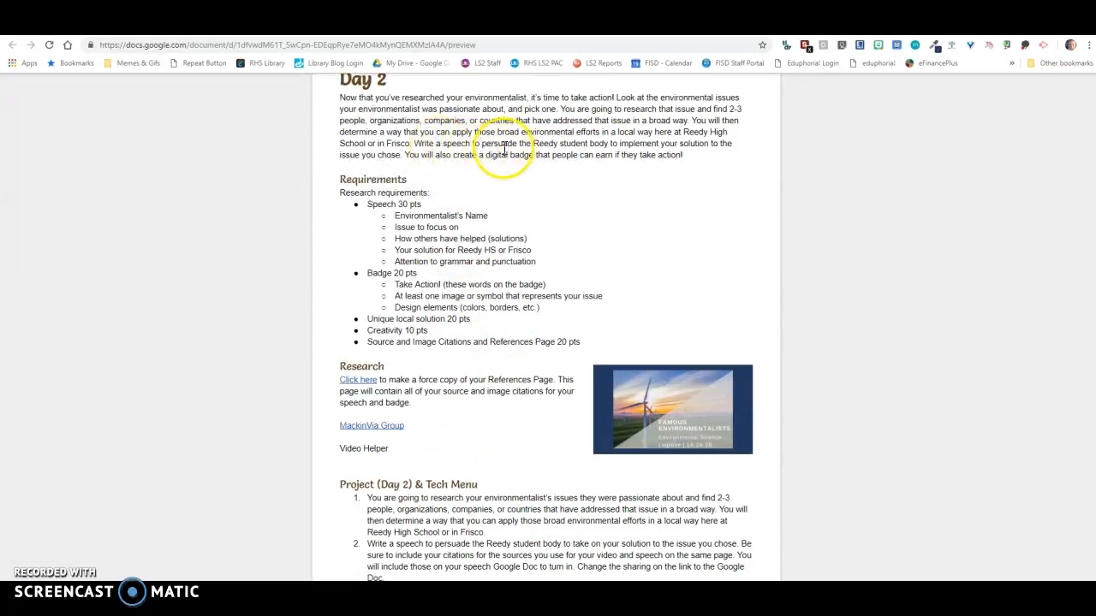
{"action": "mouse_move", "coordinate": [620, 151]}
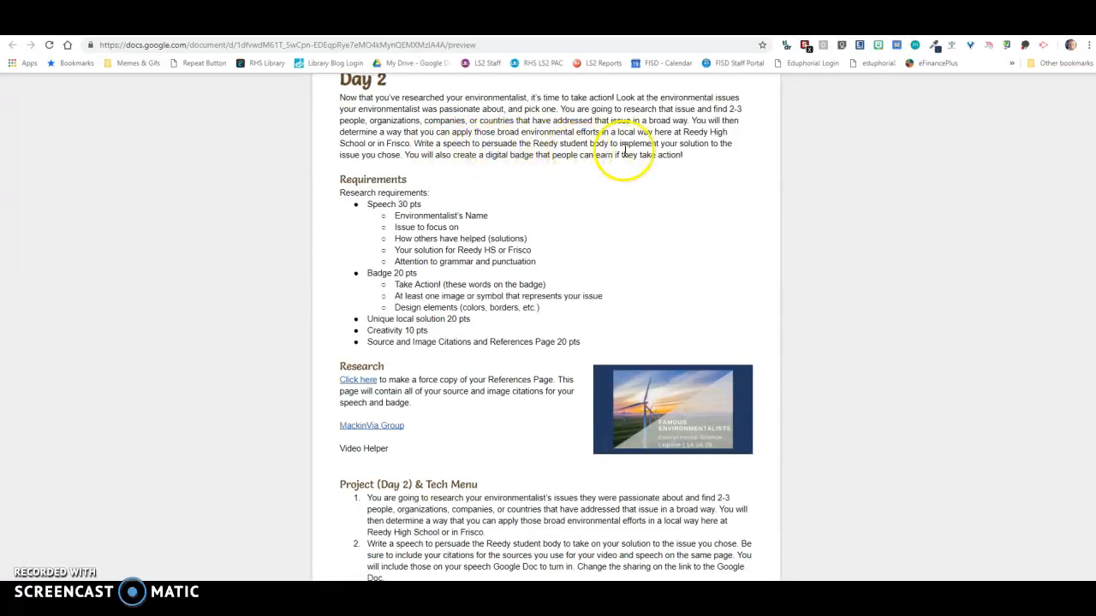
{"action": "mouse_move", "coordinate": [589, 199]}
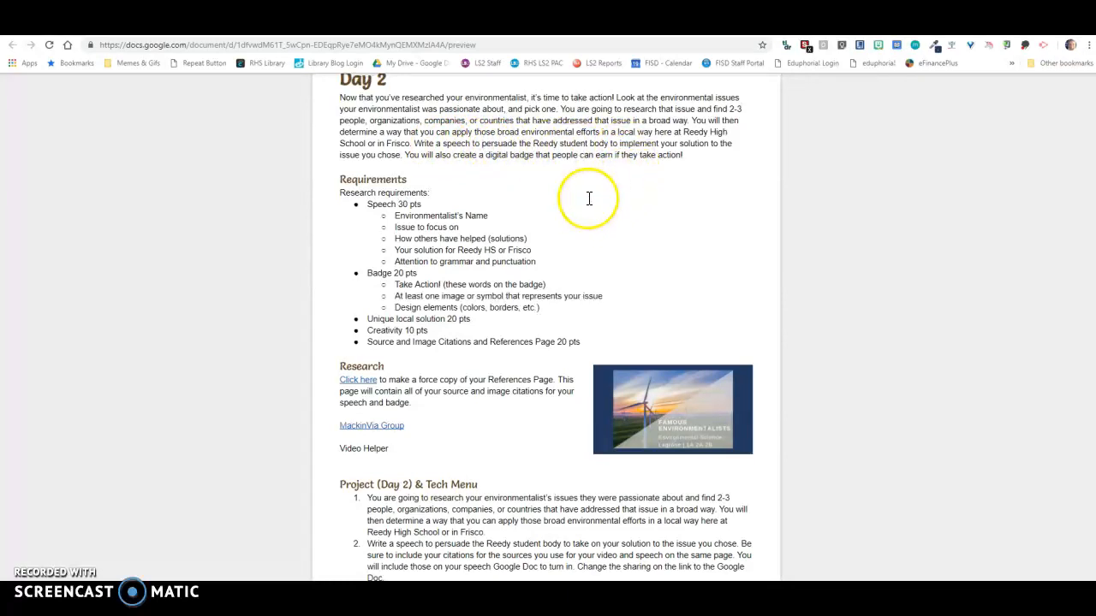
{"action": "mouse_move", "coordinate": [514, 276]}
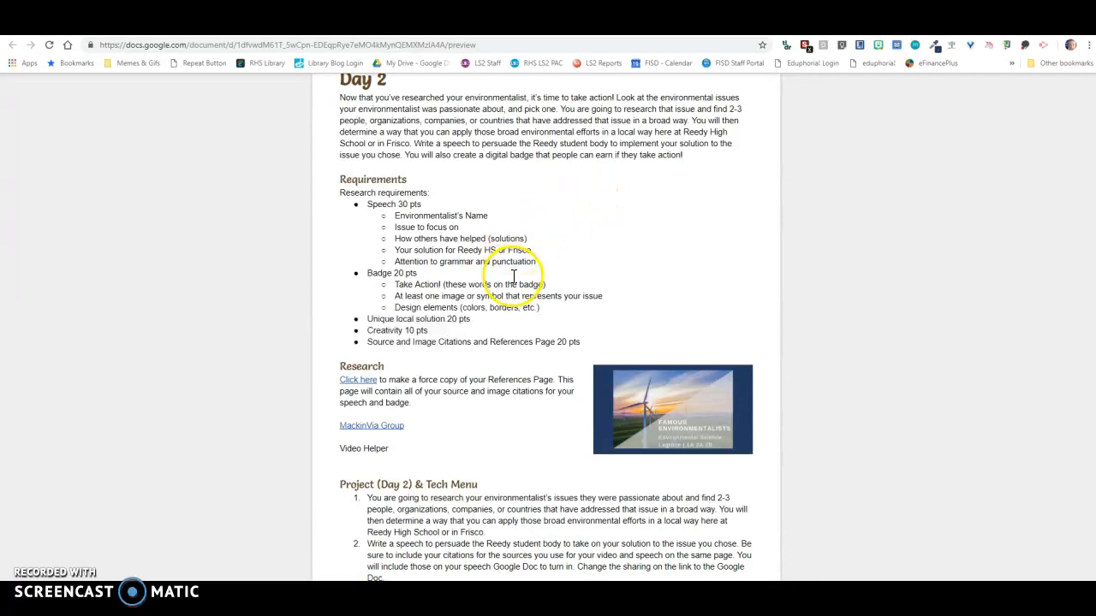
Scroll the Day 2 instructions down to the Research section and its References page.
{"action": "scroll", "scroll_direction": "down", "scroll_amount": 3}
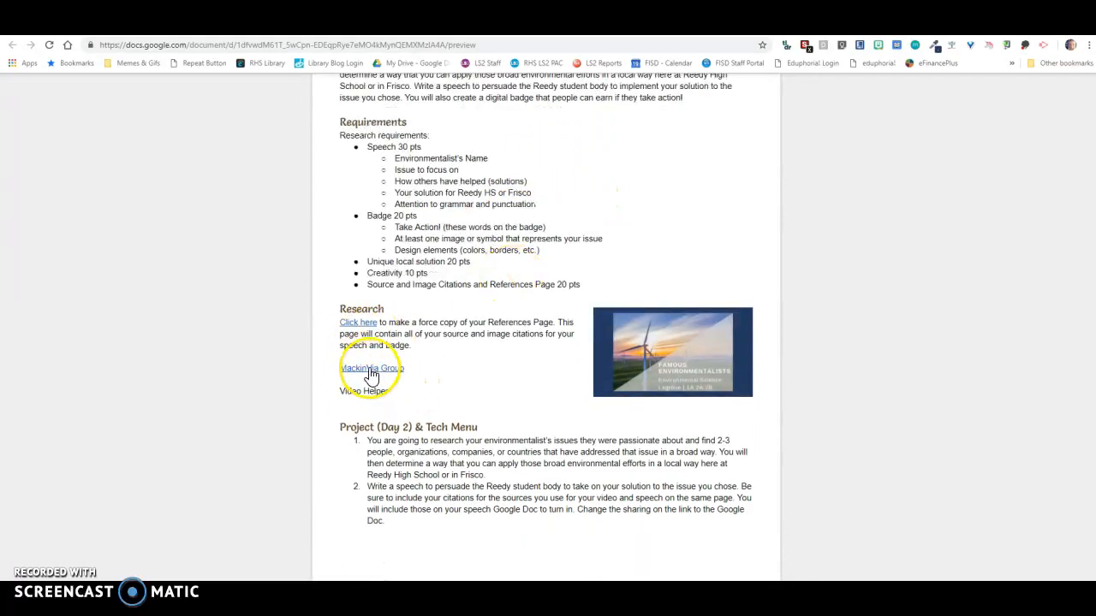
{"action": "mouse_move", "coordinate": [473, 380]}
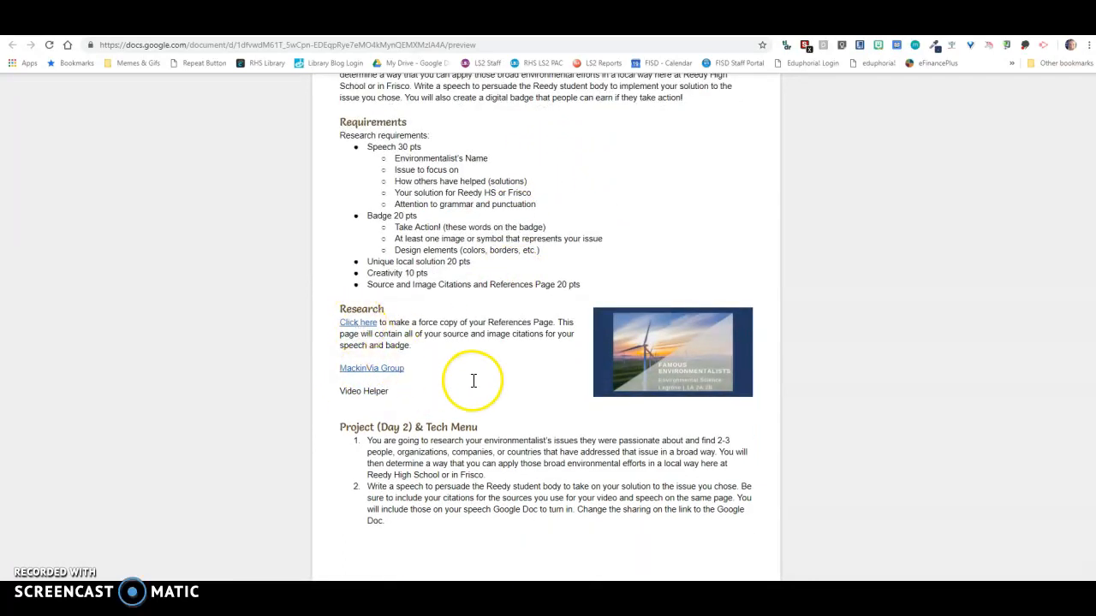
{"action": "scroll", "scroll_direction": "down", "scroll_amount": 3}
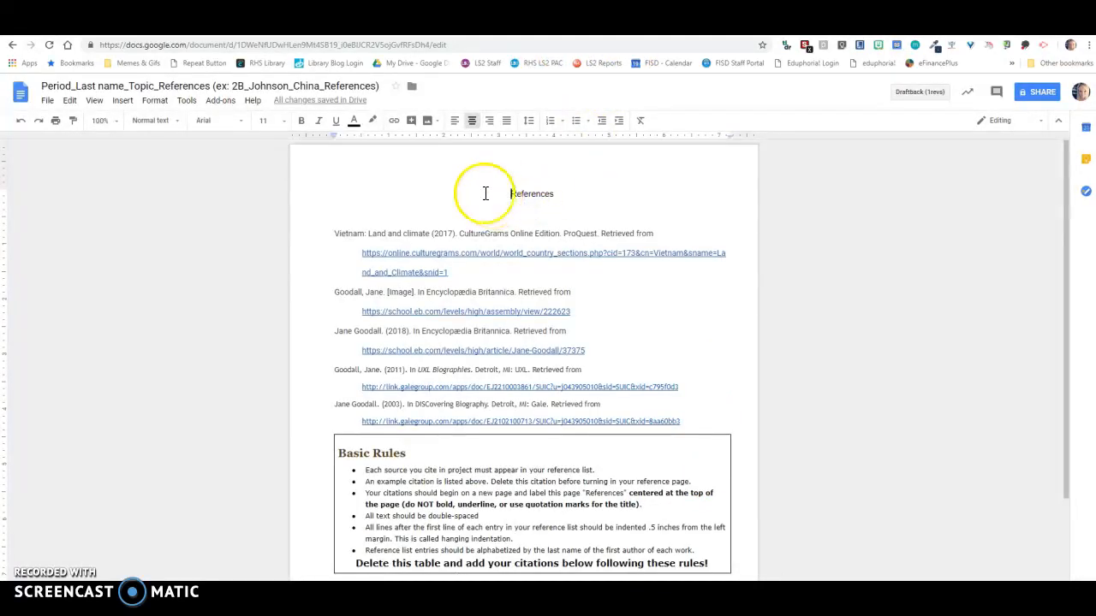
{"action": "mouse_move", "coordinate": [123, 99]}
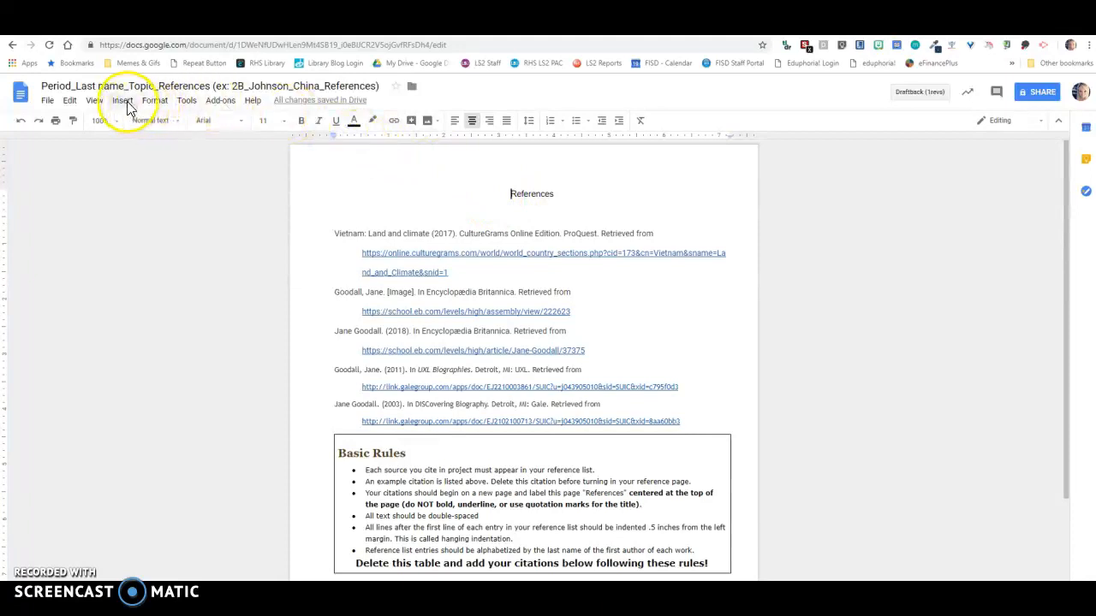
Insert a page break so the References document gets a new blank page.
{"action": "left_click", "coordinate": [123, 99]}
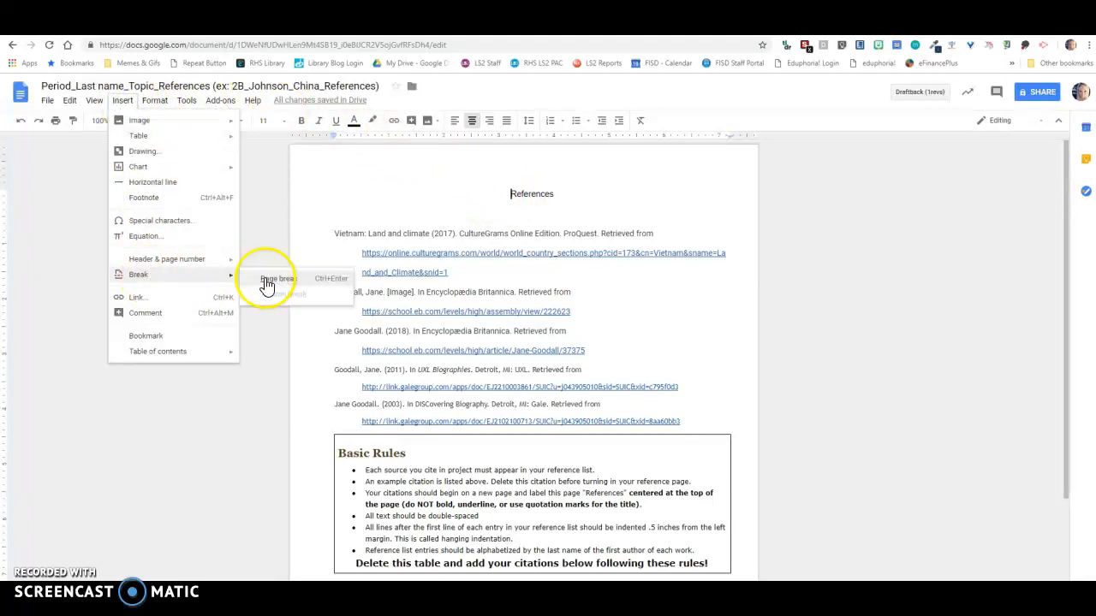
{"action": "left_click", "coordinate": [274, 279]}
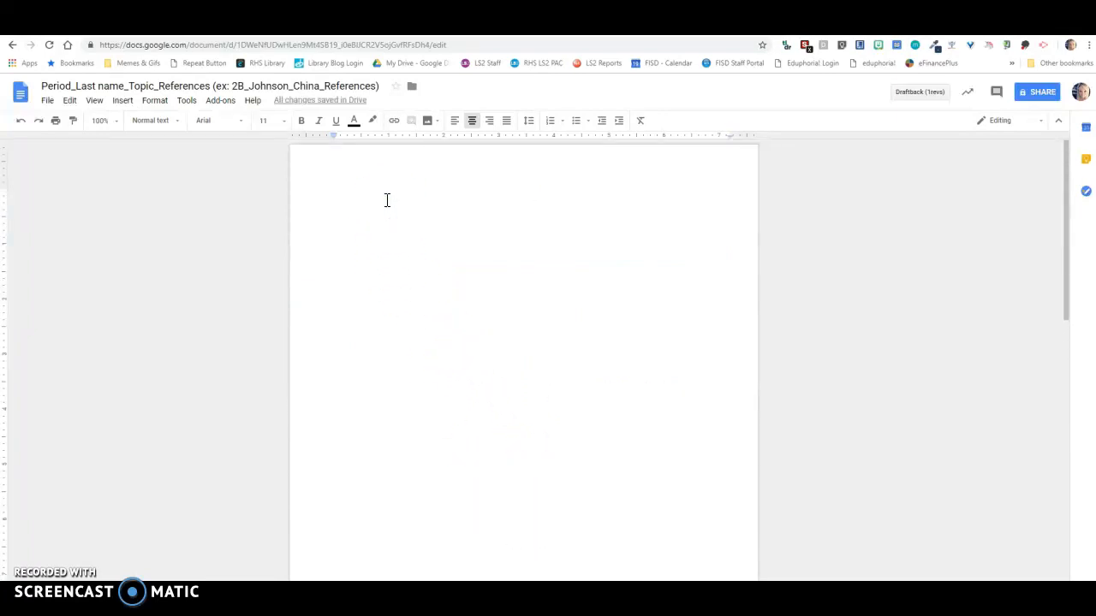
{"action": "mouse_move", "coordinate": [743, 98]}
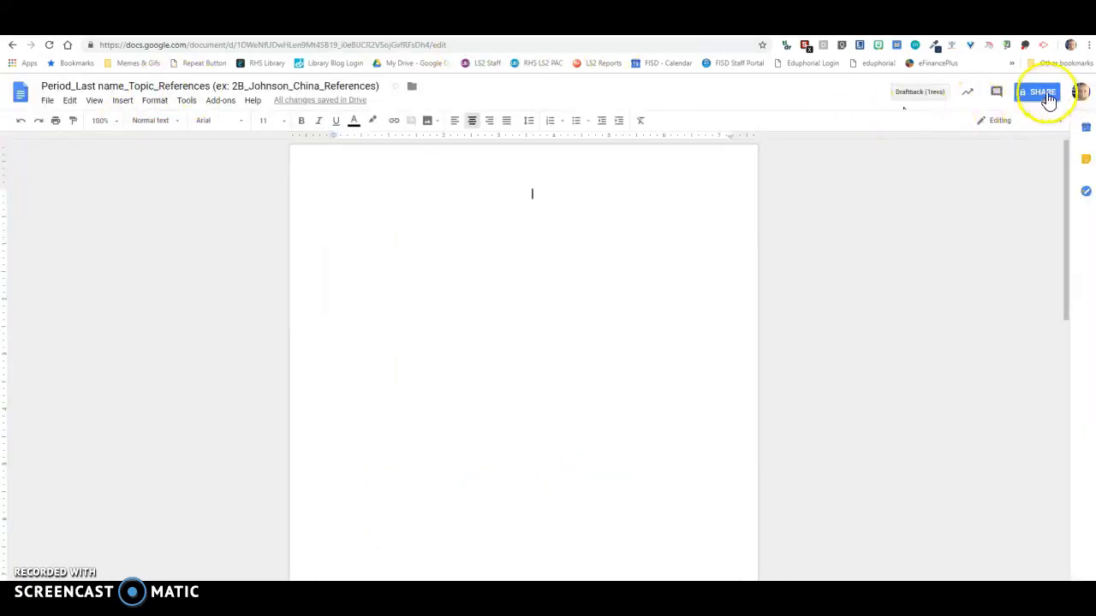
Share the References document via a district link and copy the shareable link.
{"action": "left_click", "coordinate": [1038, 93]}
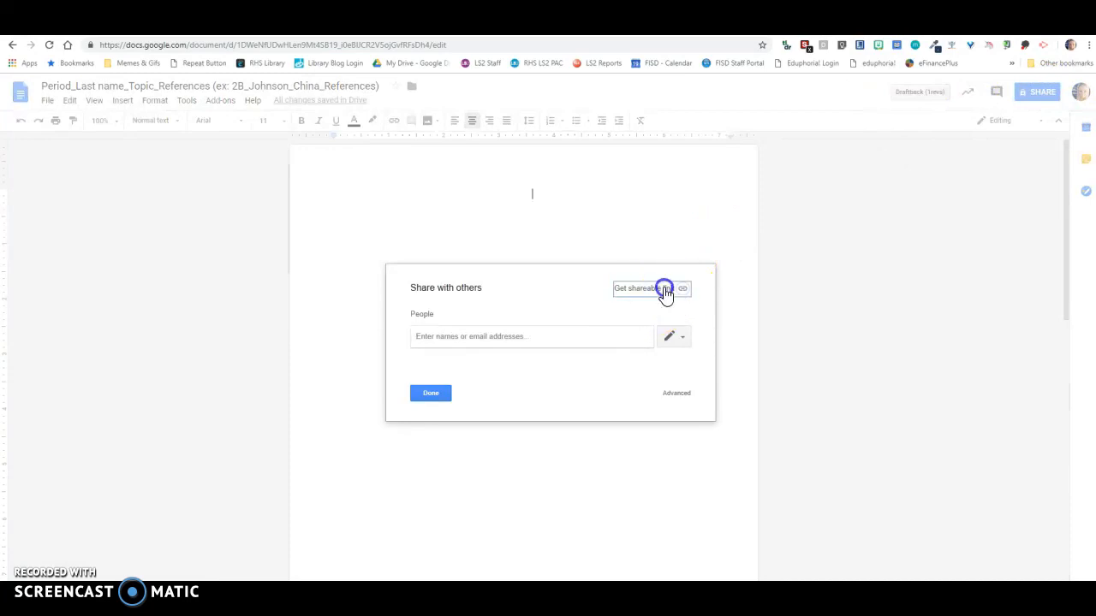
{"action": "left_click", "coordinate": [666, 287]}
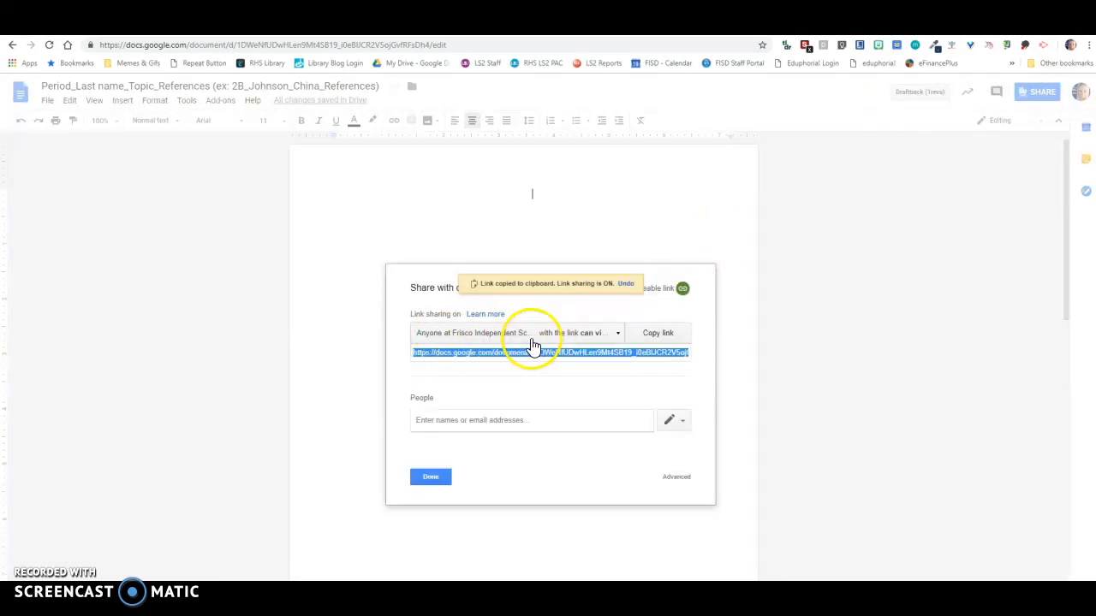
{"action": "left_click", "coordinate": [657, 332]}
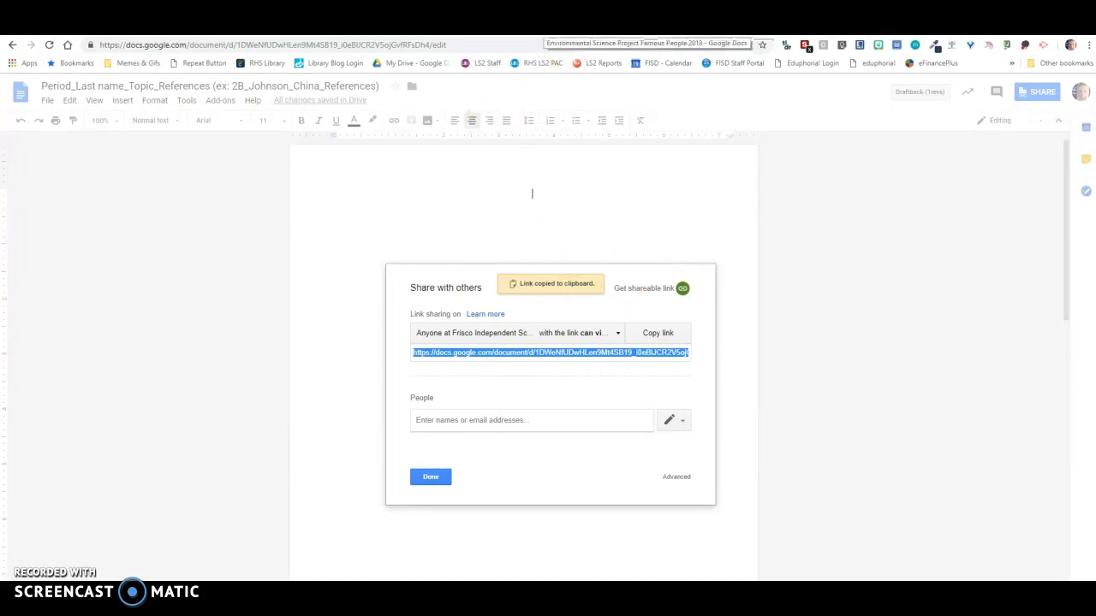
Return to the project instructions at the Submit Your Work step with slide templates.
{"action": "left_click", "coordinate": [432, 476]}
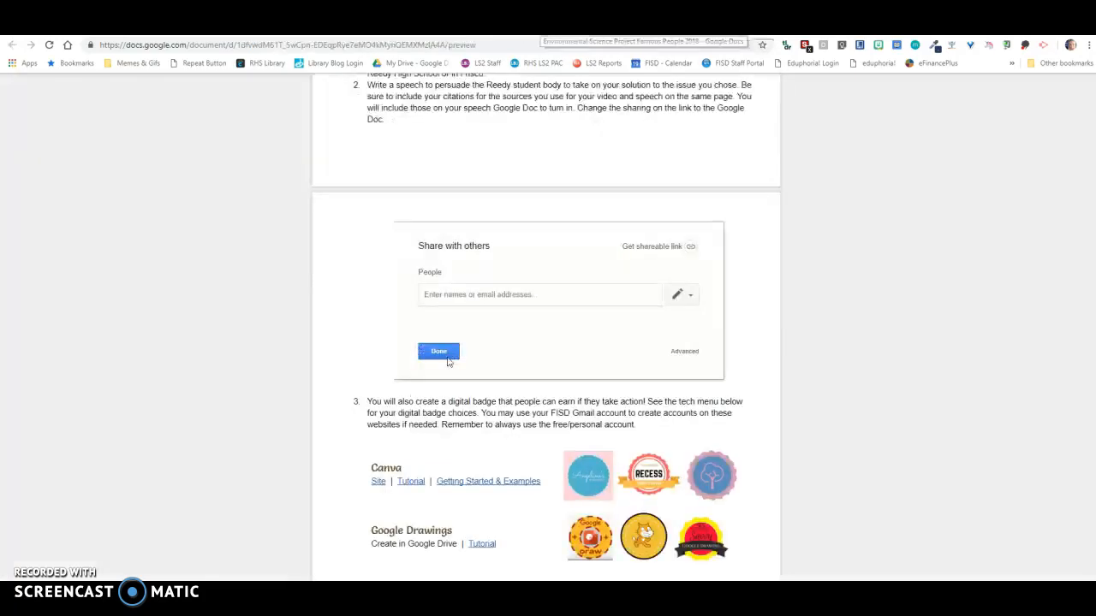
{"action": "left_click", "coordinate": [652, 246]}
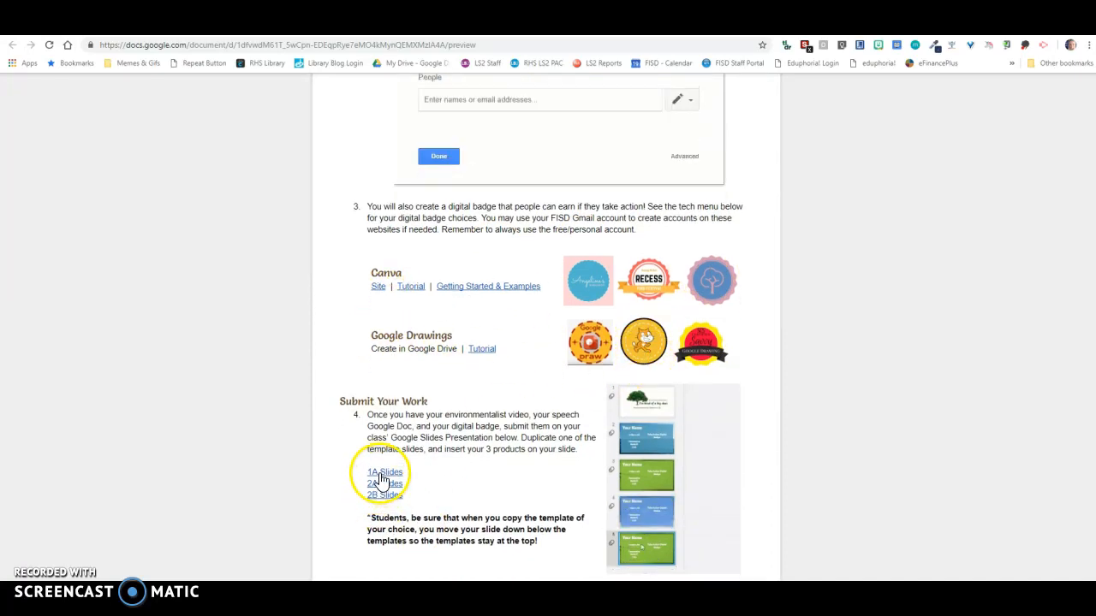
Open the class submission slide deck and select the green leaf template slide.
{"action": "left_click", "coordinate": [383, 472]}
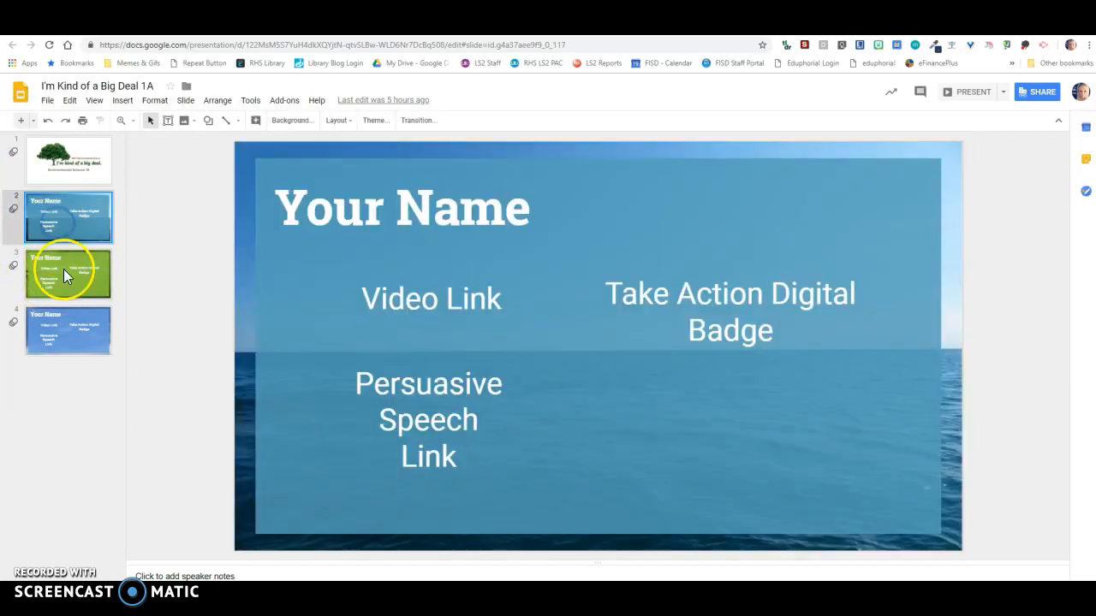
{"action": "left_click", "coordinate": [68, 332]}
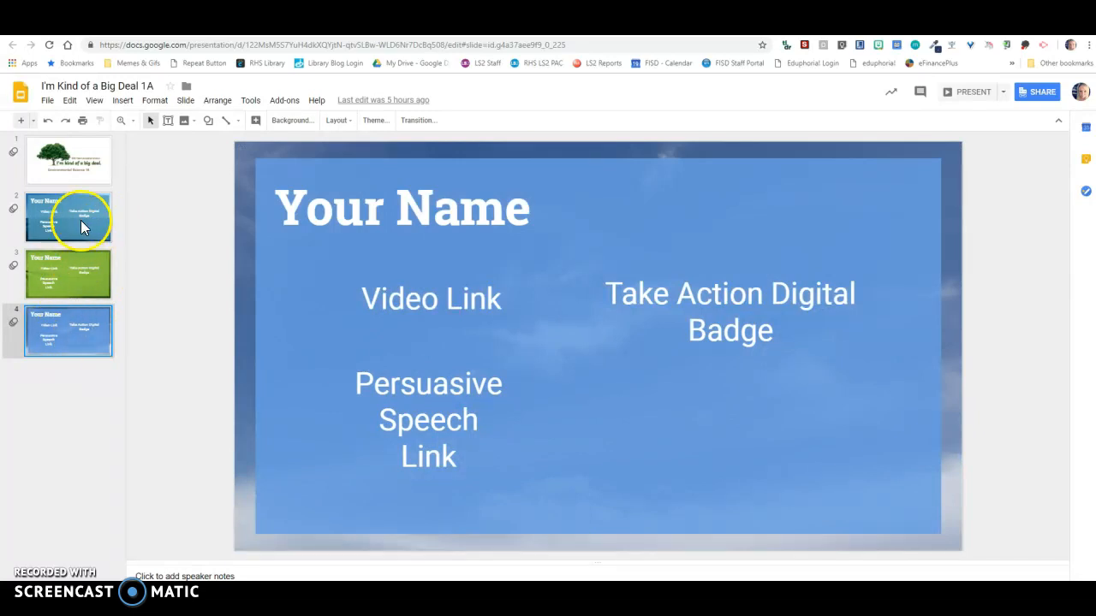
{"action": "left_click", "coordinate": [68, 274]}
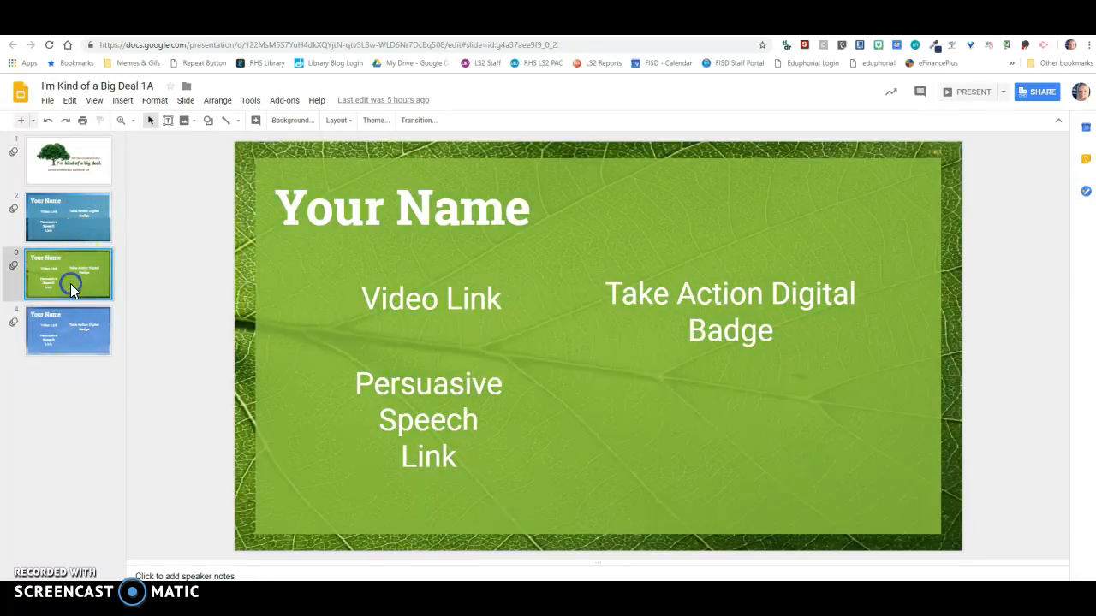
{"action": "mouse_move", "coordinate": [77, 274]}
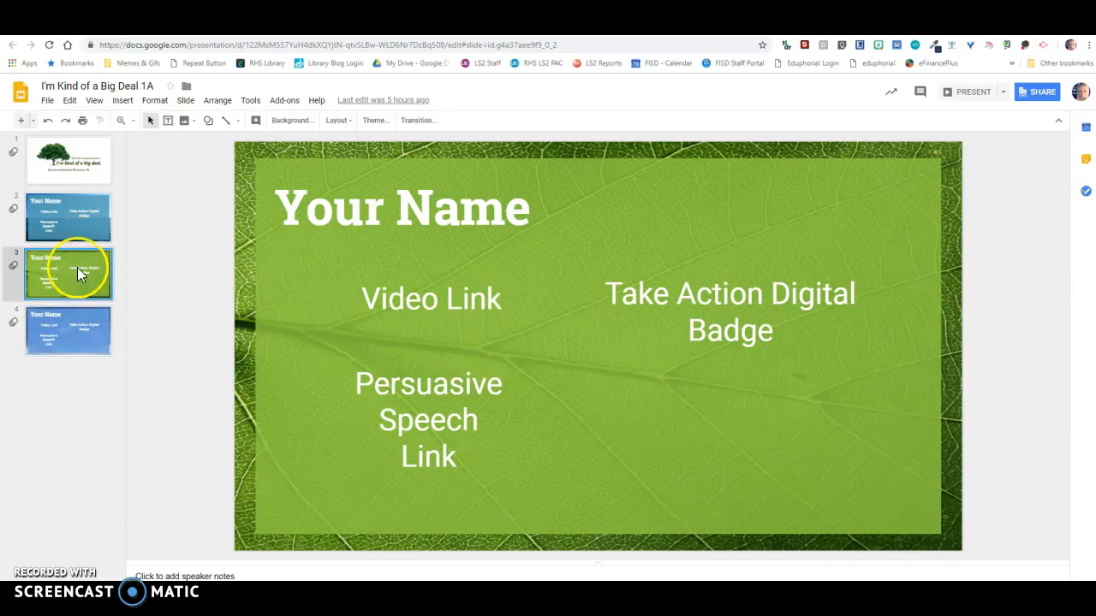
Duplicate the green leaf slide and move the copy to the end of the deck.
{"action": "right_click", "coordinate": [69, 273]}
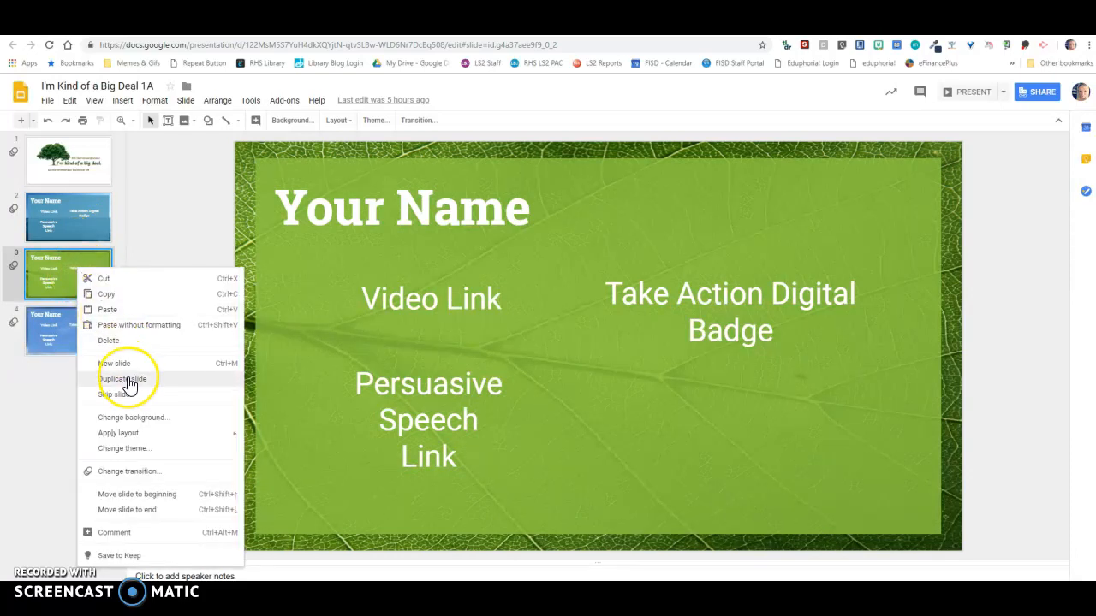
{"action": "left_click", "coordinate": [123, 378]}
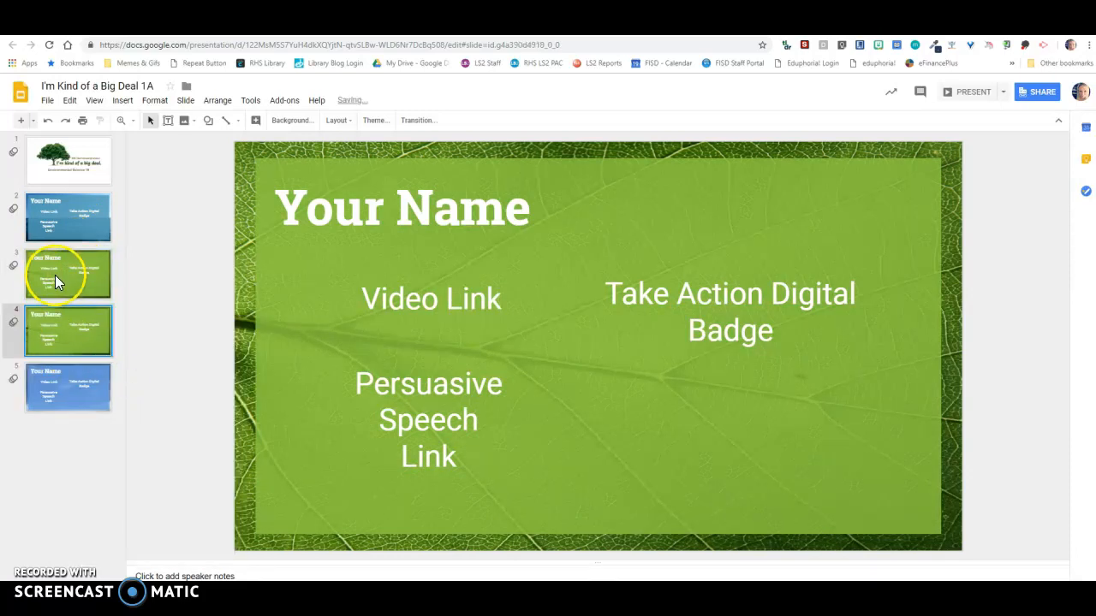
{"action": "left_click_drag", "start_coordinate": [69, 274], "coordinate": [69, 420]}
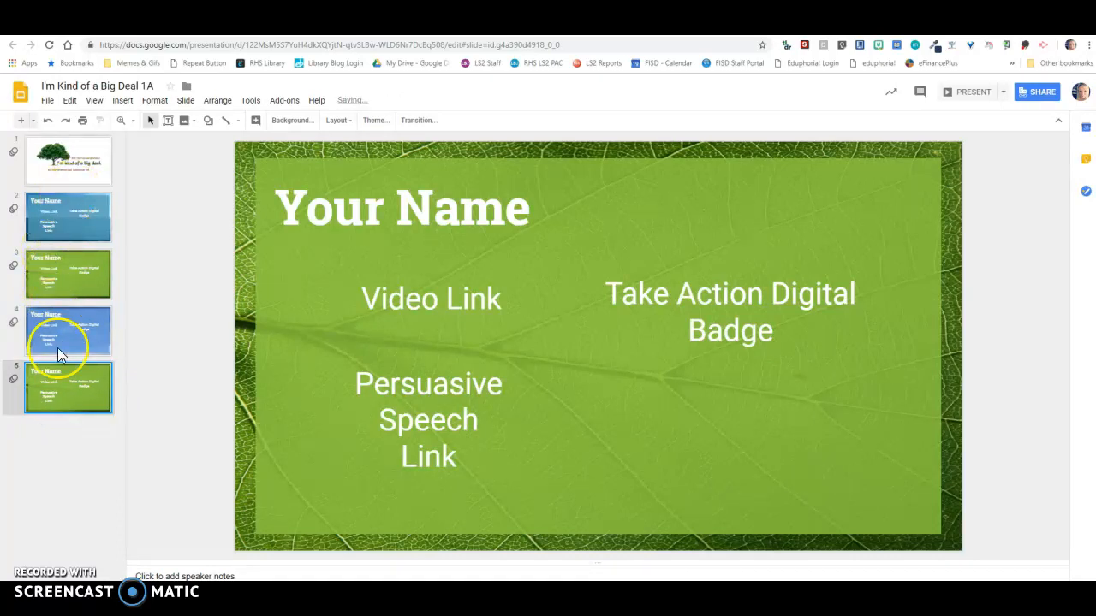
Replace the 'Your Name' title on the last slide with 'Mrs. Lambert'.
{"action": "left_click", "coordinate": [454, 209]}
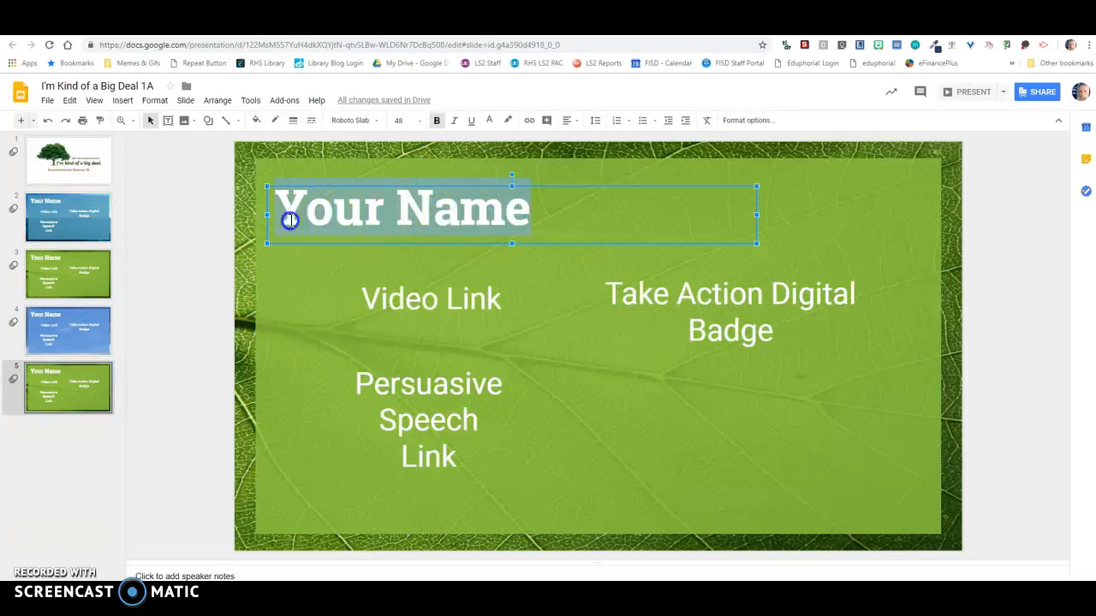
{"action": "type", "text": "Mrs"}
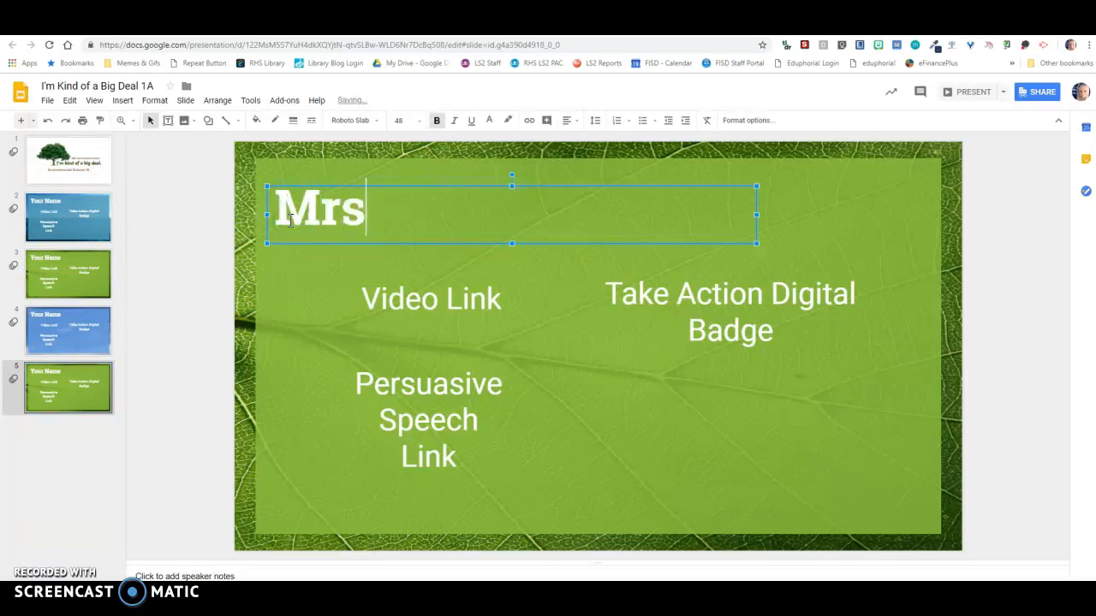
{"action": "type", "text": ". Lambert"}
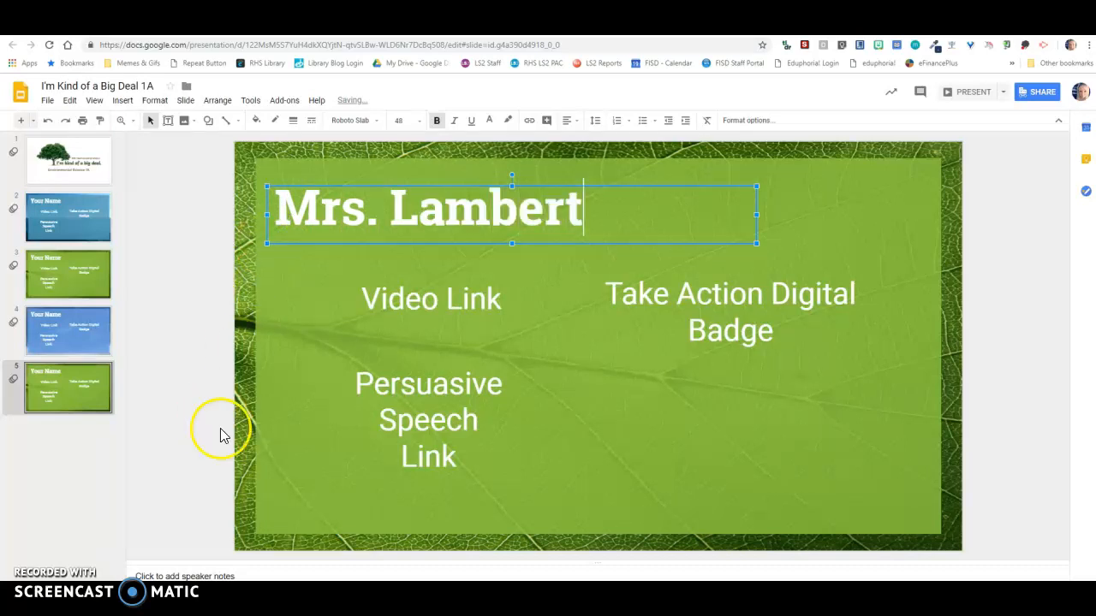
Link the Persuasive Speech Link text to the speech document.
{"action": "left_click", "coordinate": [428, 419]}
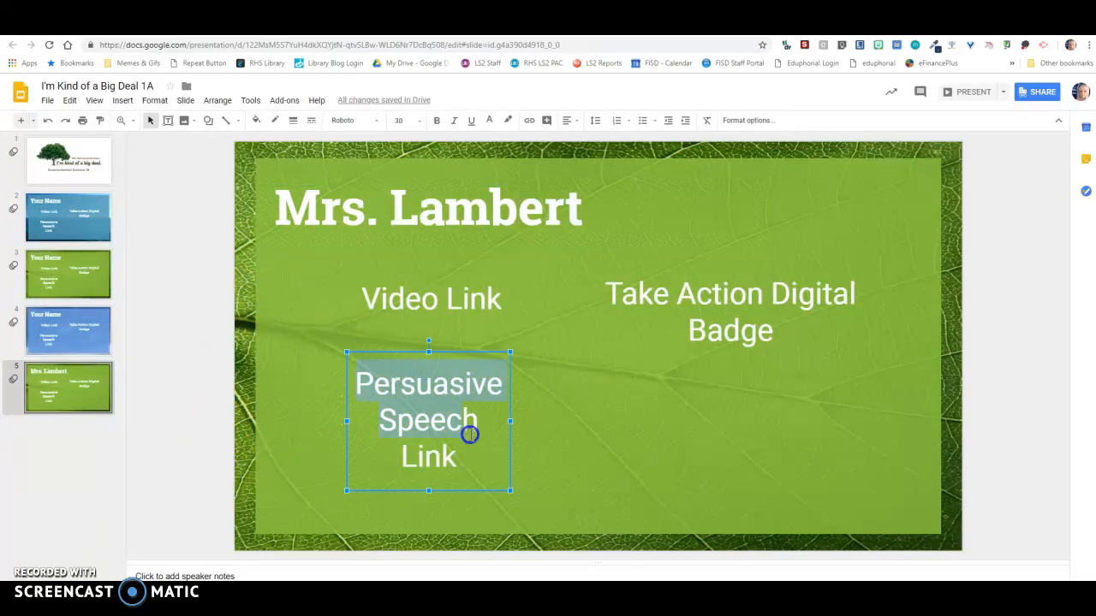
{"action": "left_click", "coordinate": [527, 120]}
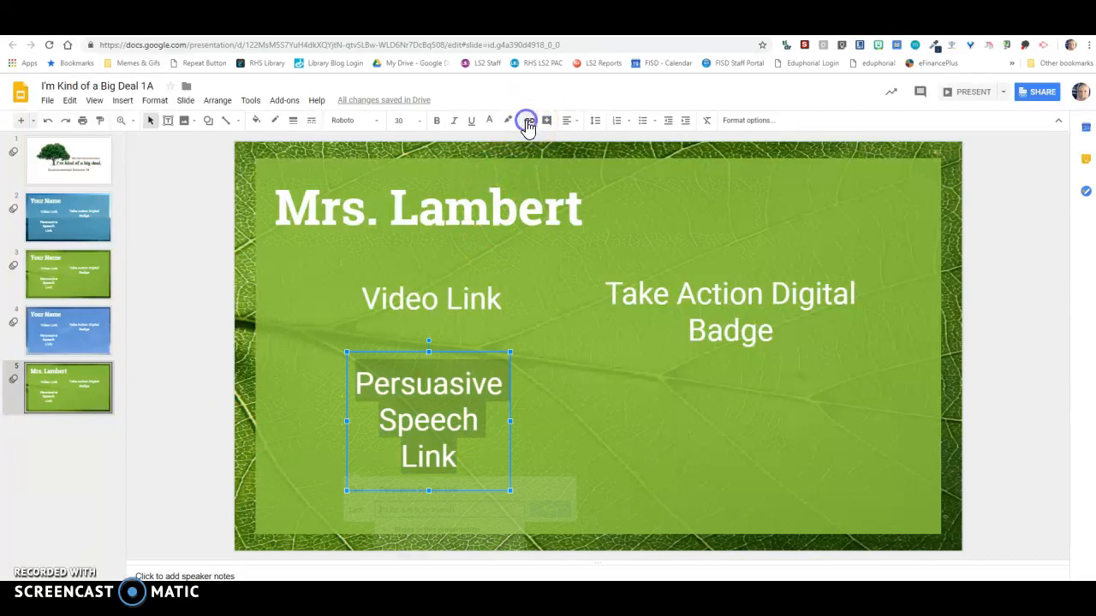
{"action": "left_click", "coordinate": [527, 120]}
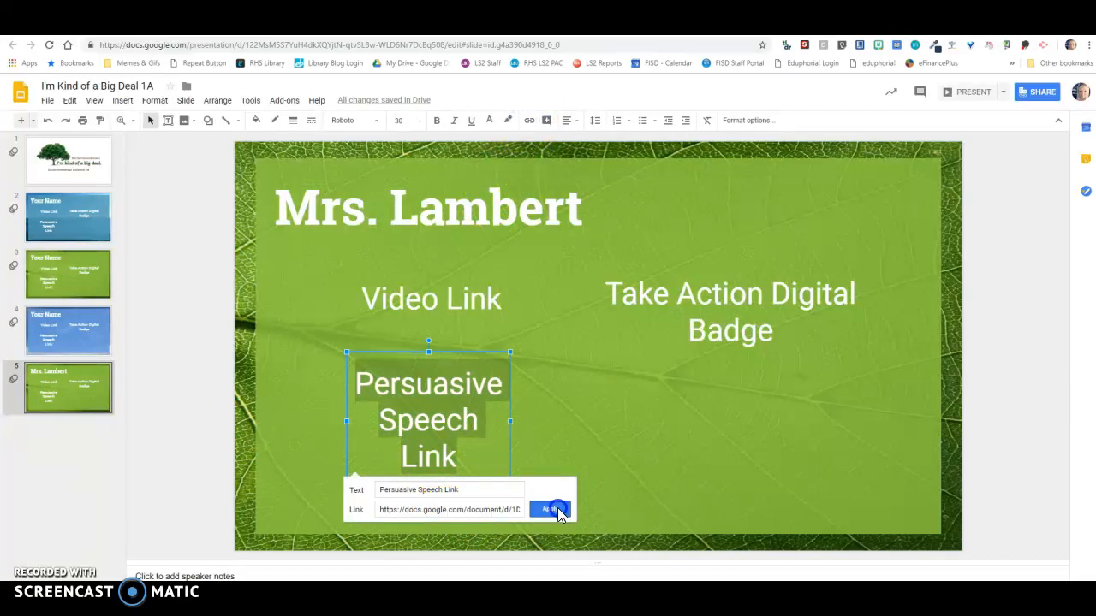
{"action": "left_click", "coordinate": [546, 510]}
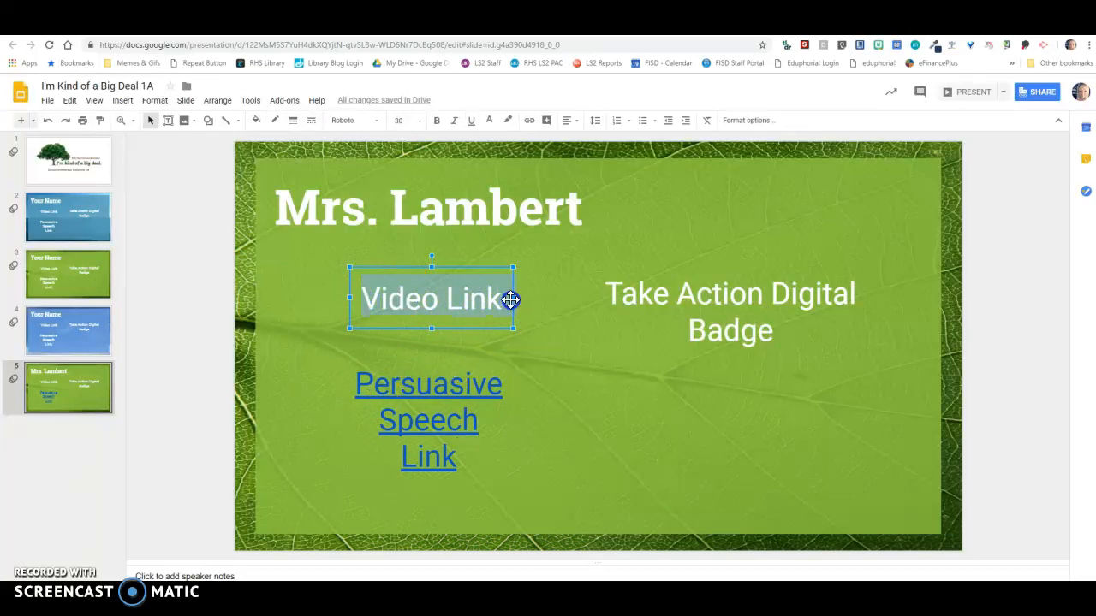
{"action": "mouse_move", "coordinate": [529, 119]}
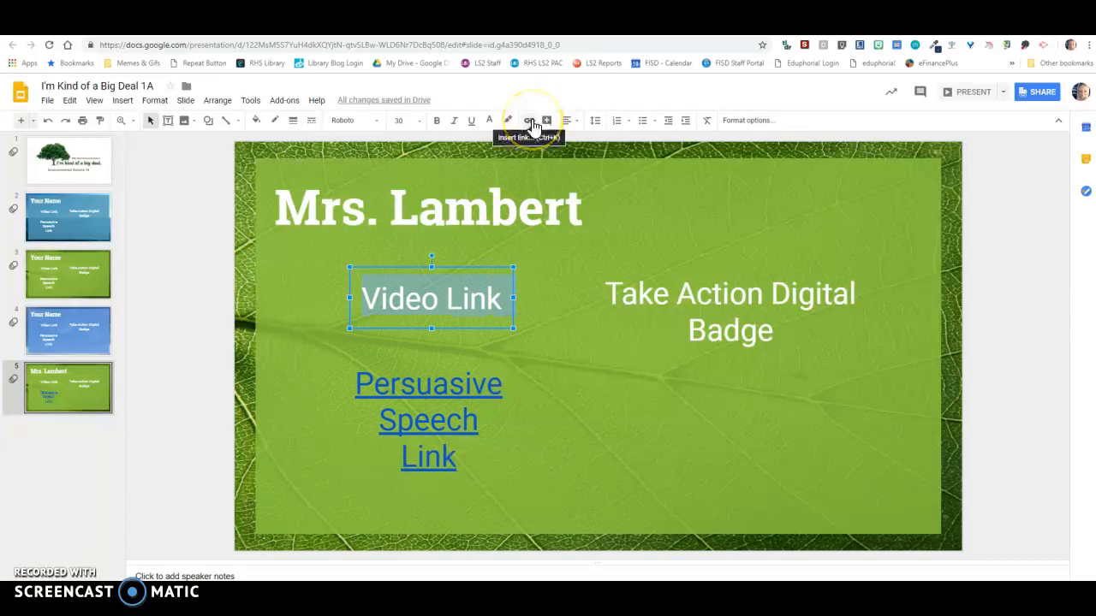
Start a link on the Video Link text and browse Insert options without adding anything.
{"action": "left_click", "coordinate": [529, 120]}
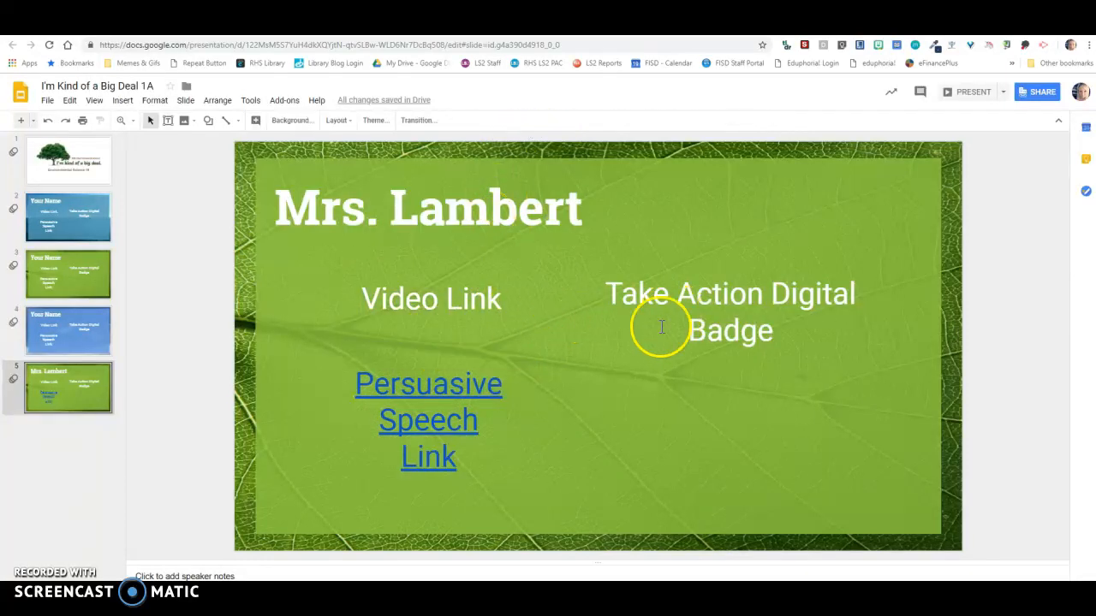
{"action": "mouse_move", "coordinate": [637, 413]}
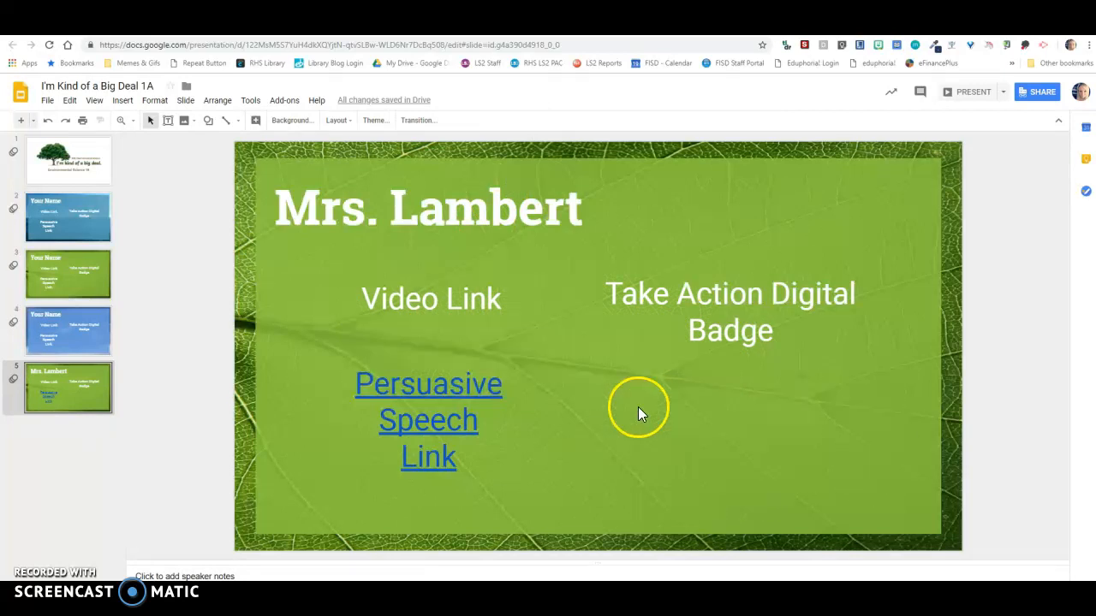
{"action": "left_click", "coordinate": [123, 100]}
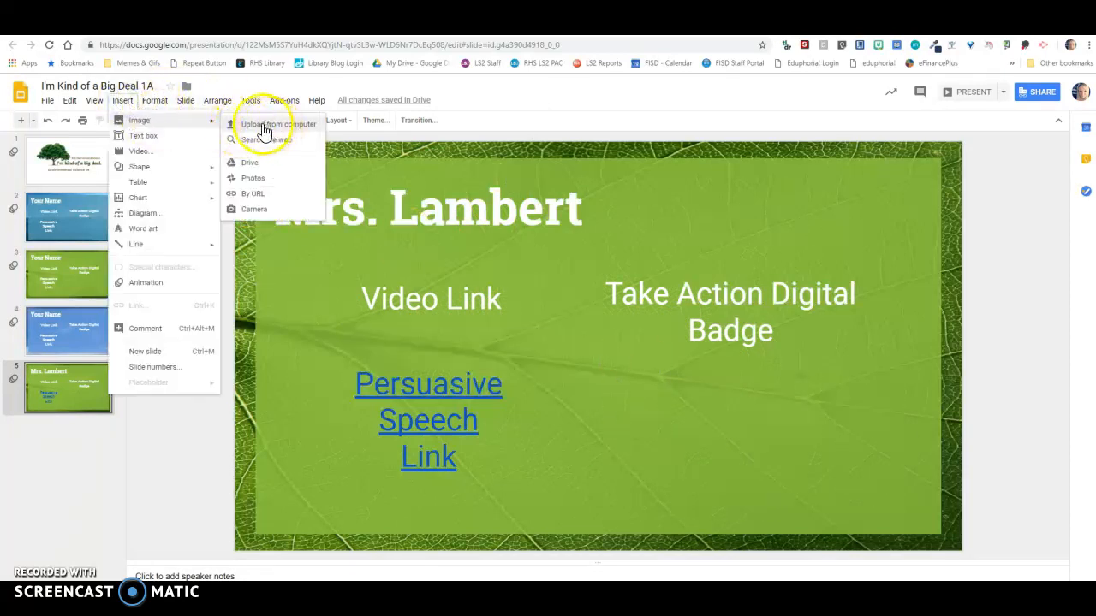
{"action": "mouse_move", "coordinate": [763, 432]}
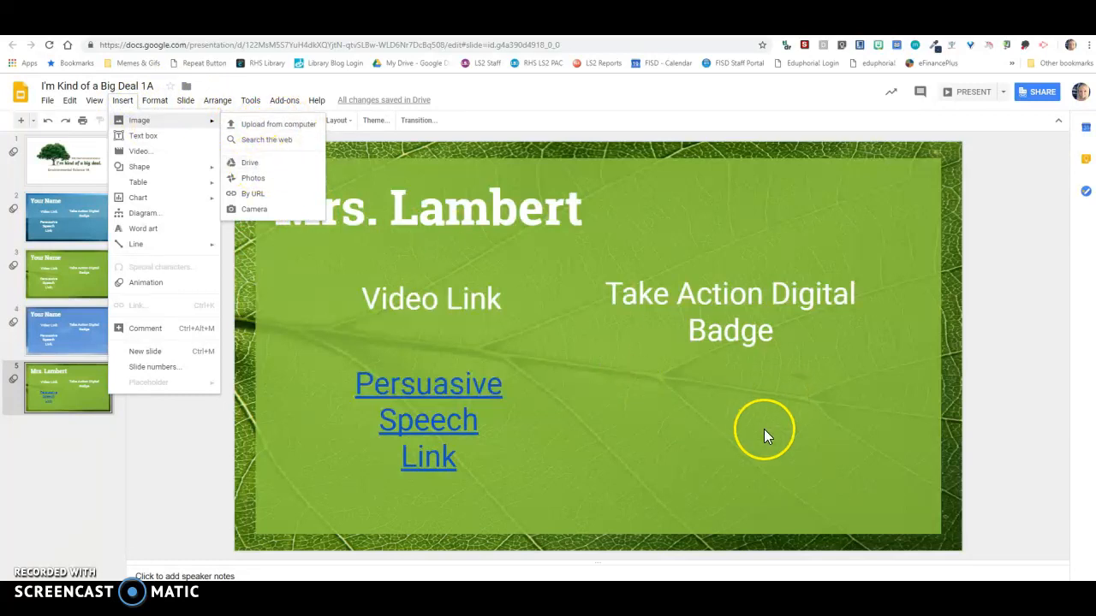
{"action": "left_click", "coordinate": [763, 429]}
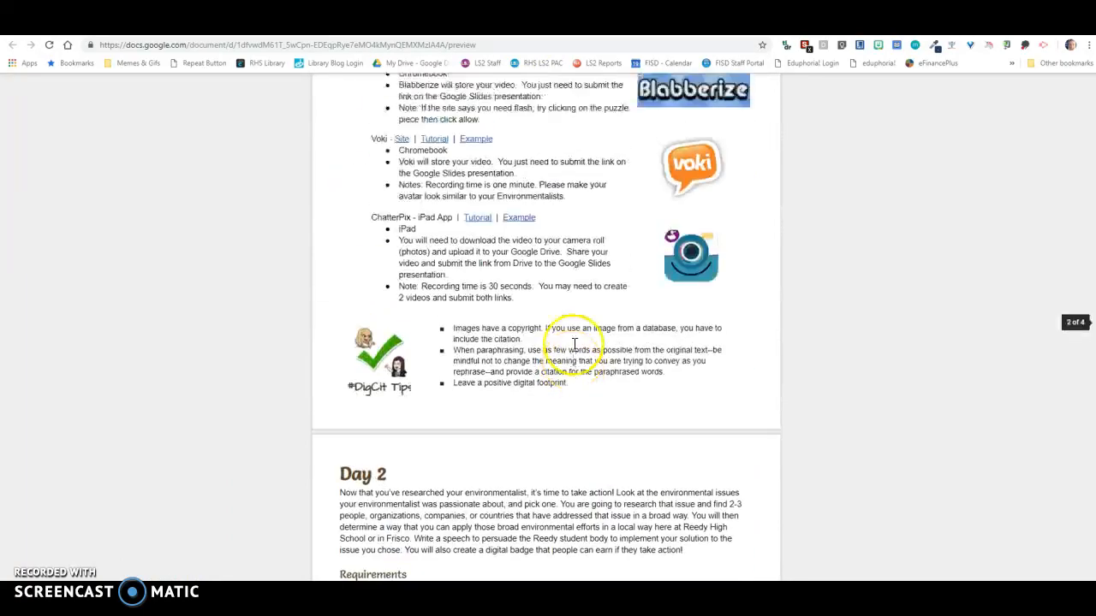
Scroll the assignment guide back to its opening 'I'm kind of a big deal' heading.
{"action": "scroll", "scroll_direction": "up", "scroll_amount": 3}
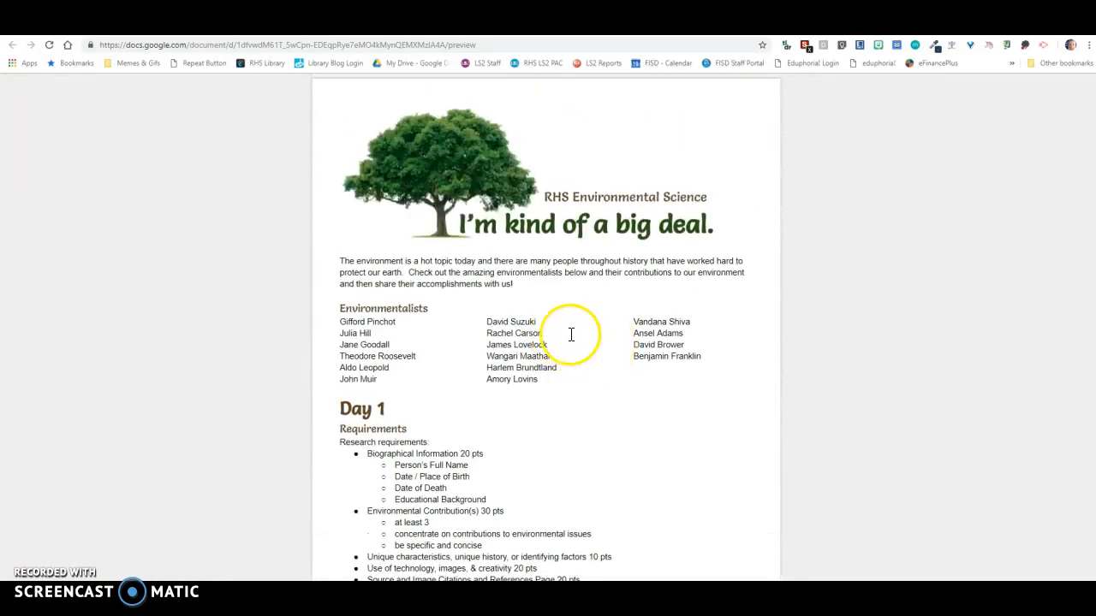
{"action": "mouse_move", "coordinate": [479, 62]}
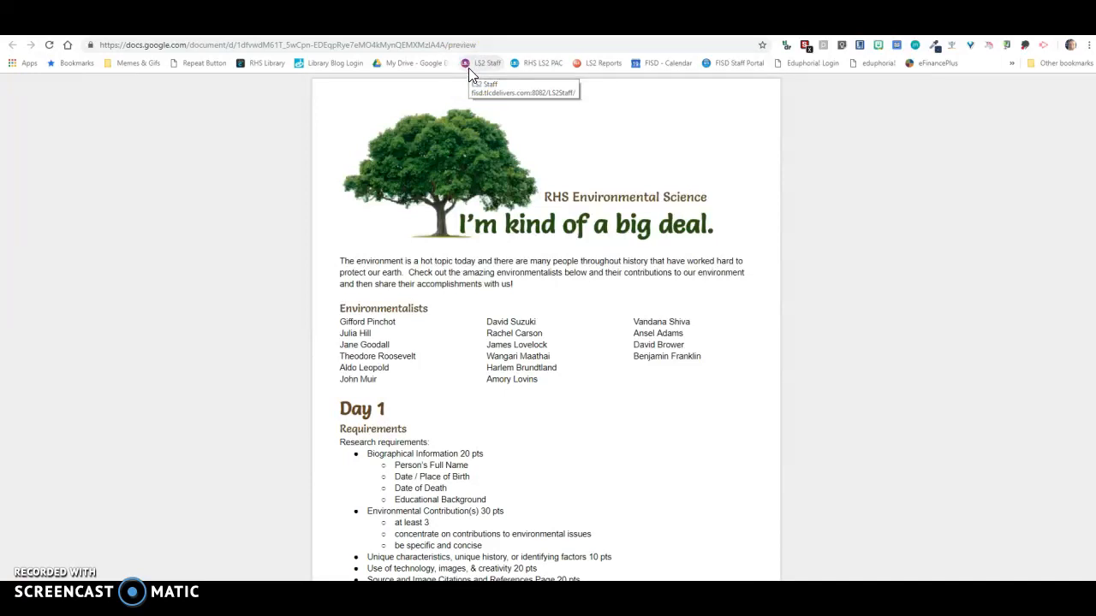
{"action": "mouse_move", "coordinate": [43, 545]}
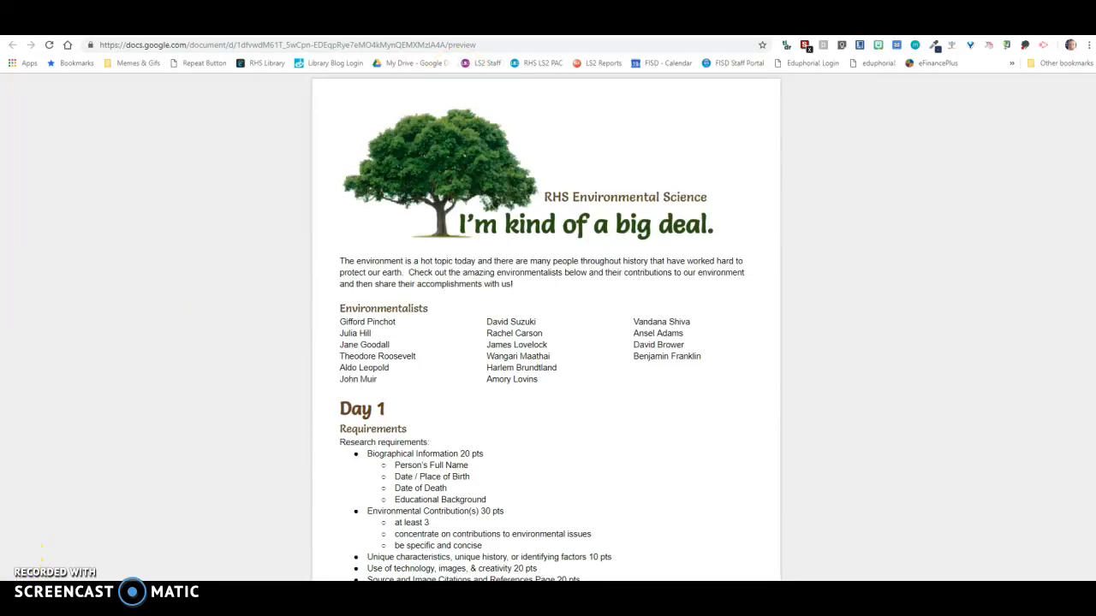